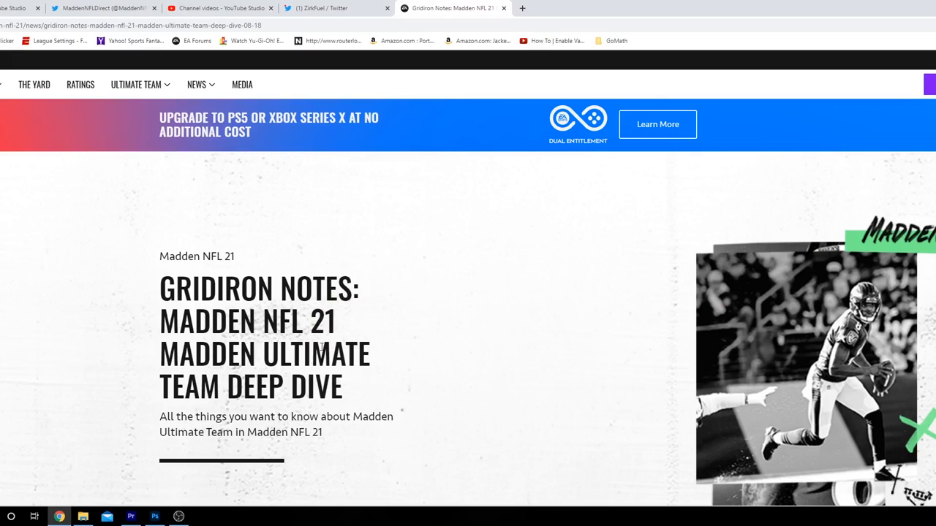
Scroll past the headline to the article intro and the Ability Caps heading.
scroll(down, 3)
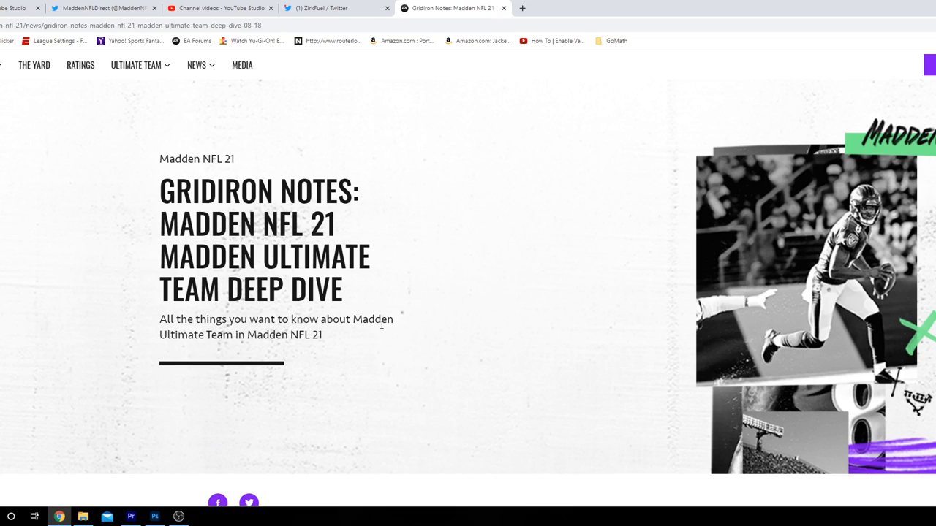
mouse_move(415, 344)
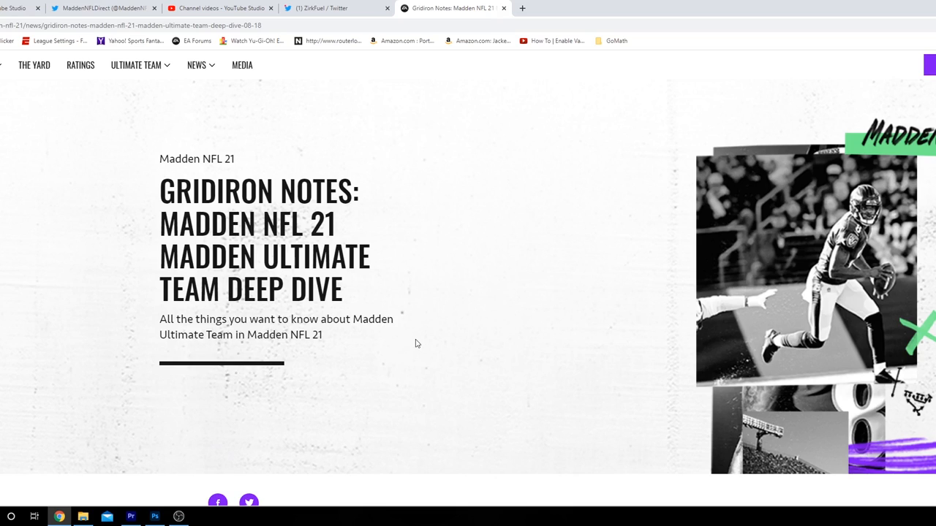
mouse_move(408, 342)
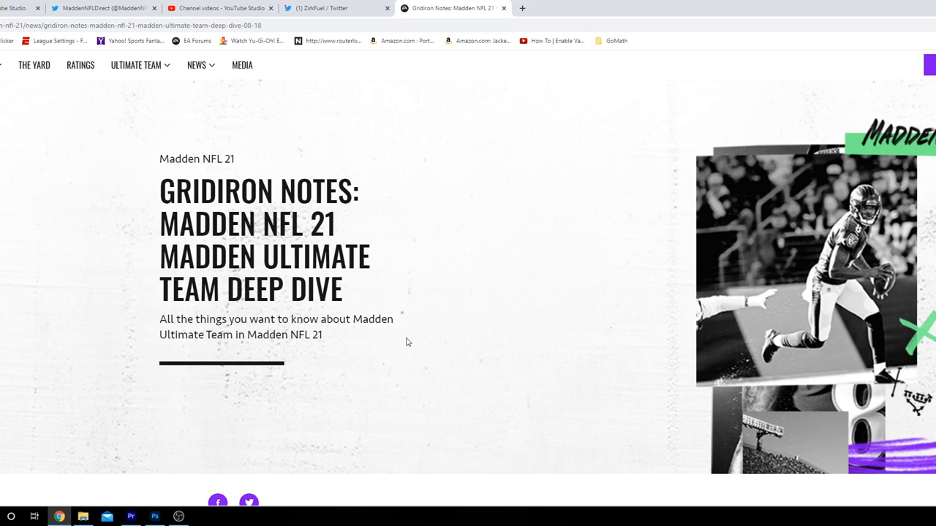
scroll(down, 3)
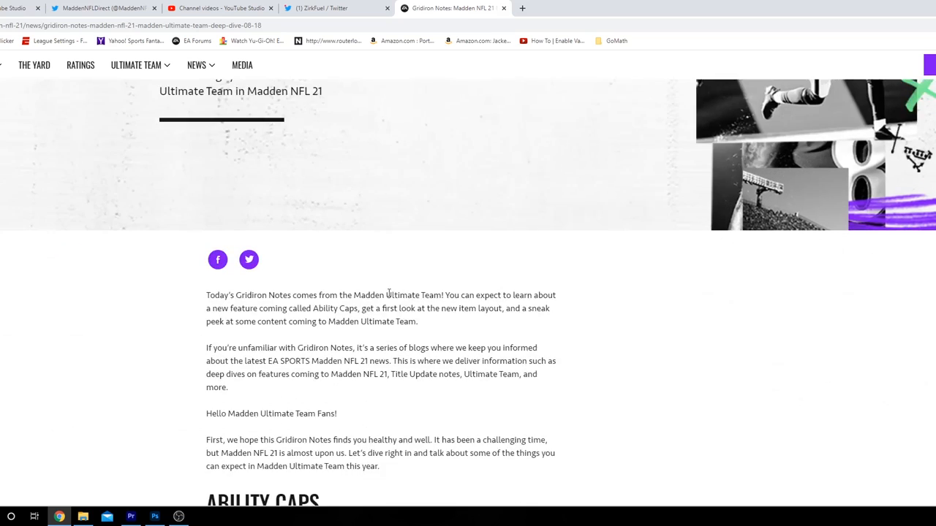
scroll(down, 3)
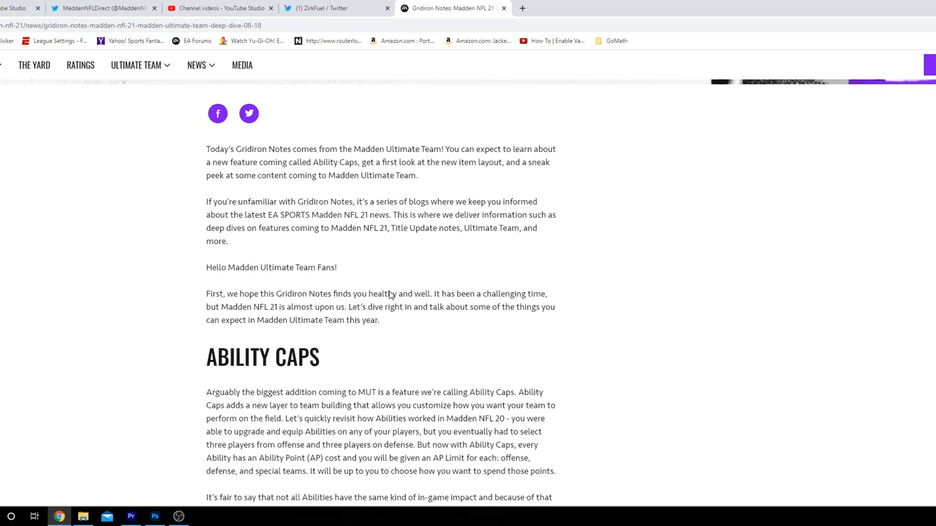
mouse_move(389, 315)
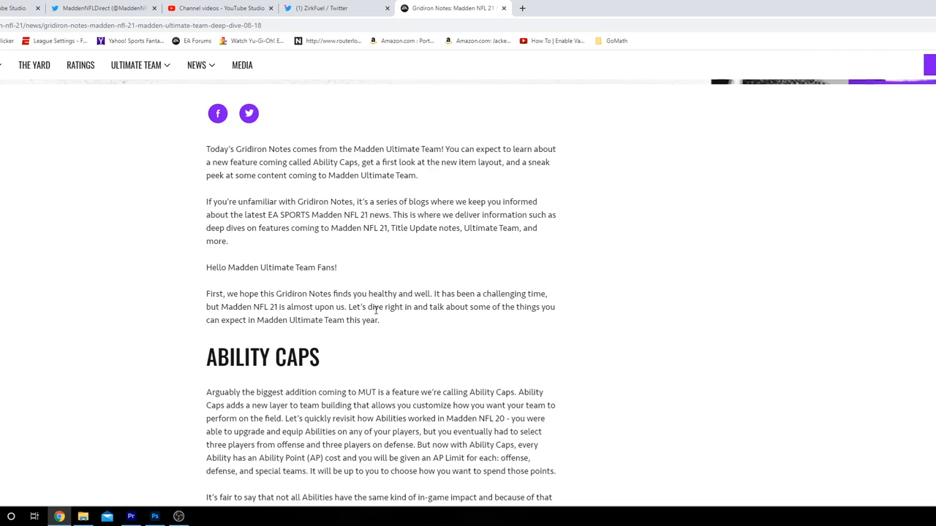
mouse_move(374, 310)
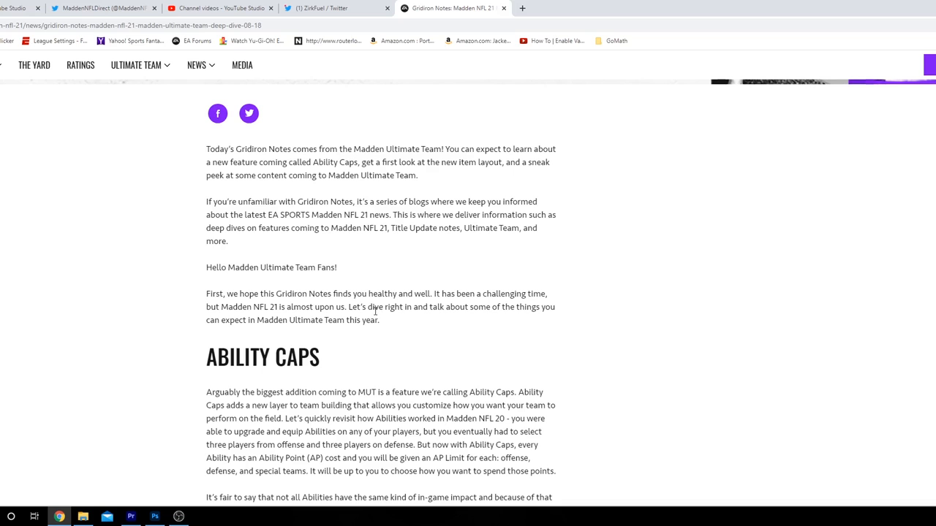
mouse_move(378, 325)
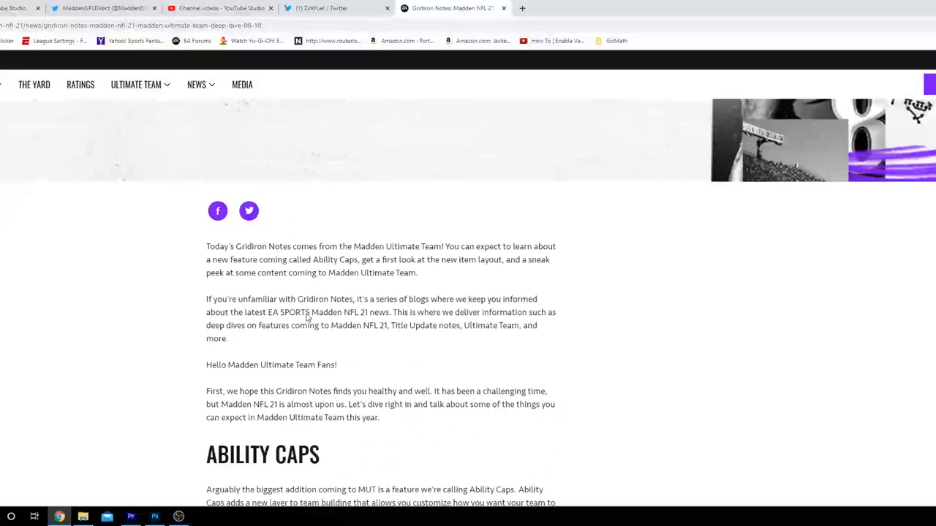
Bring the Ability Caps AP cost examples, such as Redzone Deadeye at 1 AP, into view.
scroll(down, 3)
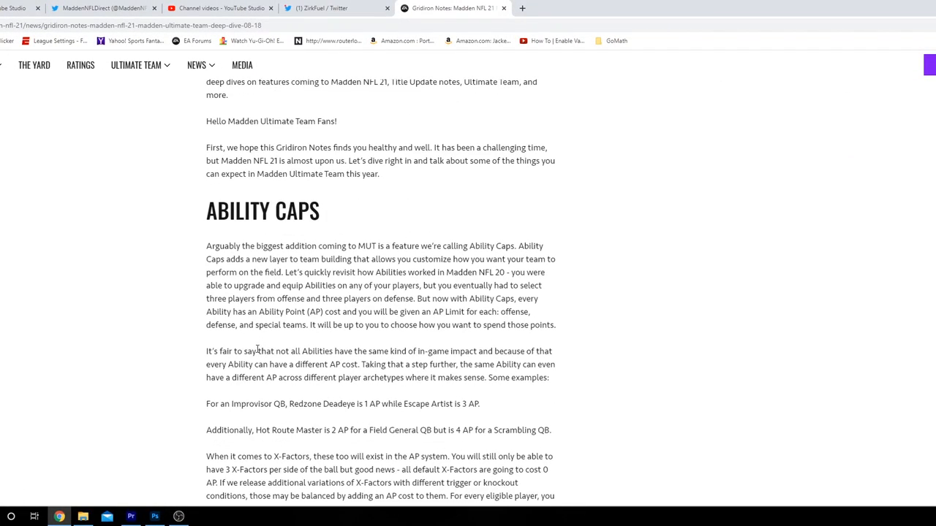
mouse_move(252, 348)
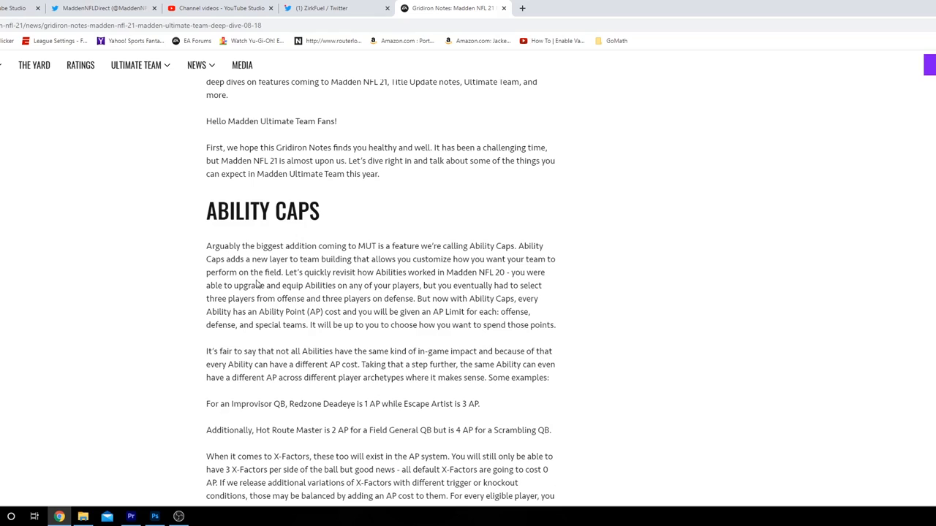
mouse_move(418, 270)
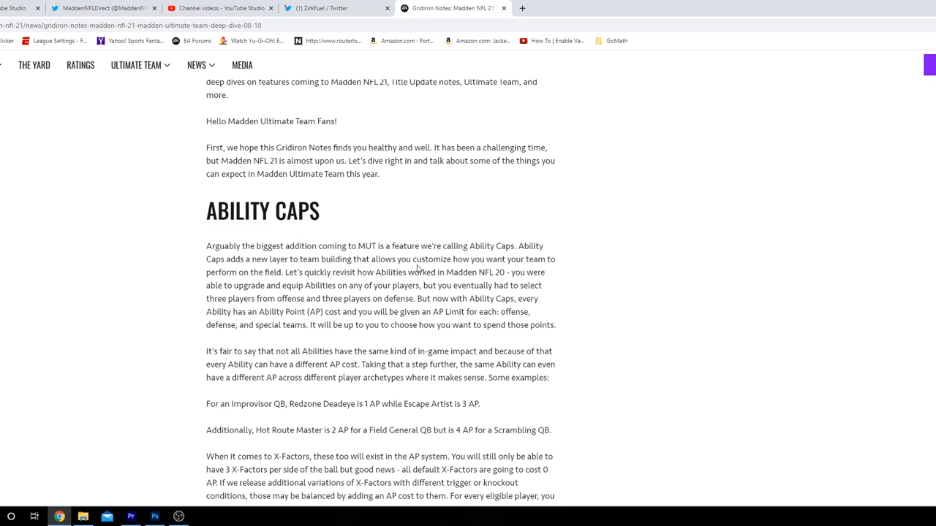
mouse_move(248, 273)
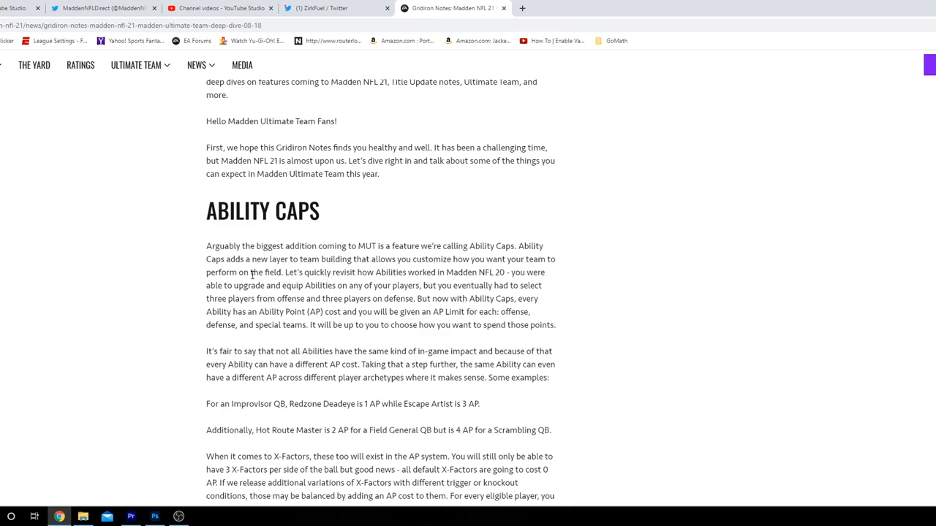
mouse_move(256, 284)
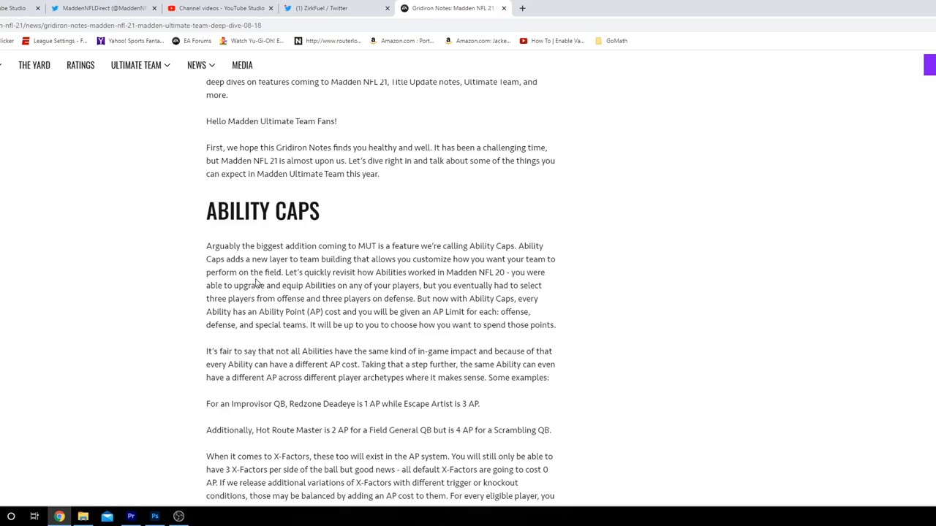
mouse_move(344, 284)
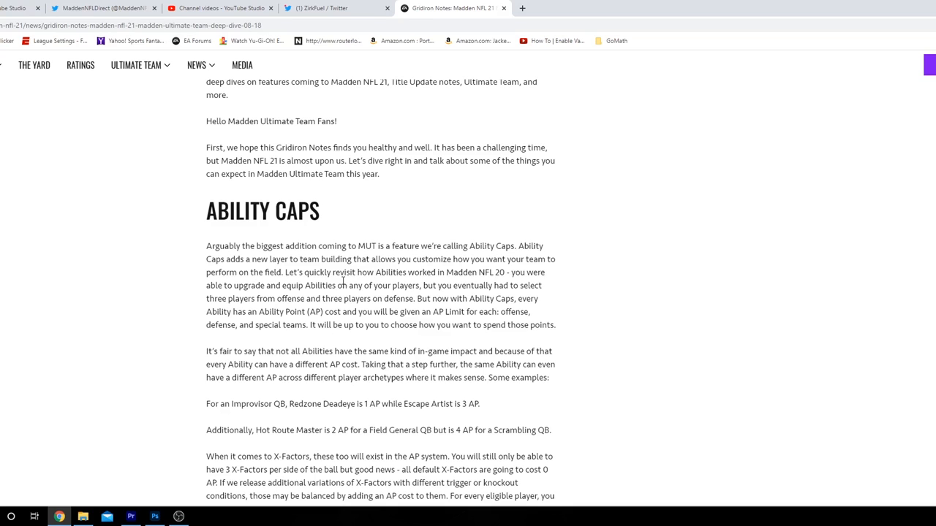
mouse_move(342, 284)
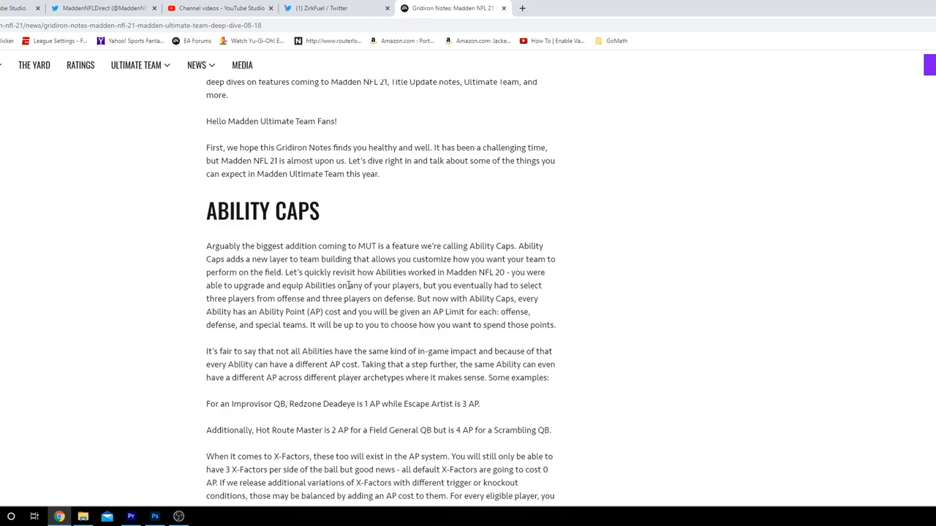
mouse_move(349, 285)
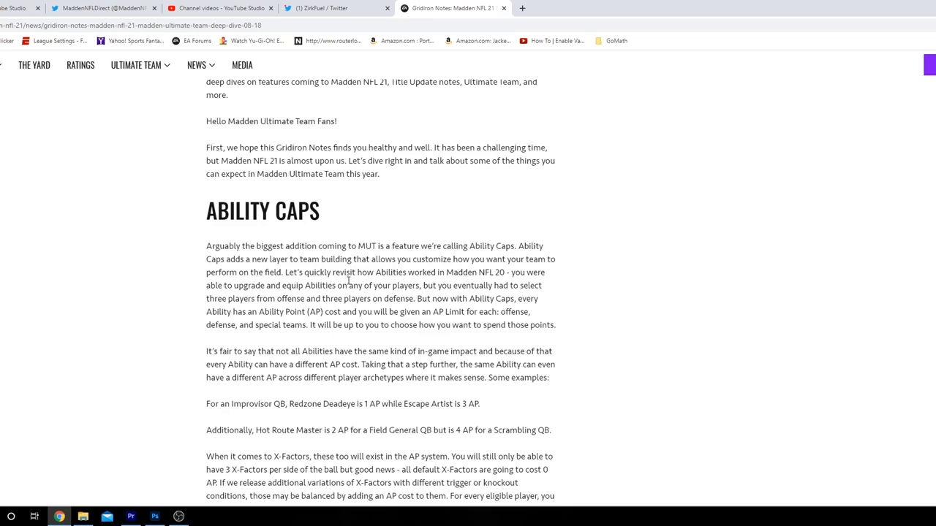
mouse_move(343, 286)
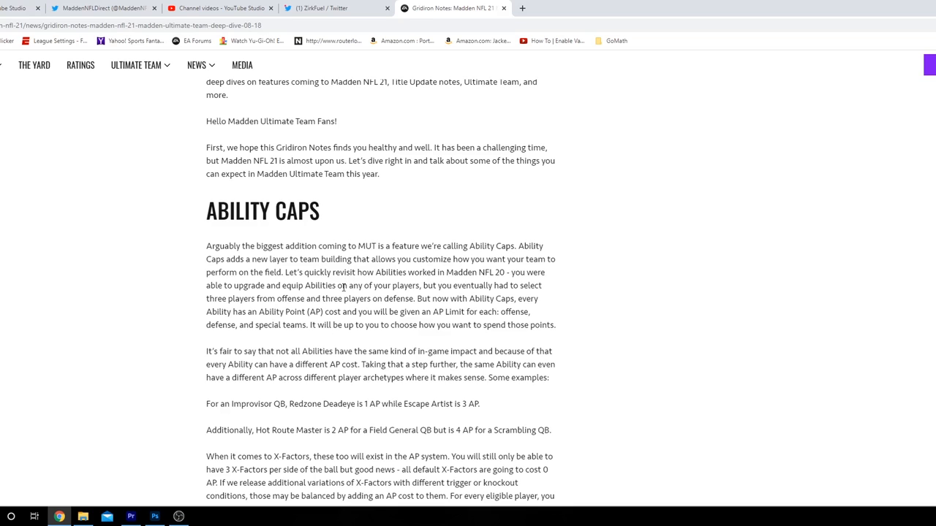
mouse_move(398, 354)
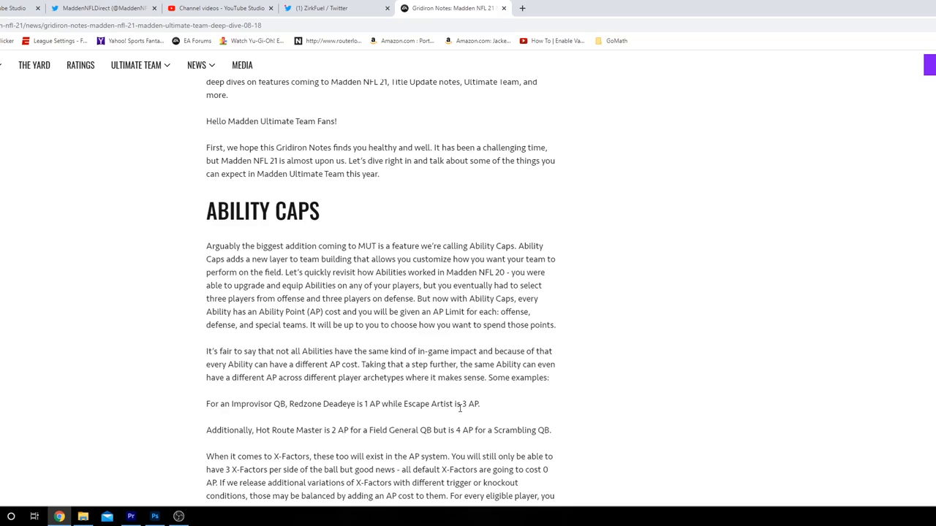
mouse_move(456, 417)
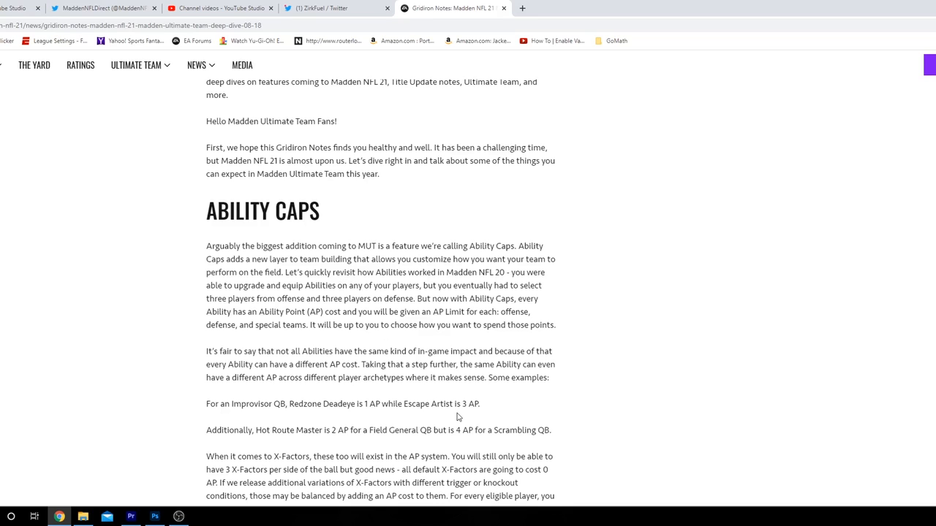
mouse_move(468, 421)
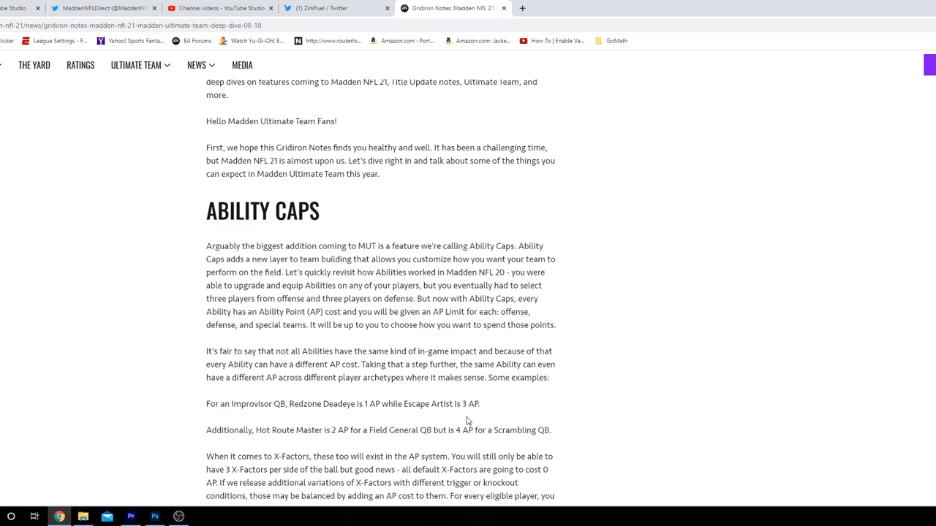
mouse_move(455, 401)
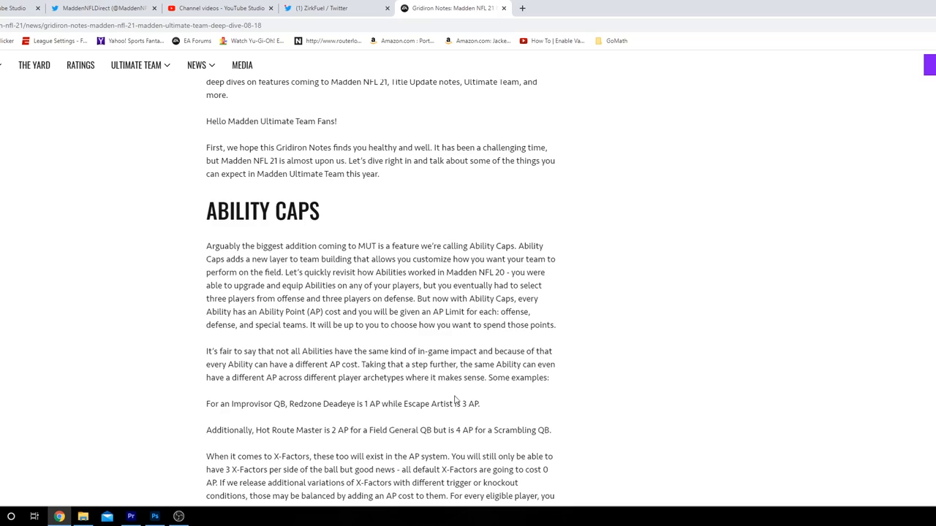
mouse_move(450, 414)
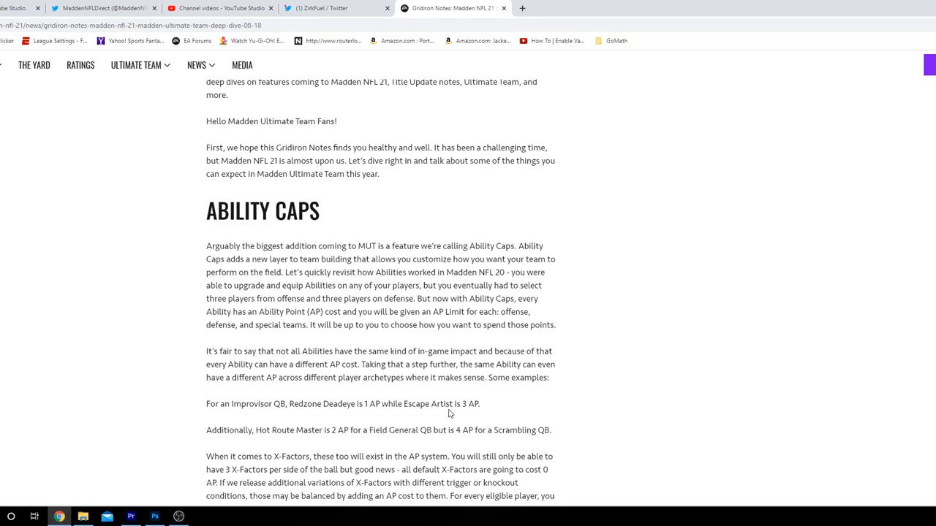
mouse_move(448, 410)
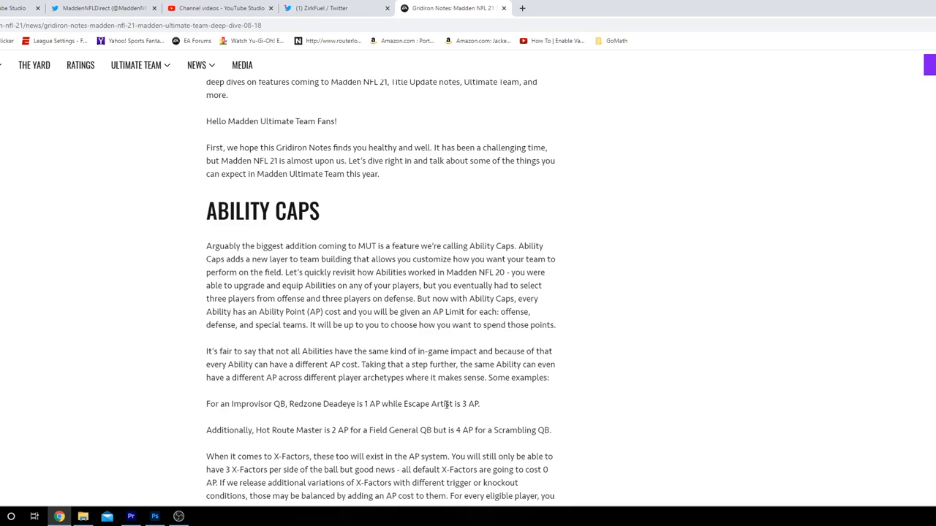
mouse_move(446, 405)
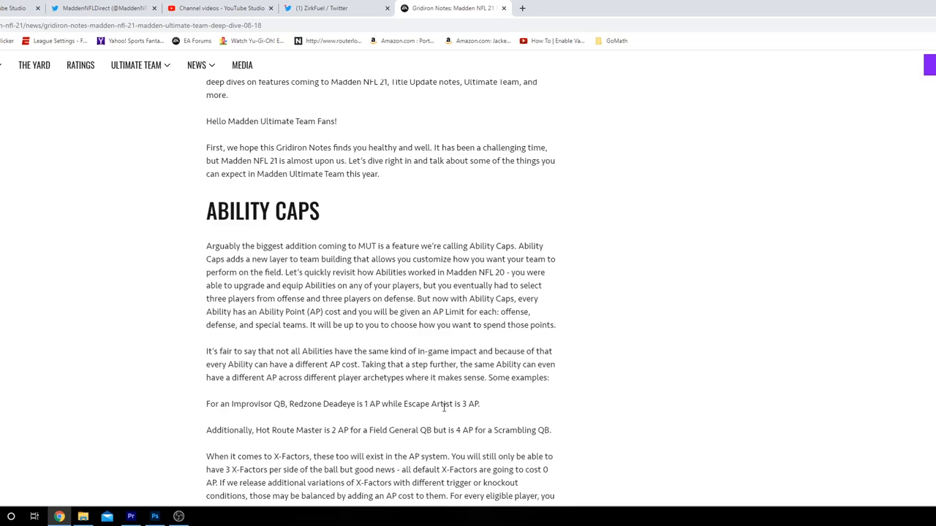
mouse_move(442, 407)
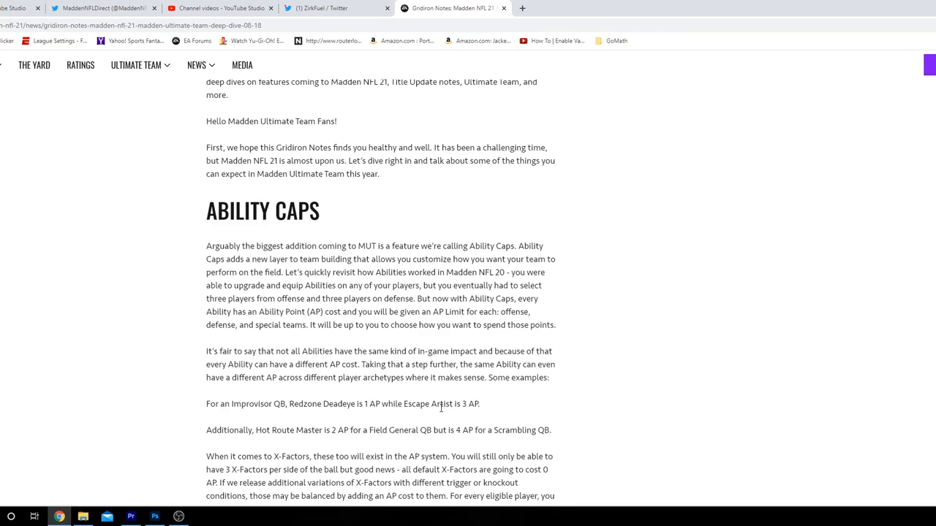
Scroll down to the Bobby Wagner ability example carousel.
scroll(down, 3)
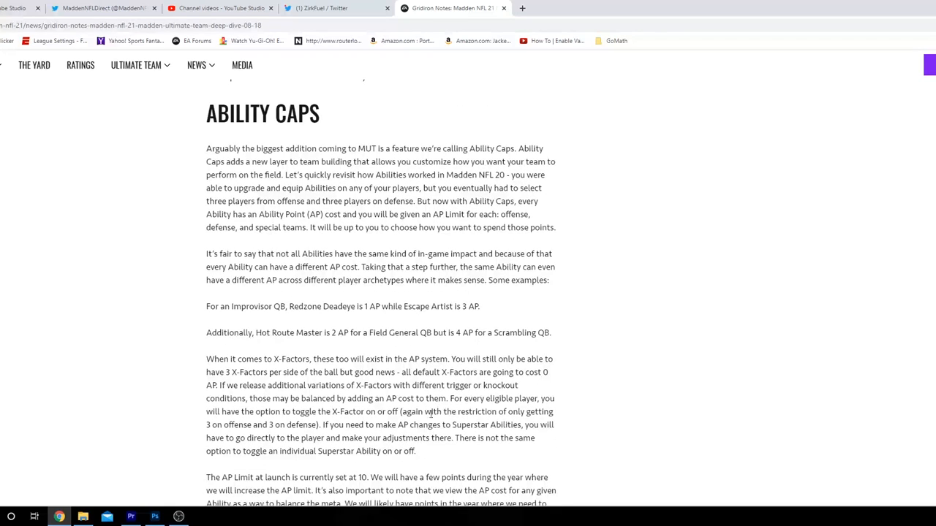
scroll(down, 3)
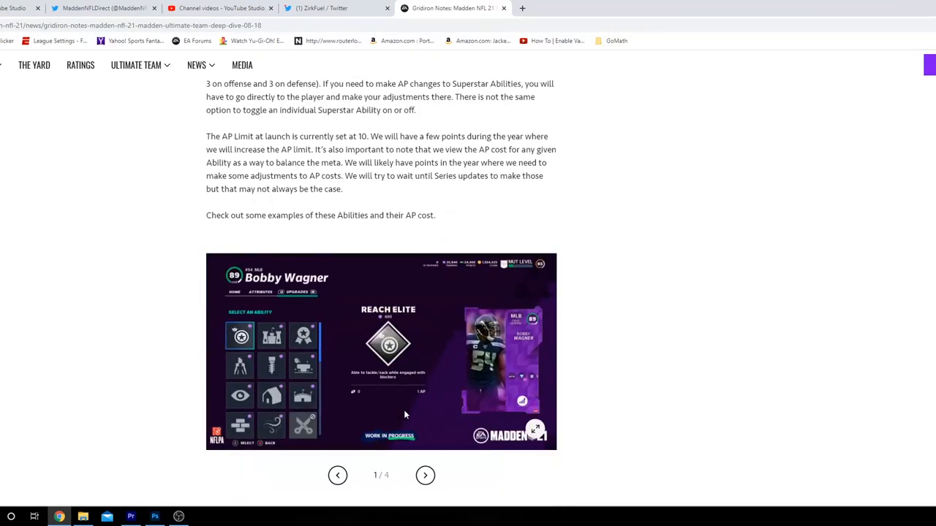
scroll(down, 3)
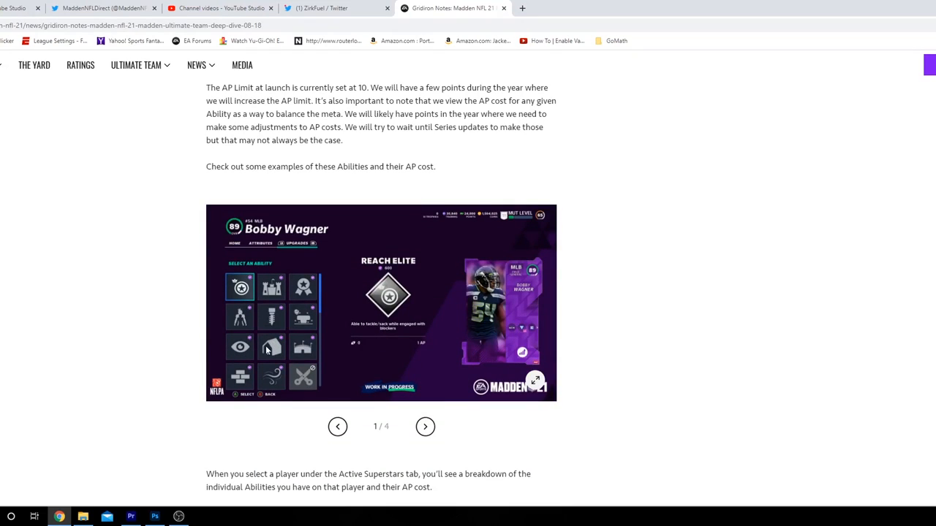
mouse_move(394, 357)
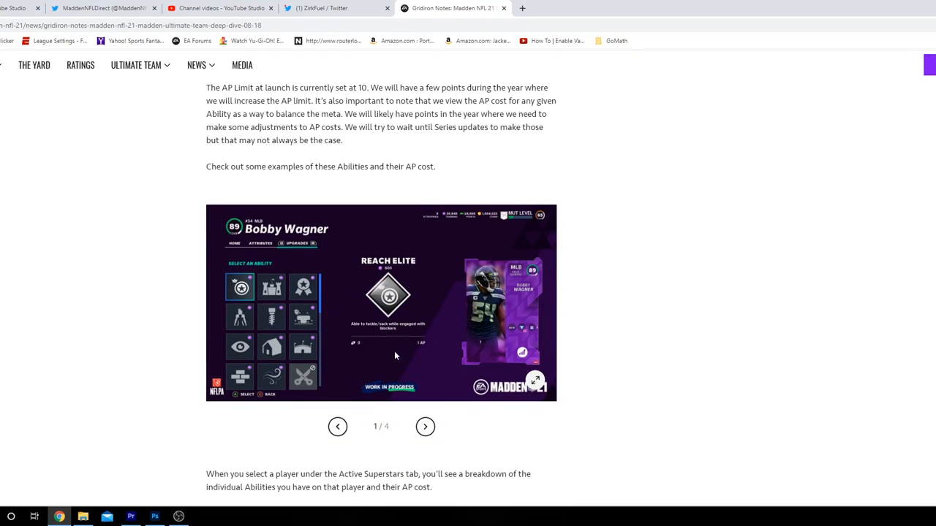
mouse_move(289, 307)
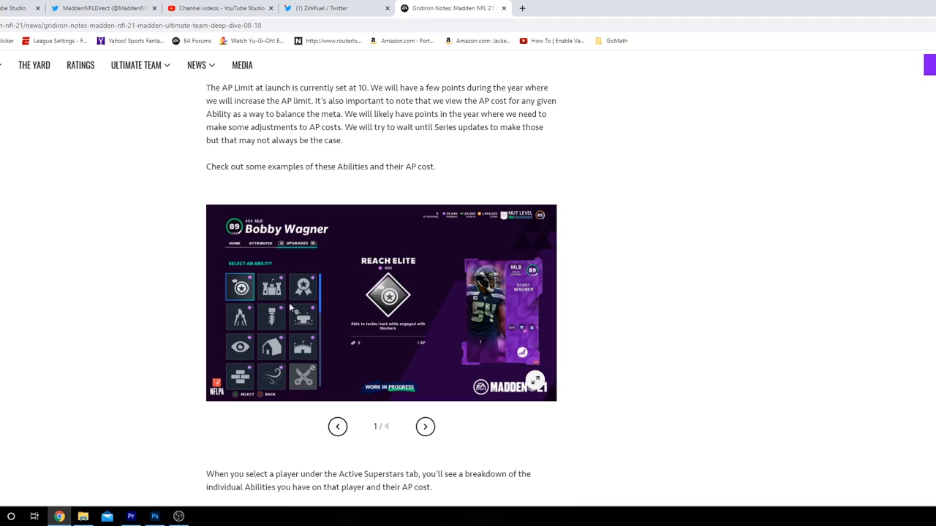
mouse_move(413, 348)
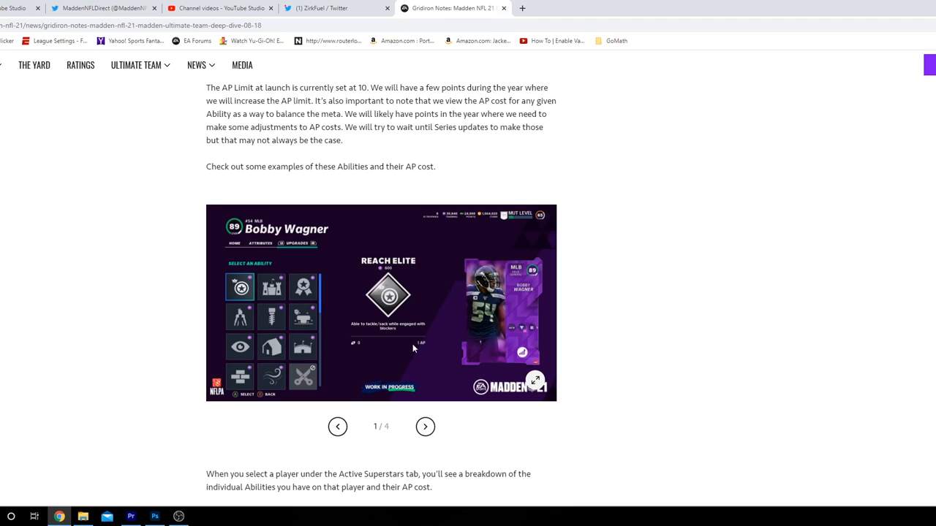
scroll(down, 3)
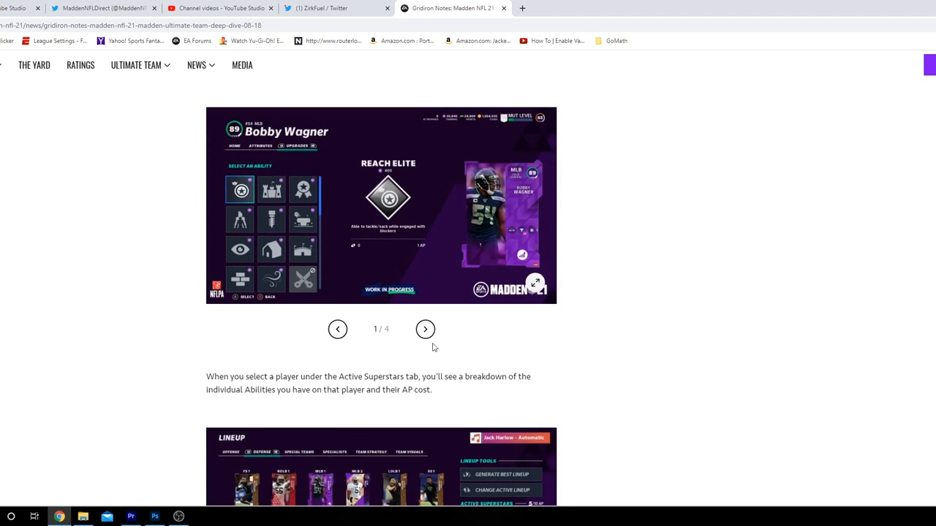
Advance the carousel through Tackle Supreme and Goal Line Stuff to Avalanche, slide 4 of 4.
click(424, 329)
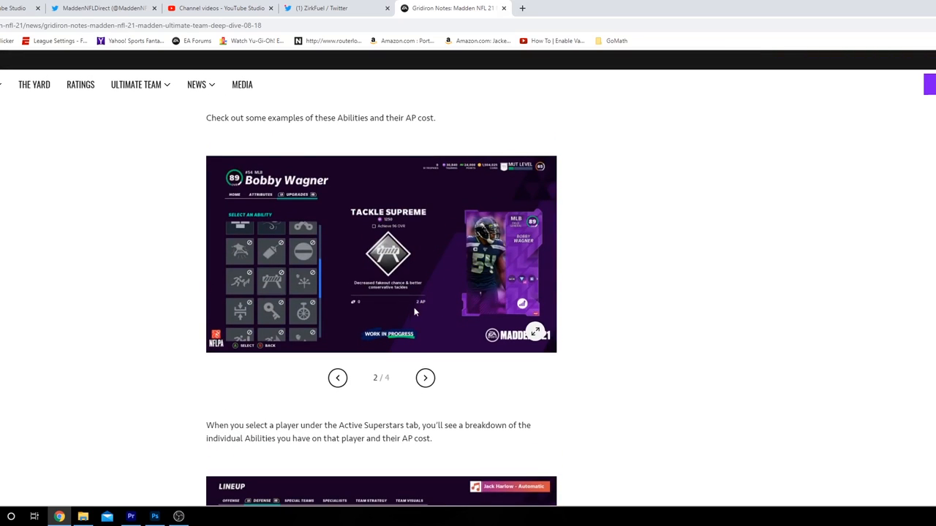
click(424, 377)
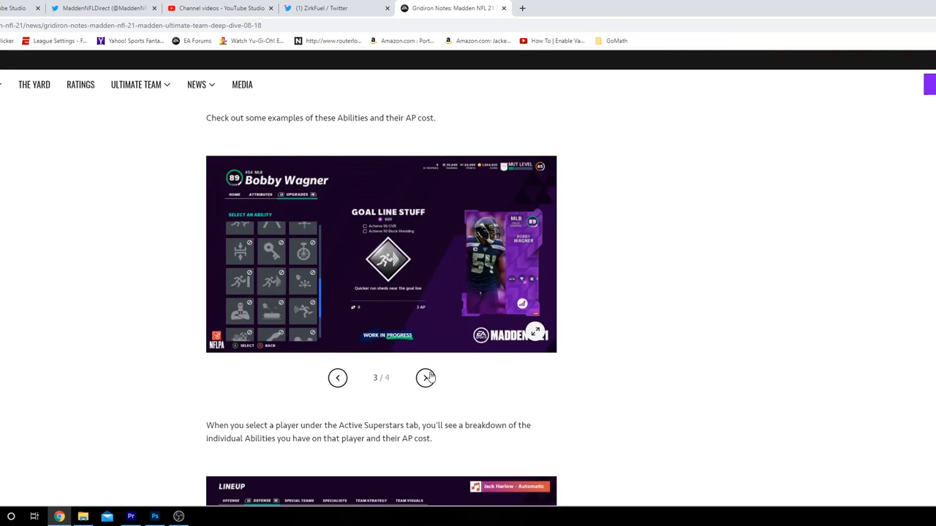
click(425, 378)
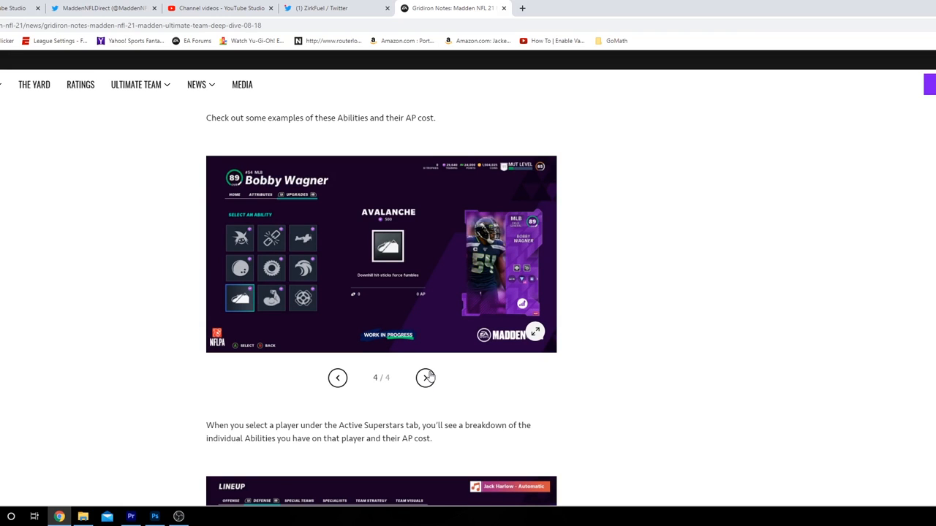
Scroll past the lineup and defense superstar images to the ability slots per overall rating.
scroll(down, 3)
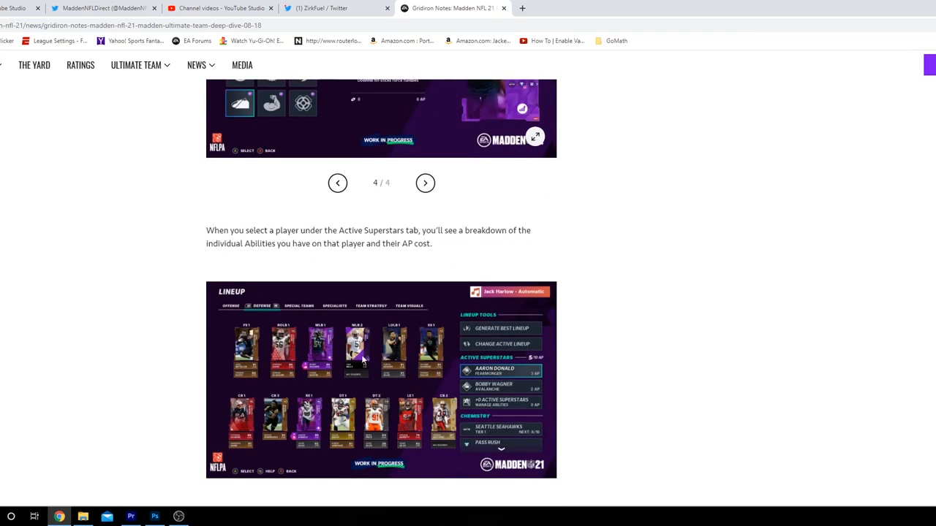
scroll(down, 3)
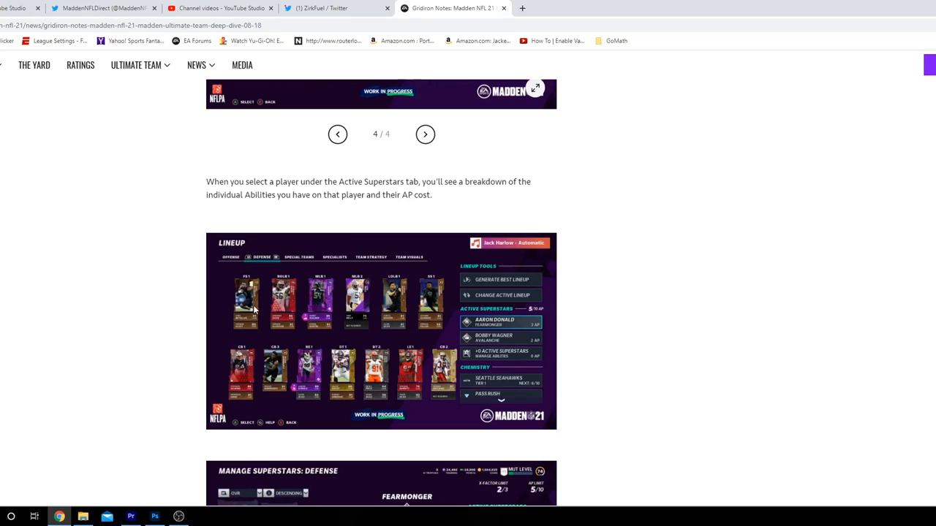
mouse_move(281, 345)
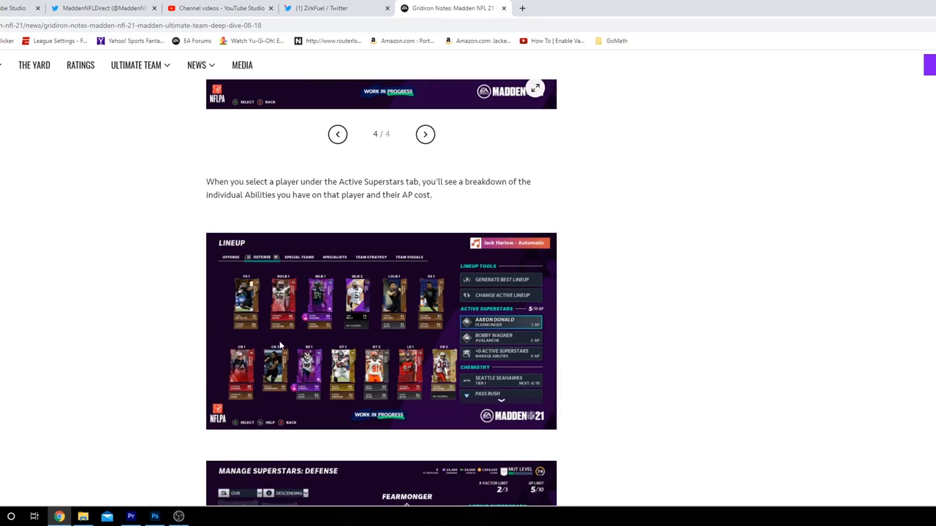
mouse_move(306, 342)
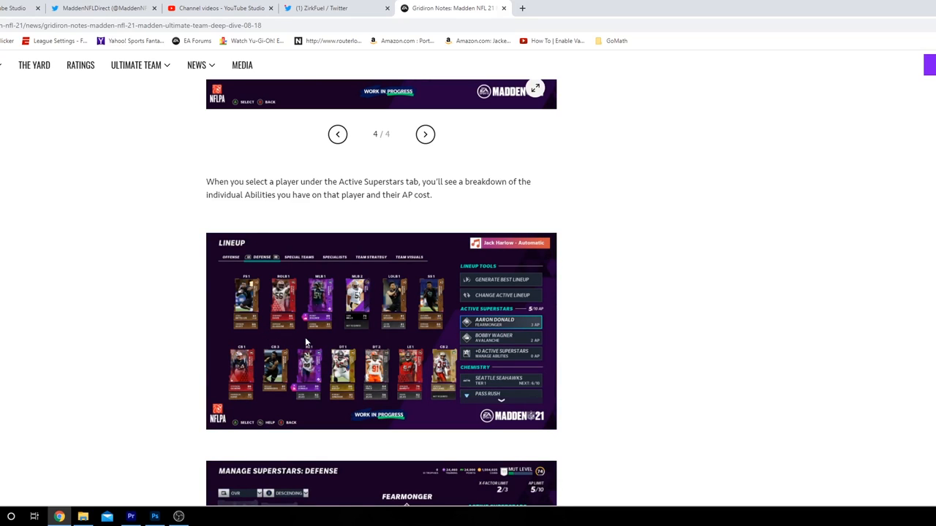
scroll(down, 3)
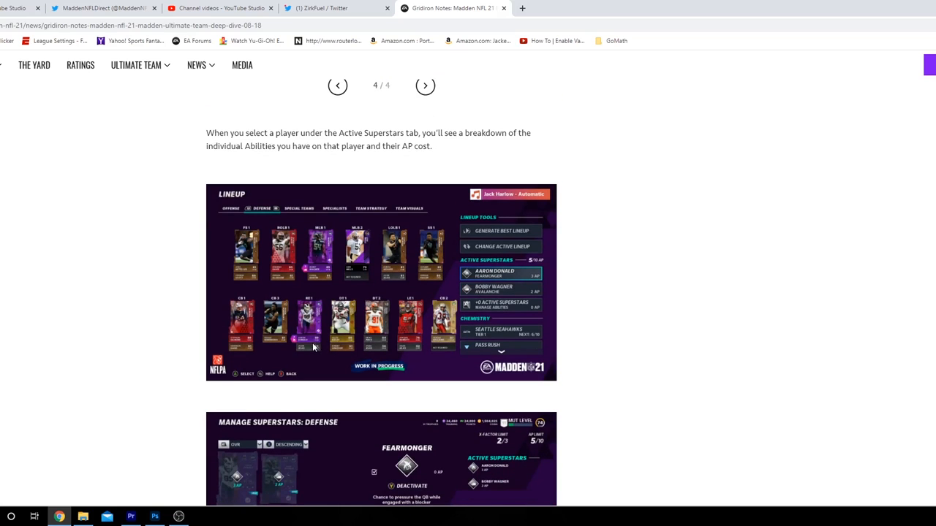
mouse_move(313, 351)
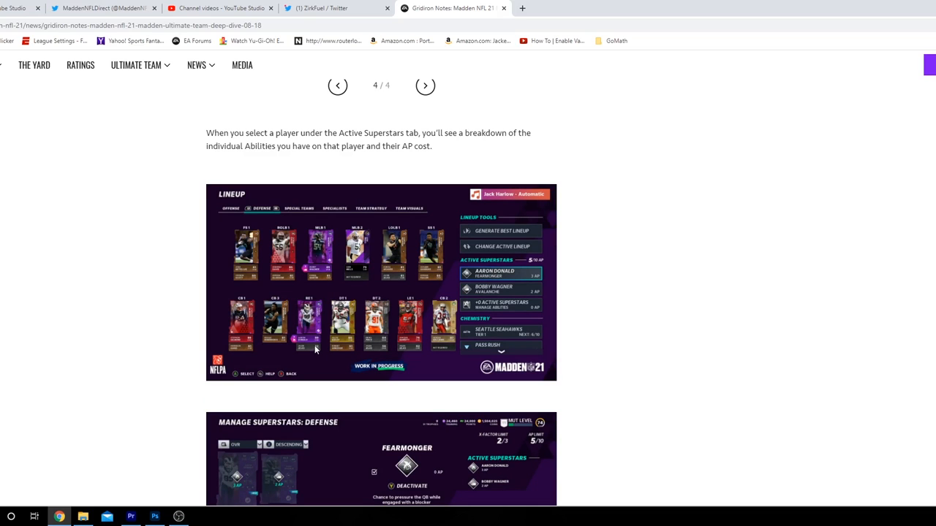
mouse_move(313, 319)
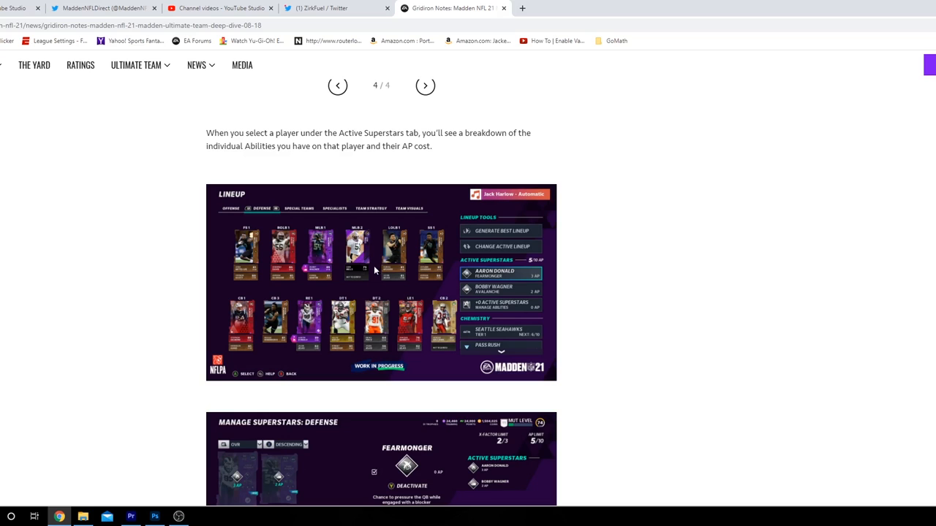
scroll(down, 3)
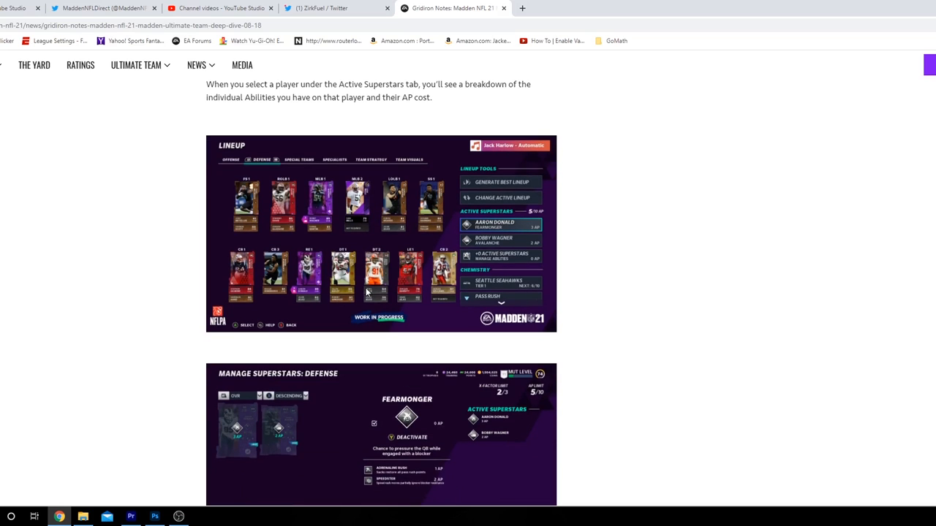
scroll(down, 3)
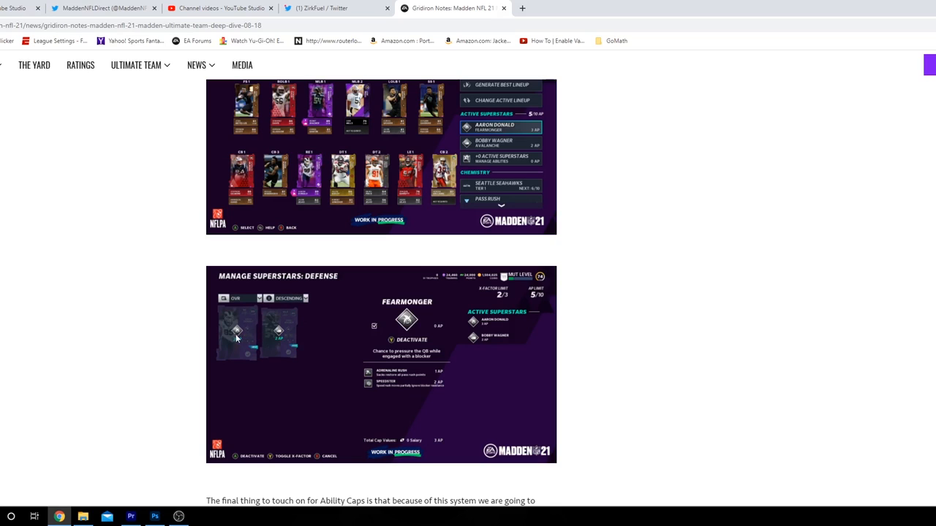
mouse_move(226, 333)
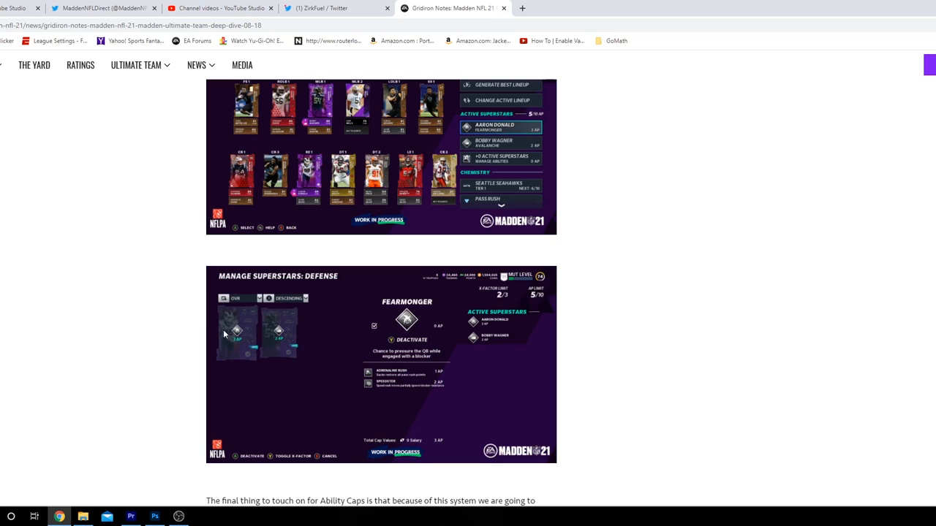
mouse_move(292, 335)
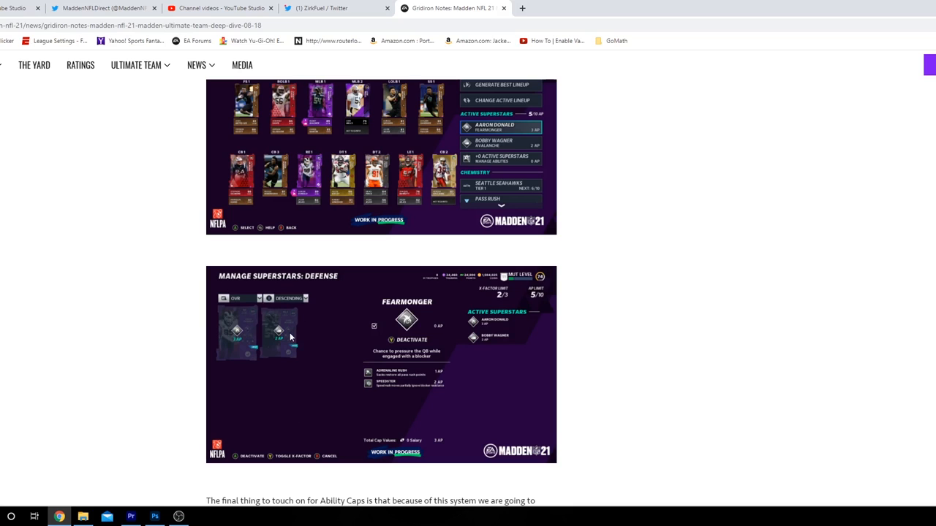
Continue down to the New Item Layout heading and its first paragraph.
scroll(down, 3)
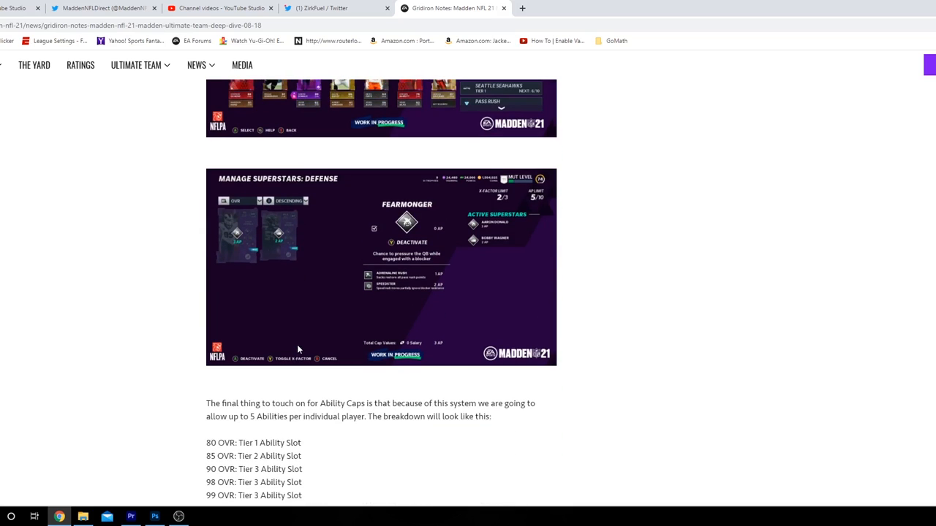
scroll(down, 3)
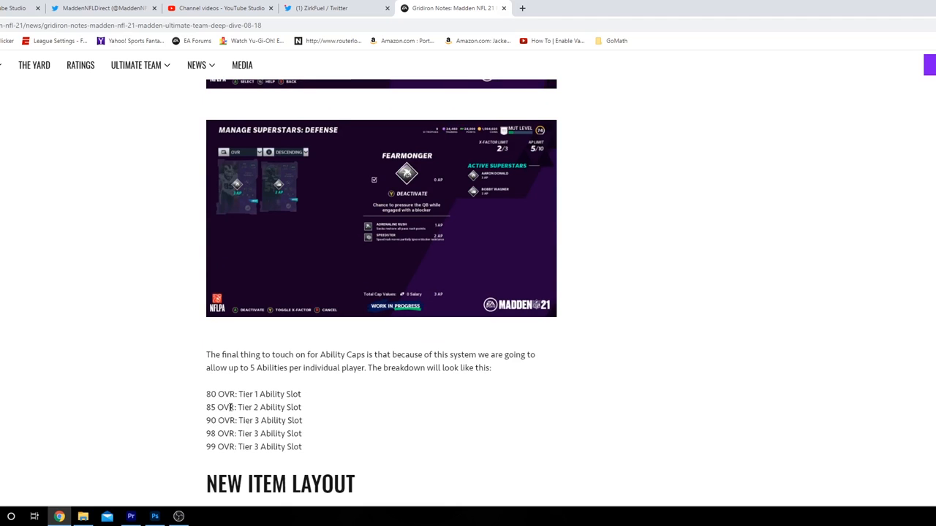
scroll(down, 3)
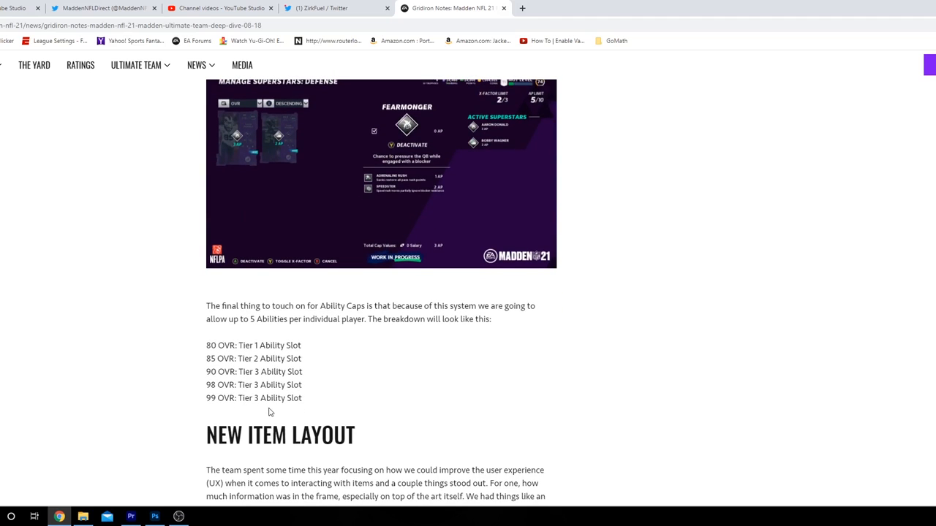
scroll(down, 3)
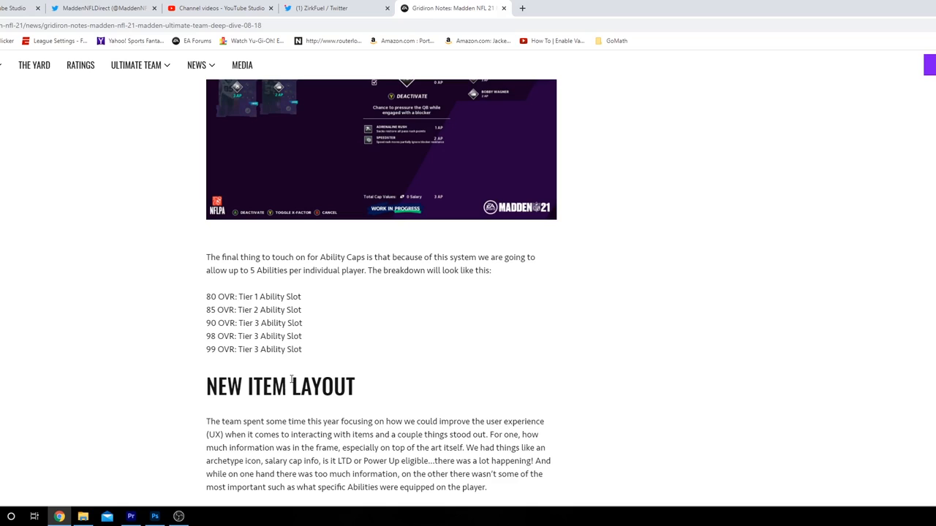
mouse_move(185, 506)
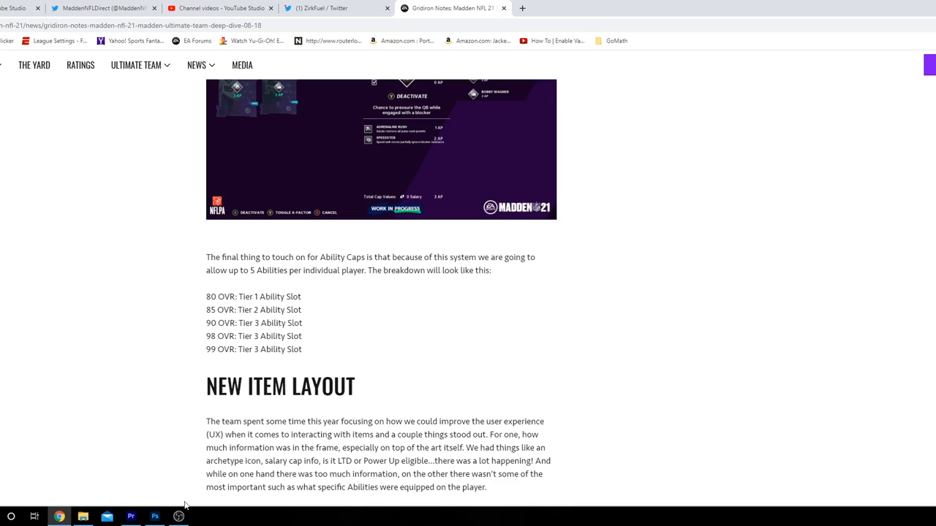
mouse_move(256, 334)
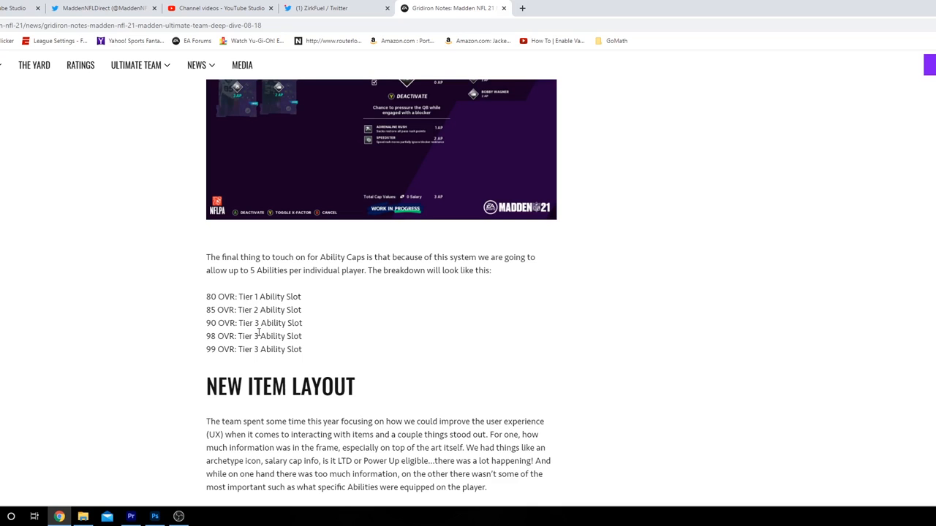
Reach the Ultimate Team Player Item M20 vs M21 comparison image and view its context options.
scroll(down, 3)
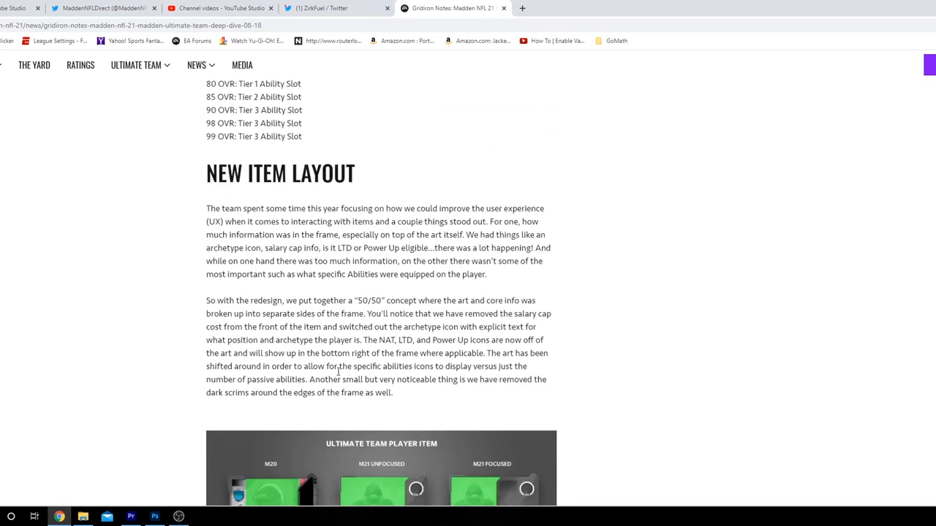
scroll(down, 3)
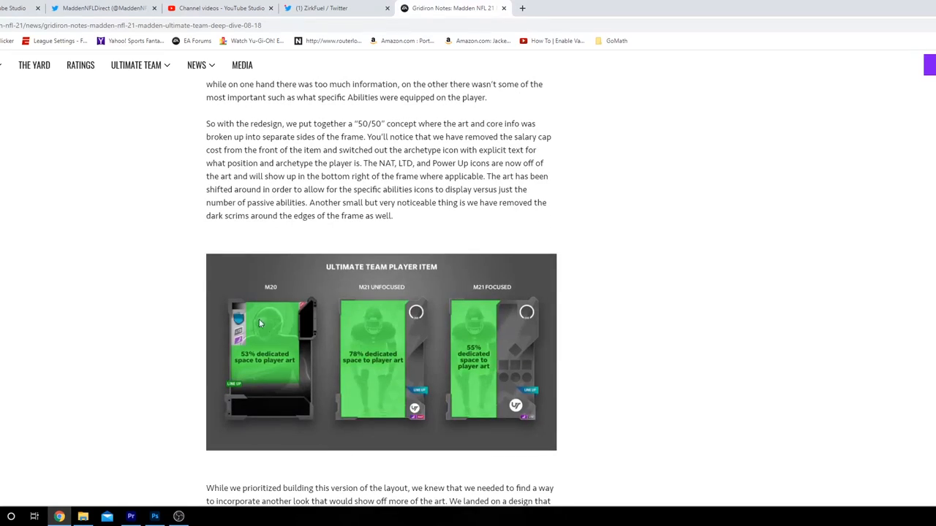
mouse_move(386, 377)
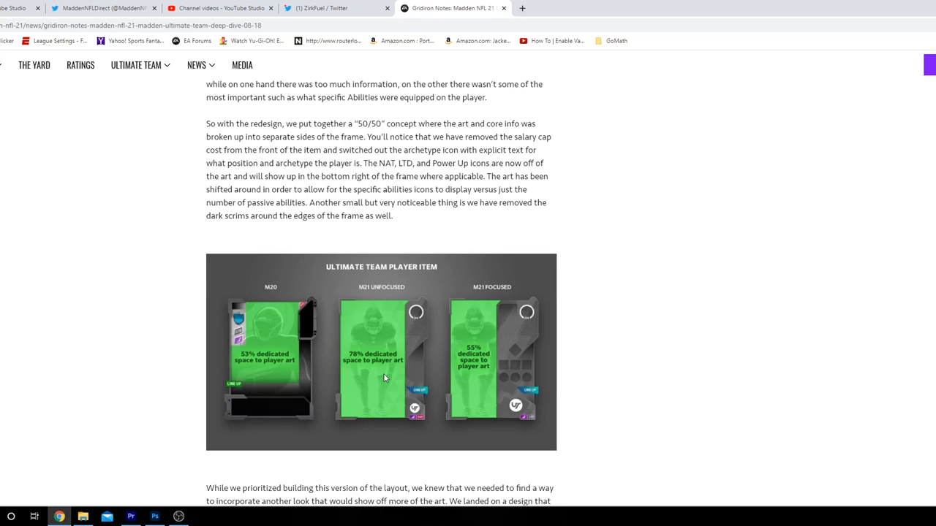
mouse_move(529, 339)
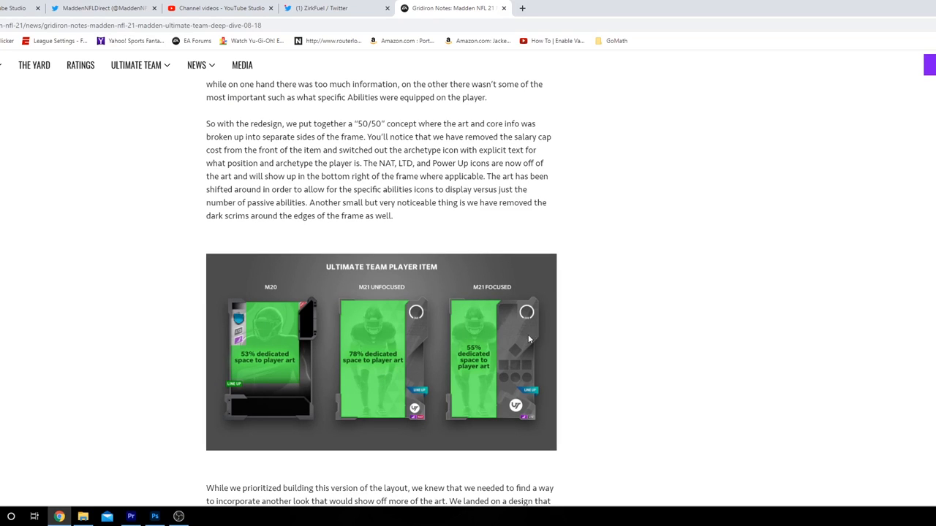
mouse_move(370, 335)
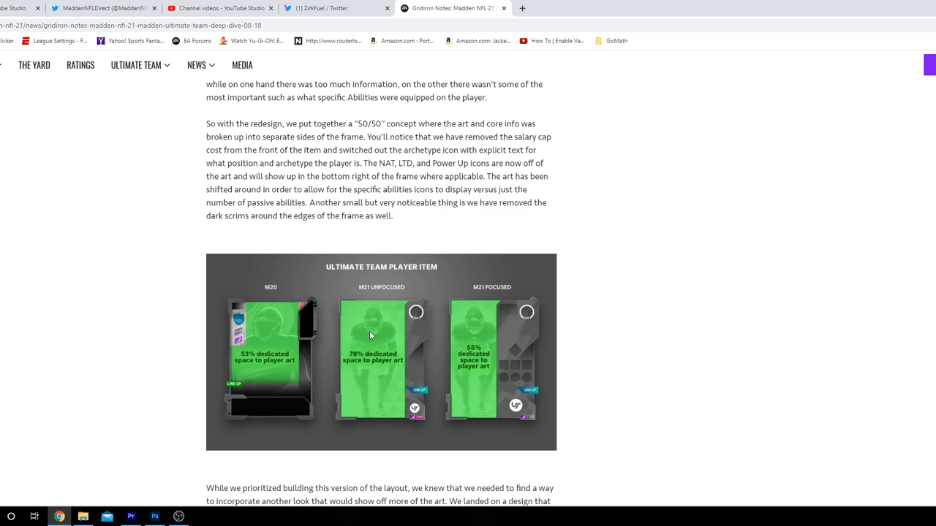
right_click(380, 335)
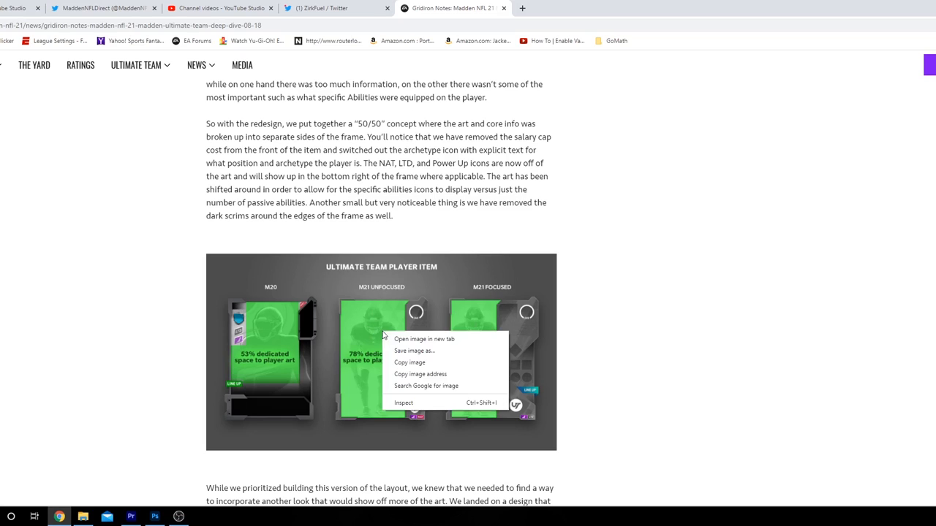
click(369, 344)
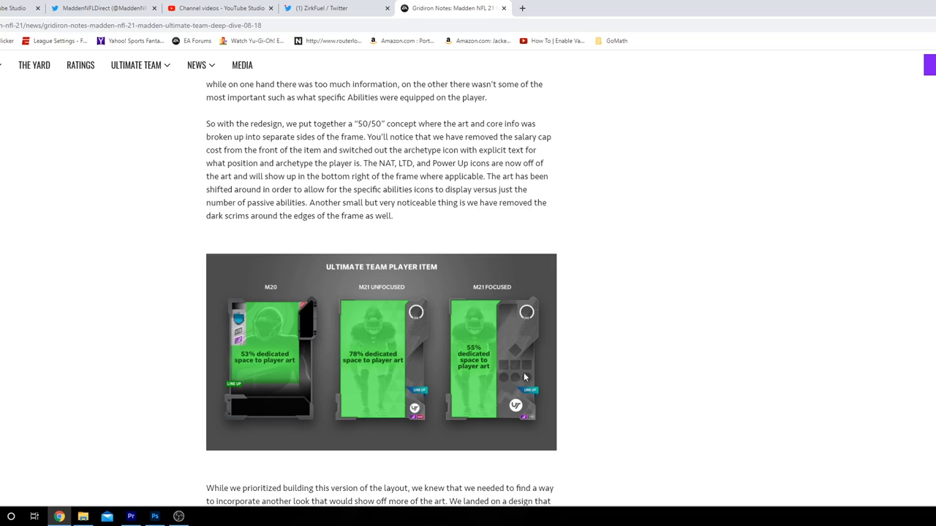
mouse_move(514, 380)
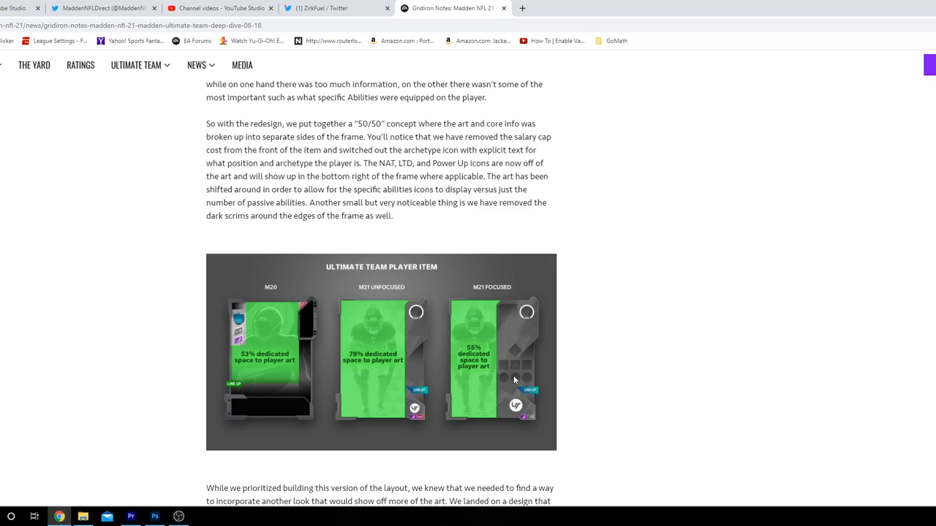
mouse_move(524, 371)
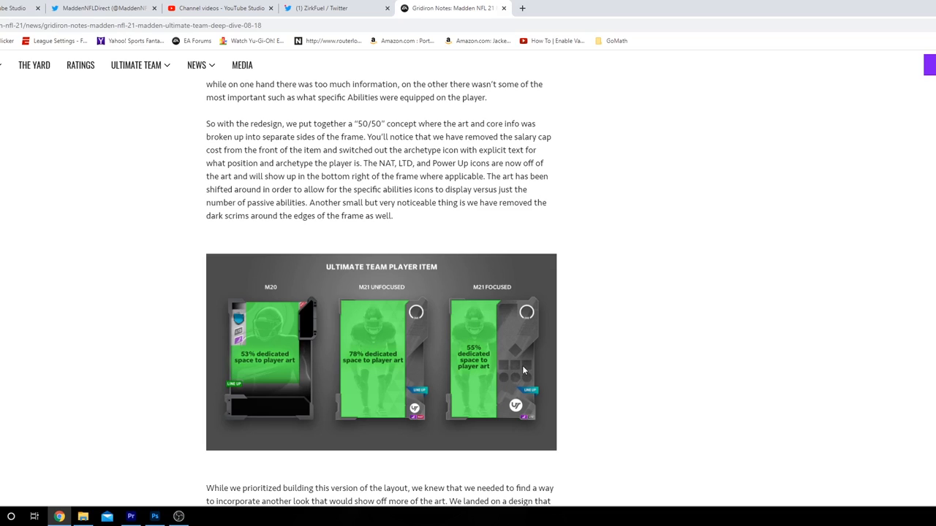
mouse_move(512, 377)
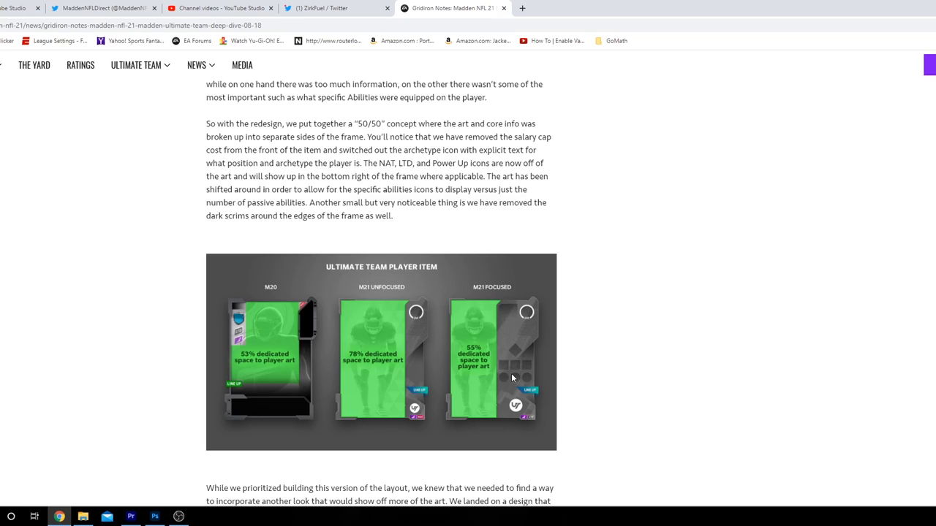
mouse_move(373, 385)
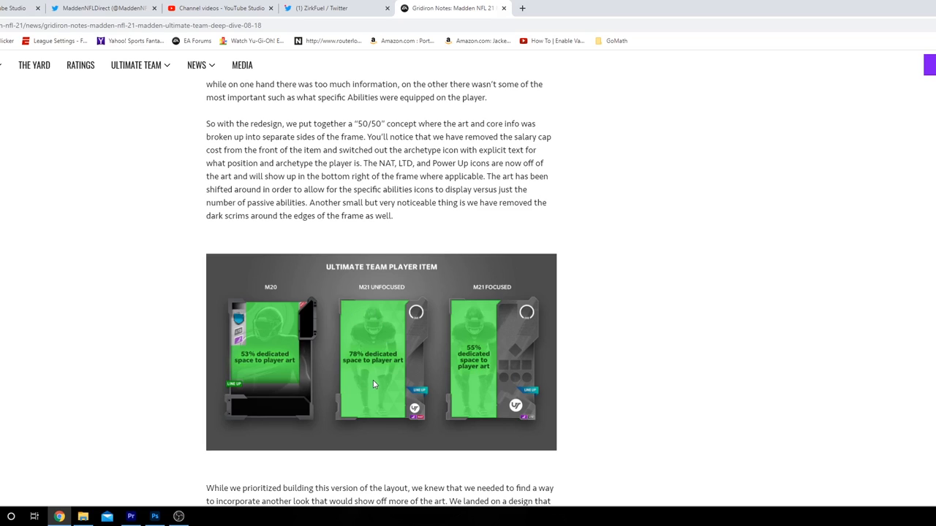
mouse_move(373, 366)
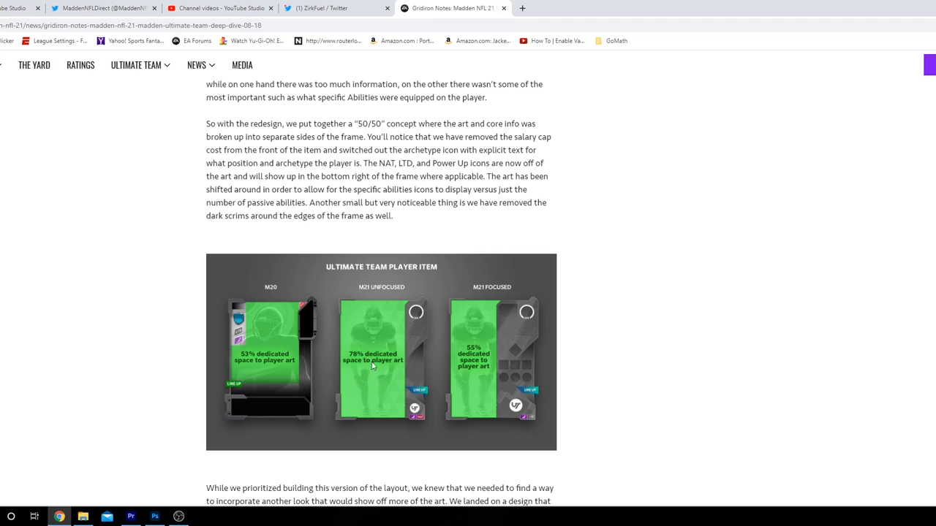
mouse_move(261, 351)
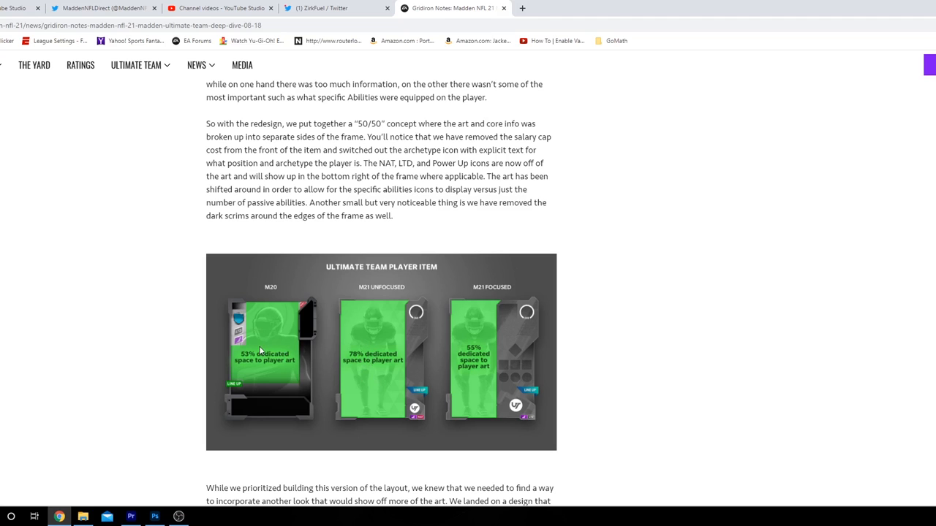
Scroll past the Item Binder and Lineup screenshots to the Aaron Donald item actions image.
scroll(down, 3)
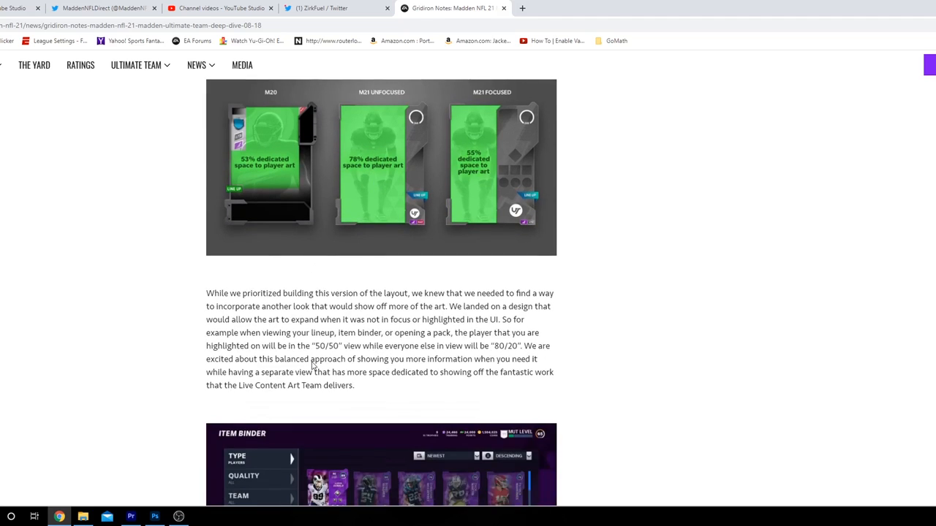
scroll(down, 3)
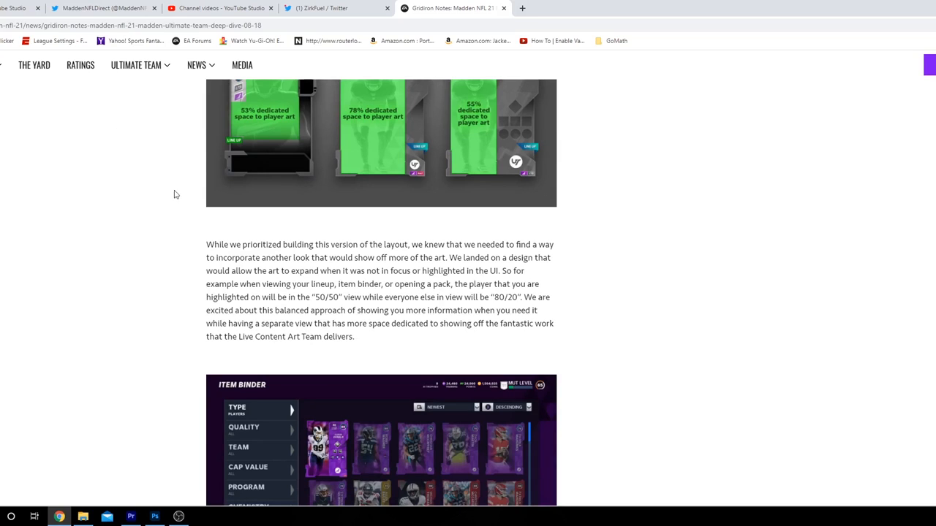
mouse_move(330, 307)
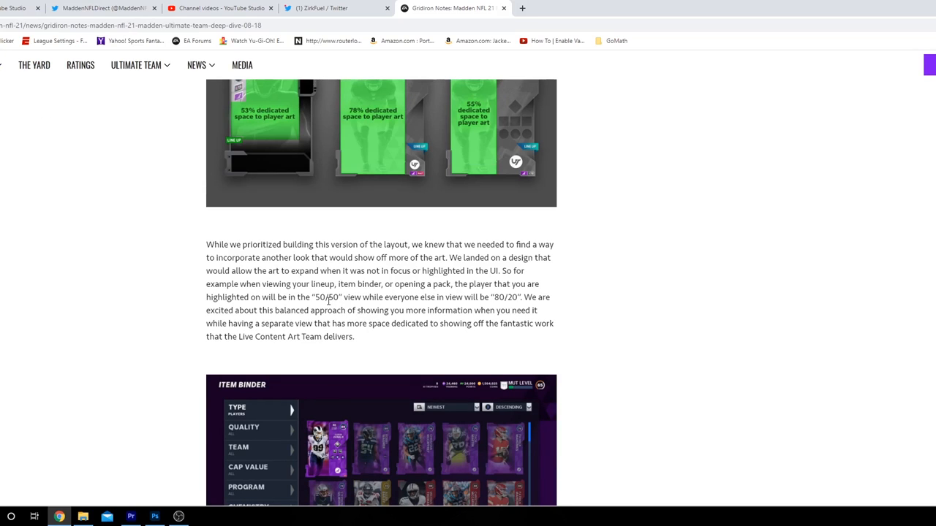
mouse_move(360, 342)
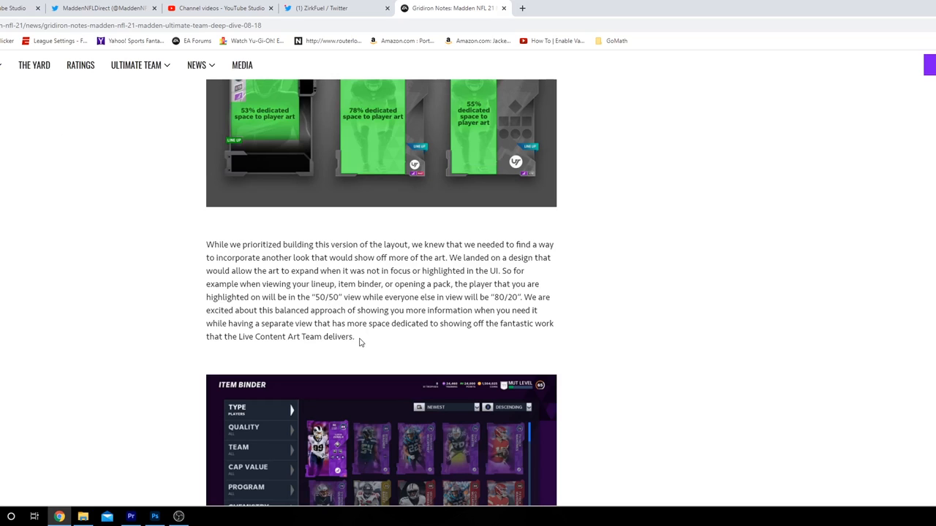
scroll(down, 3)
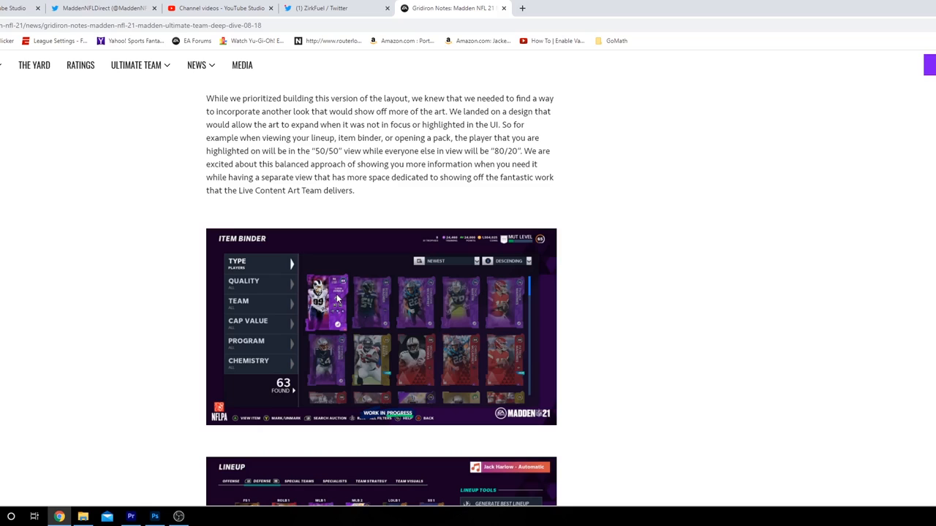
mouse_move(419, 308)
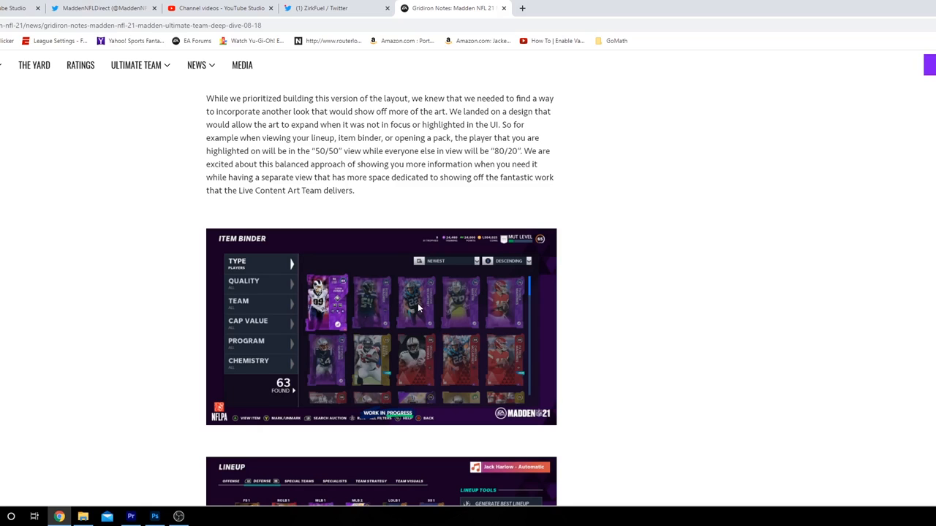
mouse_move(511, 307)
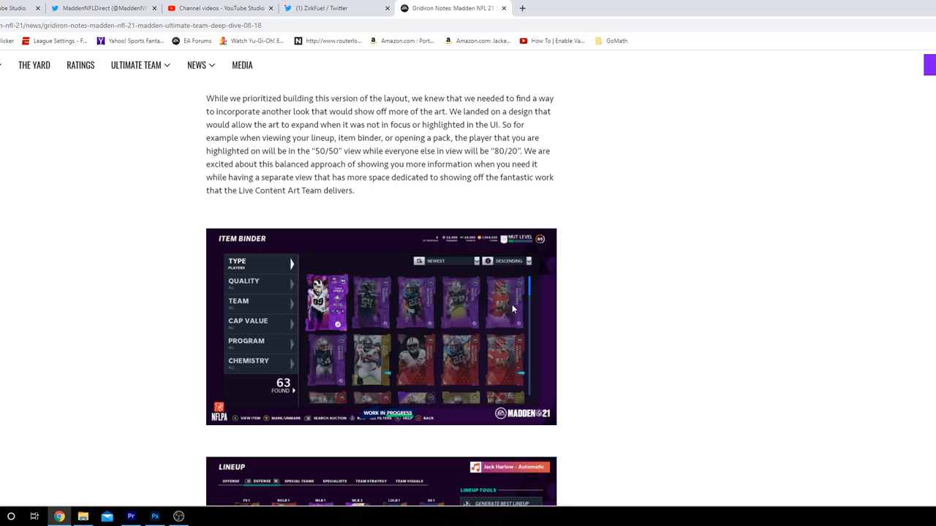
mouse_move(461, 404)
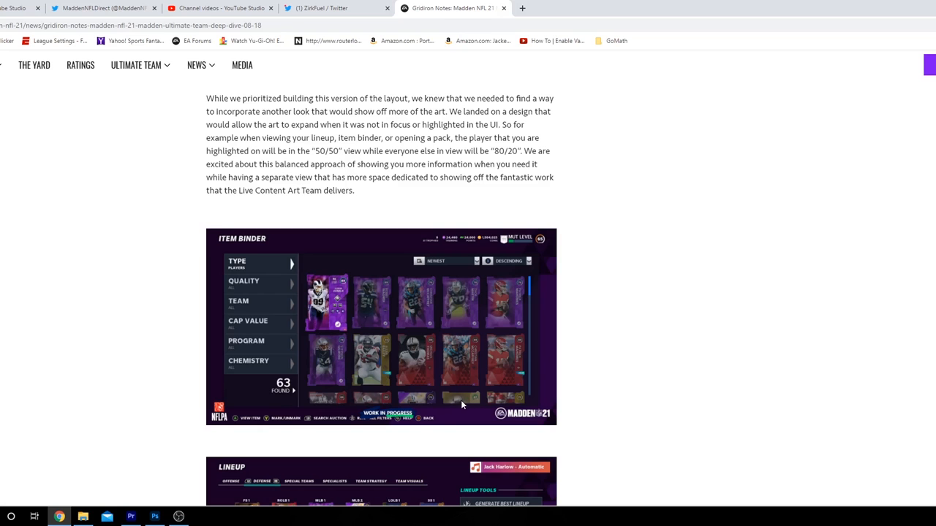
scroll(down, 3)
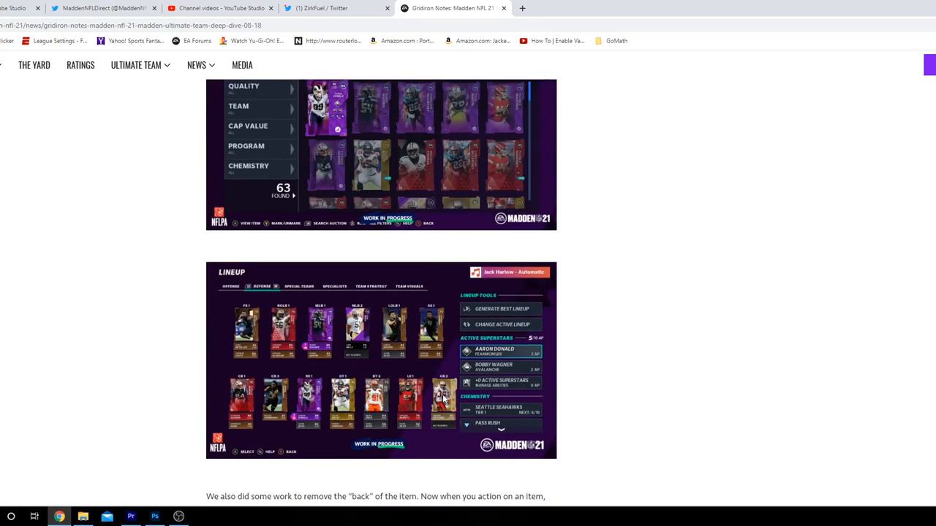
scroll(down, 3)
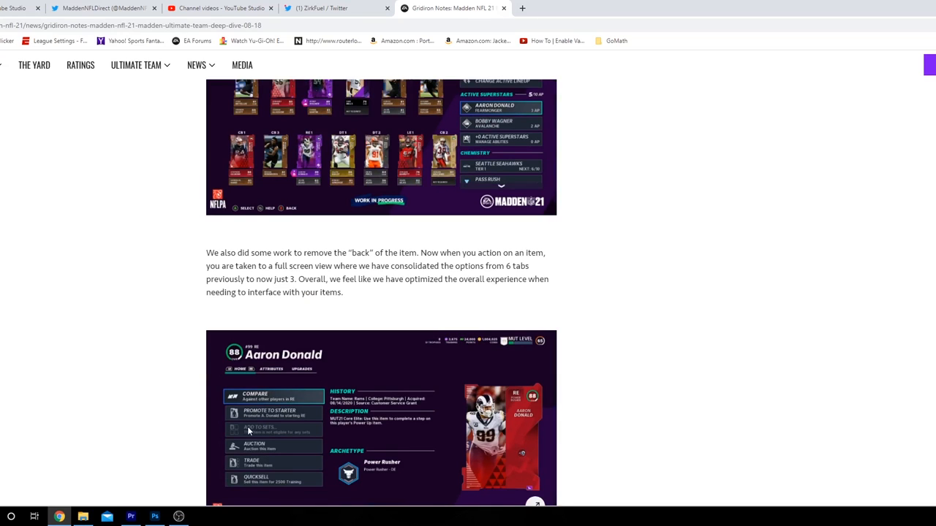
mouse_move(266, 412)
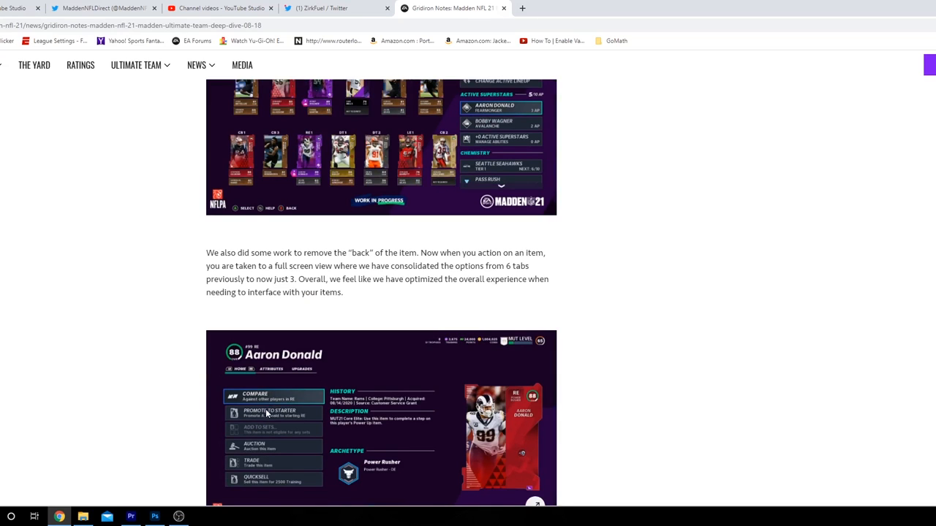
Scroll past the Aaron Donald carousel to the RIVALZ heading.
scroll(down, 3)
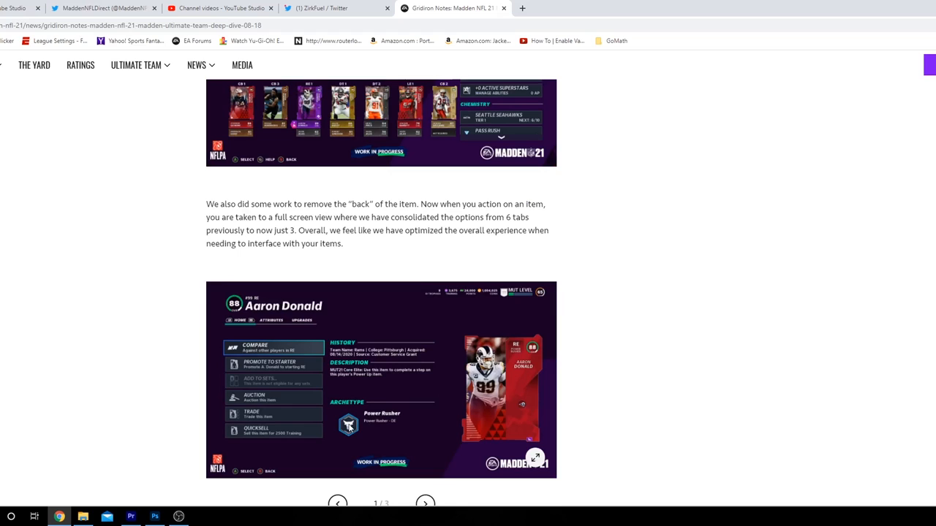
mouse_move(363, 383)
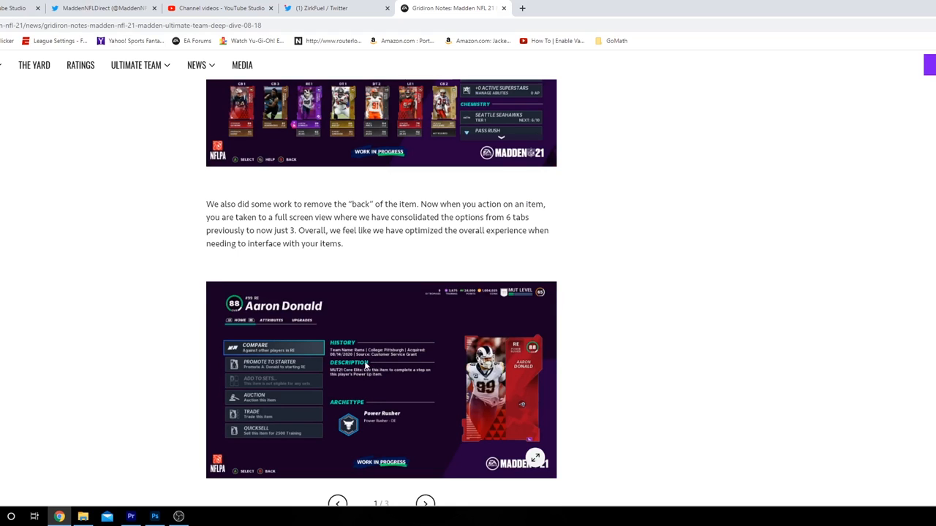
scroll(down, 3)
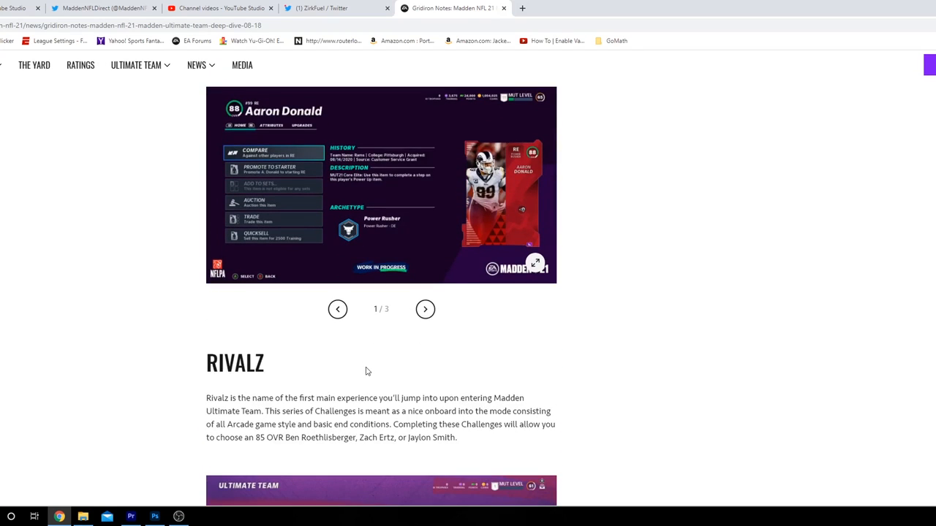
Bring the RIVALZ paragraph and its Ultimate Team Rivalz screenshot into view.
scroll(down, 3)
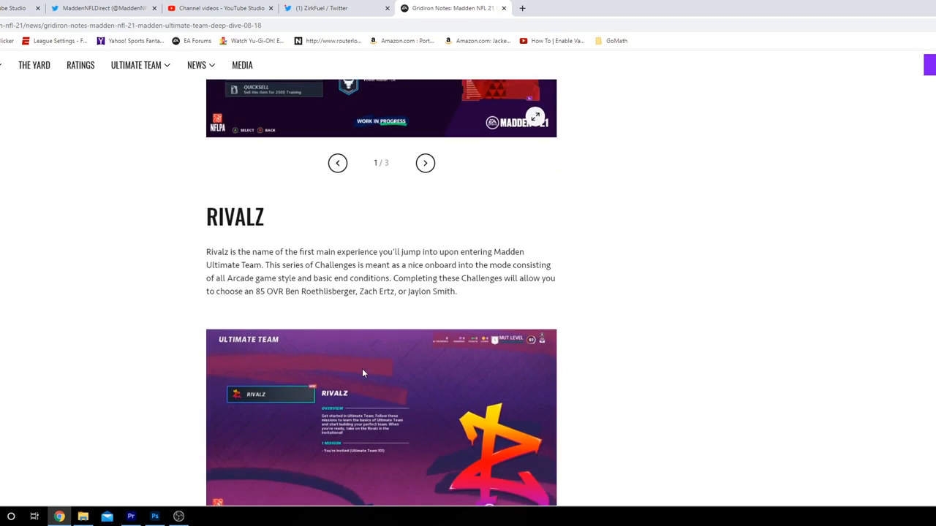
mouse_move(358, 374)
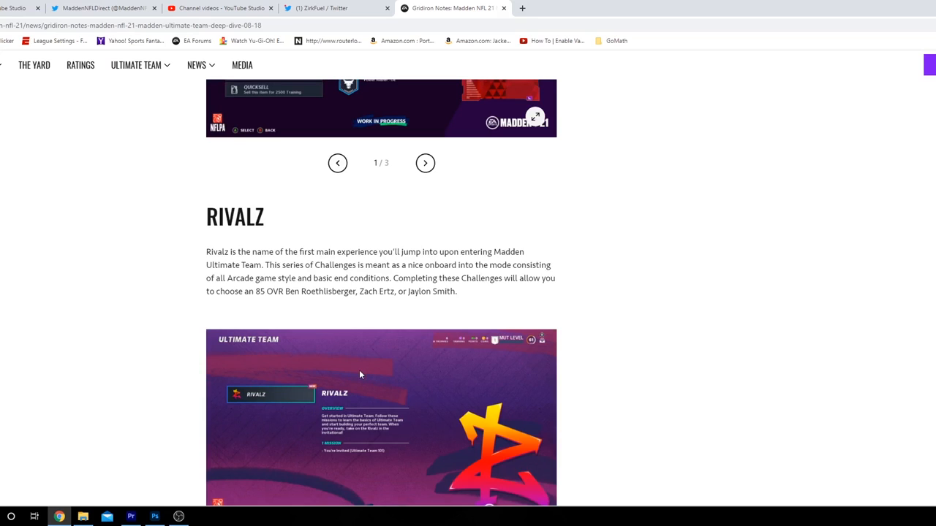
mouse_move(306, 368)
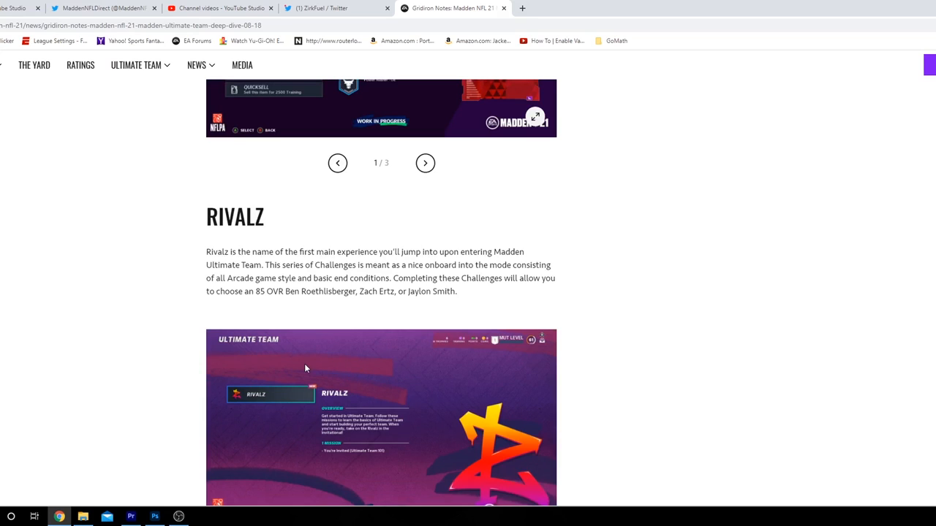
mouse_move(287, 368)
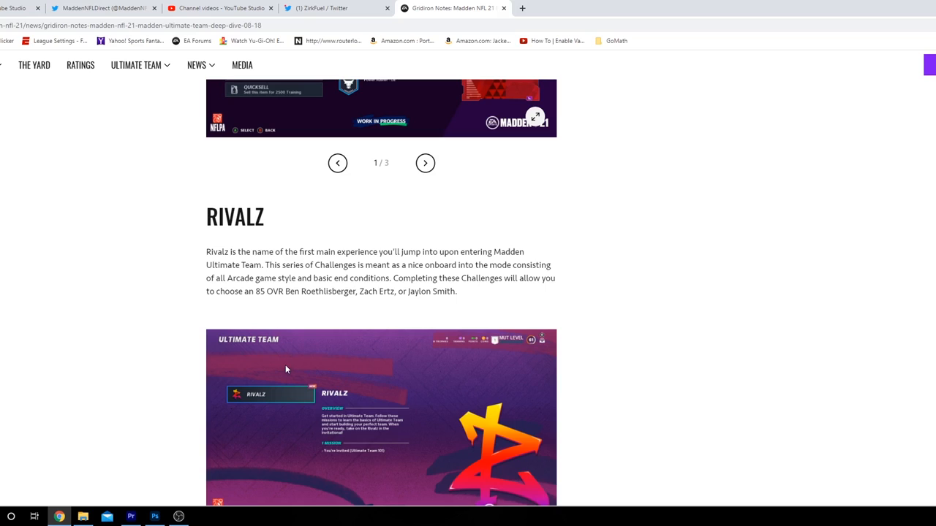
mouse_move(286, 365)
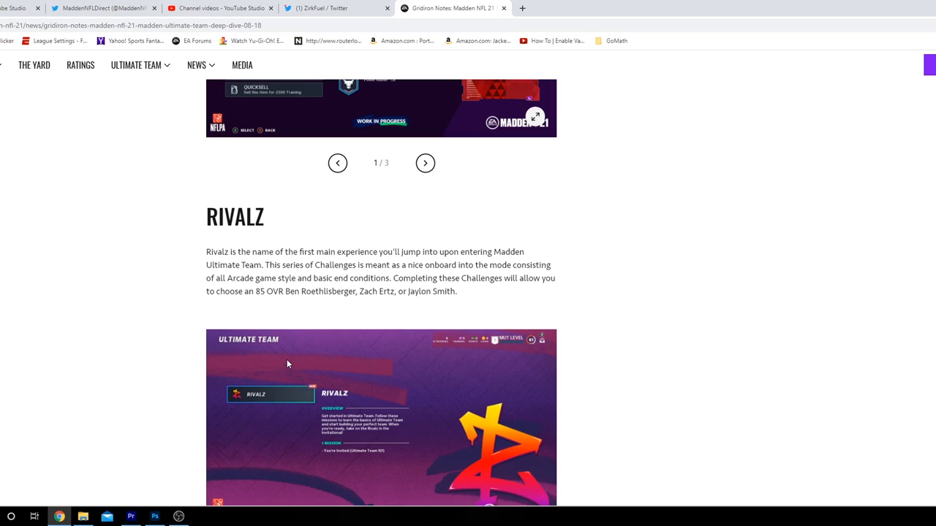
mouse_move(313, 307)
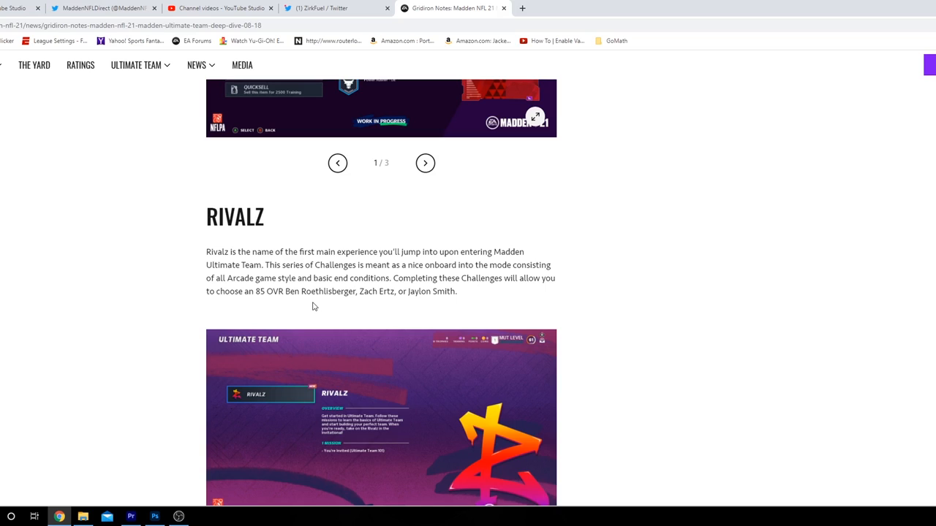
mouse_move(310, 308)
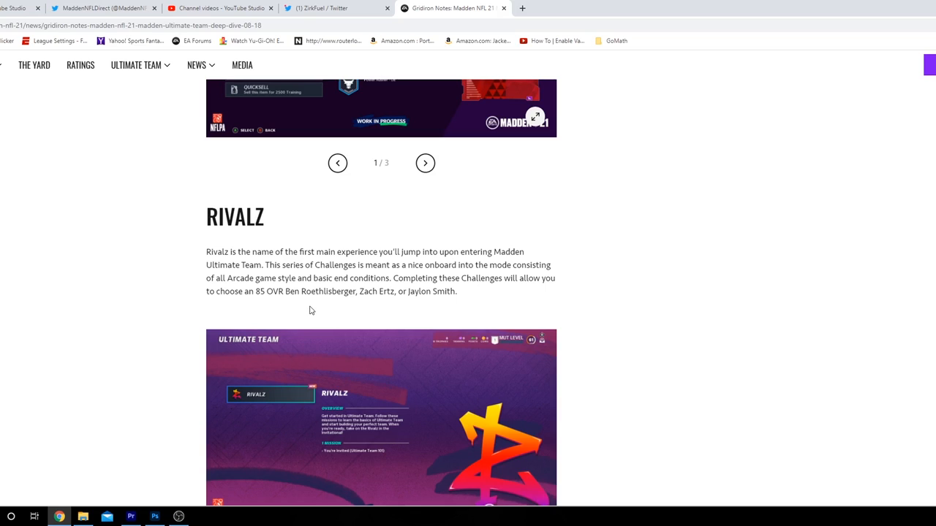
mouse_move(319, 309)
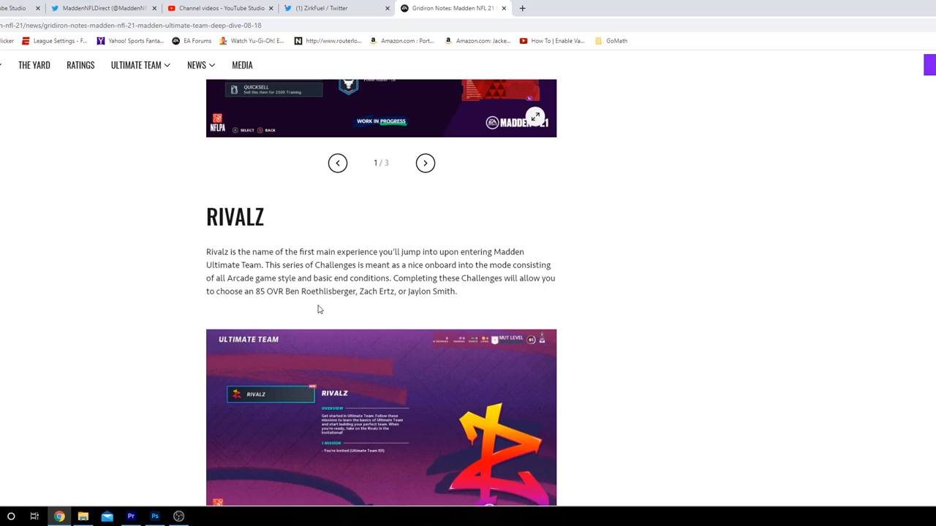
mouse_move(328, 313)
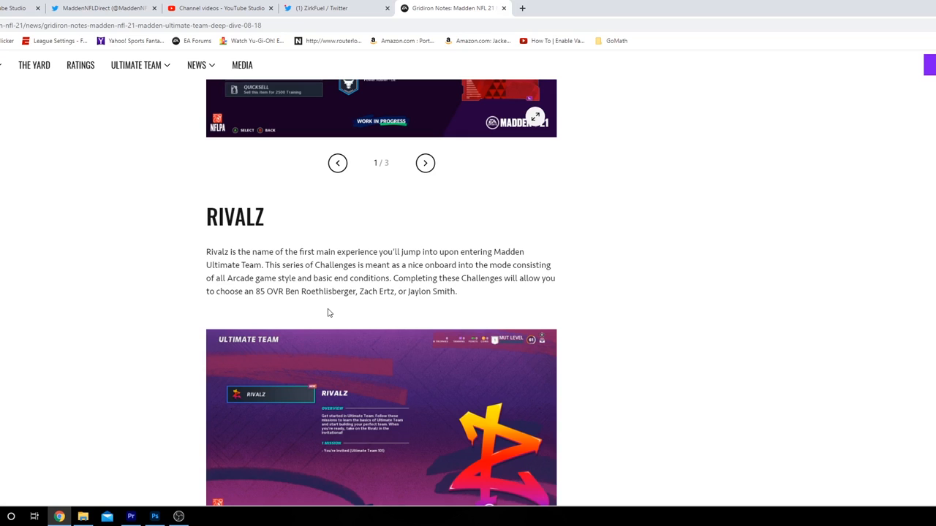
Scroll to the Team Captains section intro and its first captain screenshot, Eddie George.
scroll(down, 3)
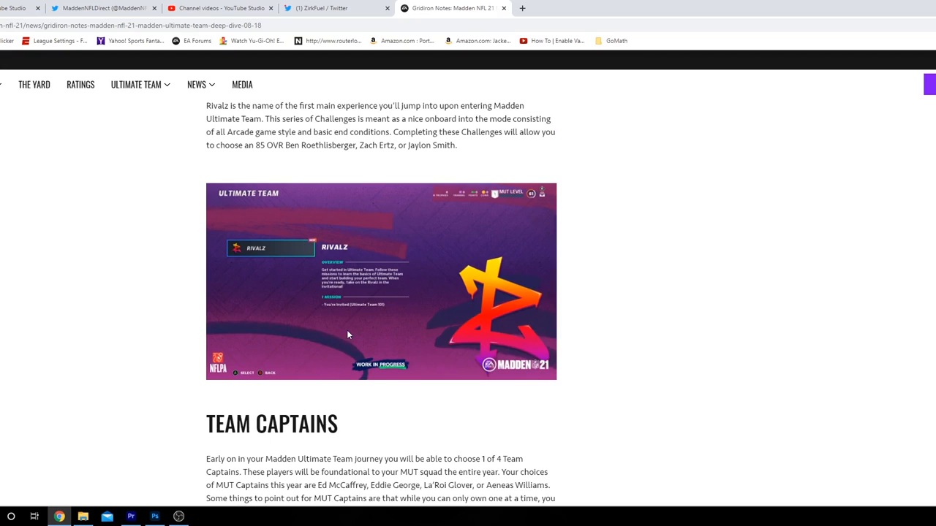
mouse_move(346, 330)
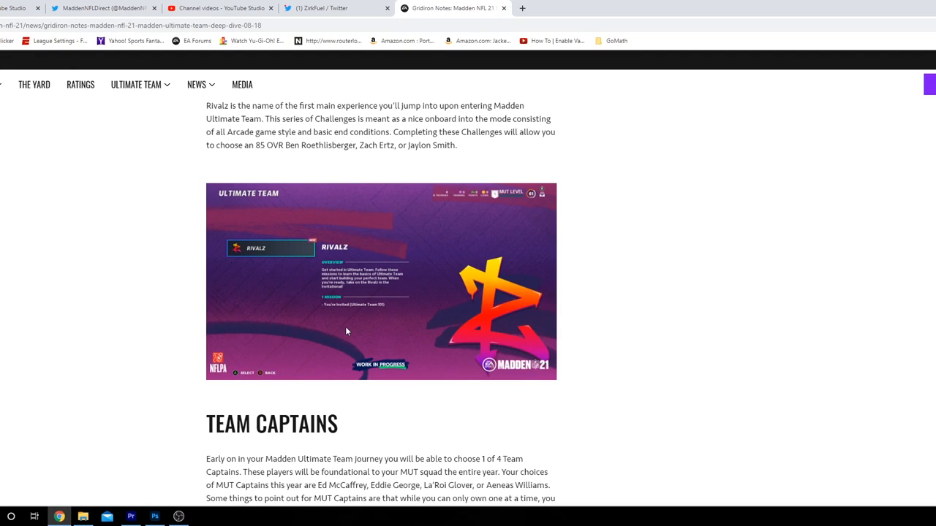
mouse_move(340, 328)
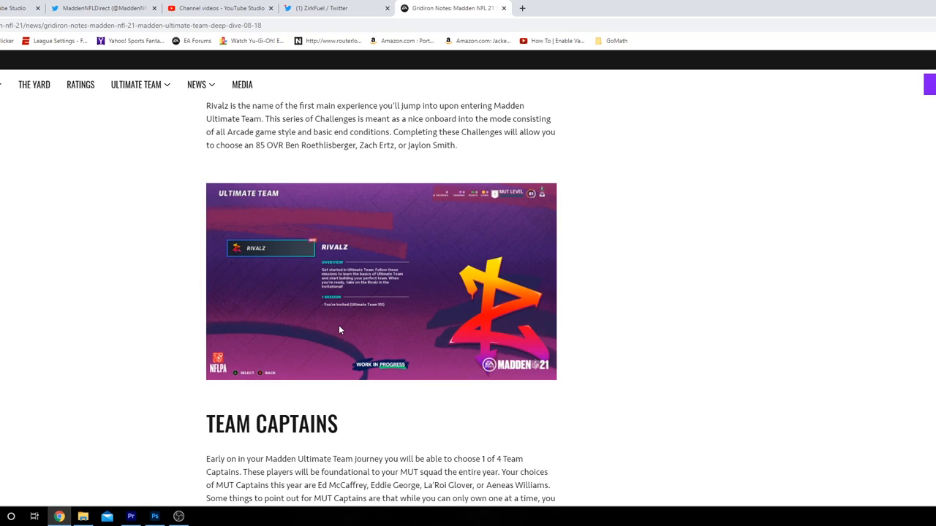
scroll(down, 3)
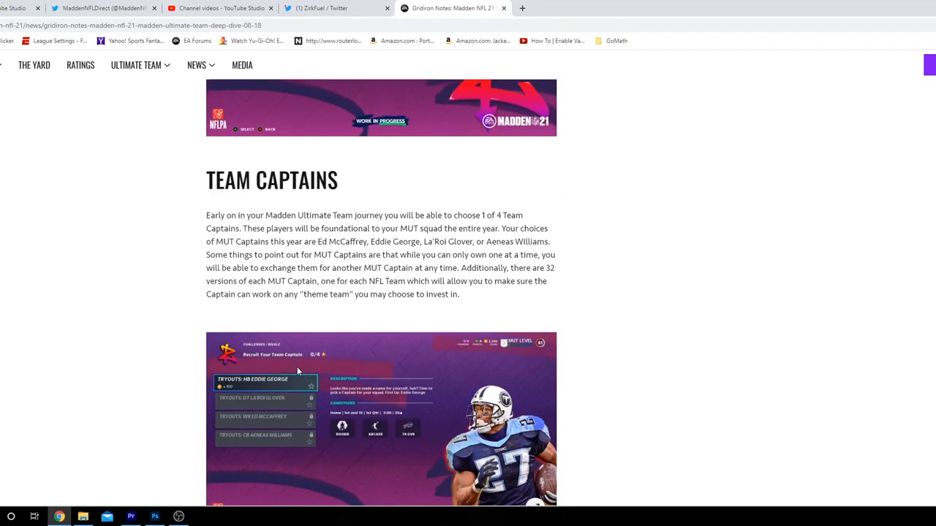
scroll(down, 3)
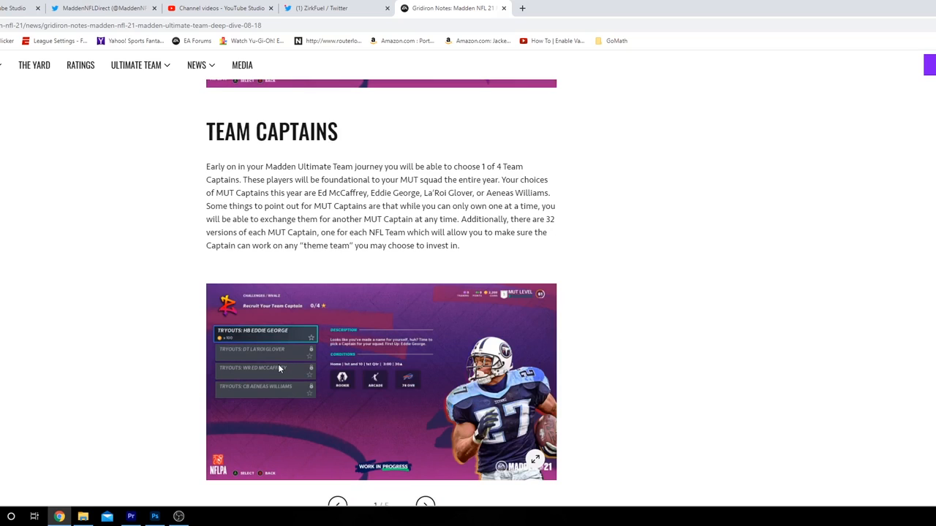
mouse_move(260, 372)
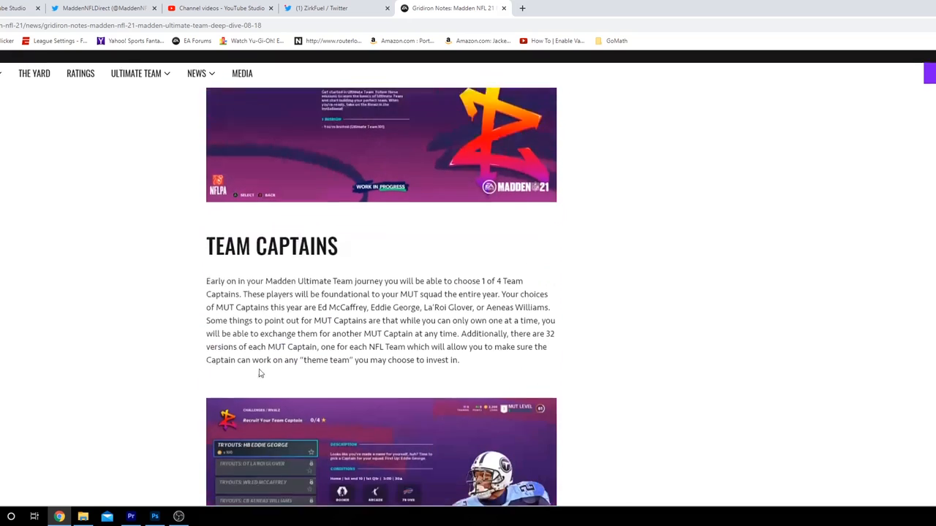
scroll(down, 3)
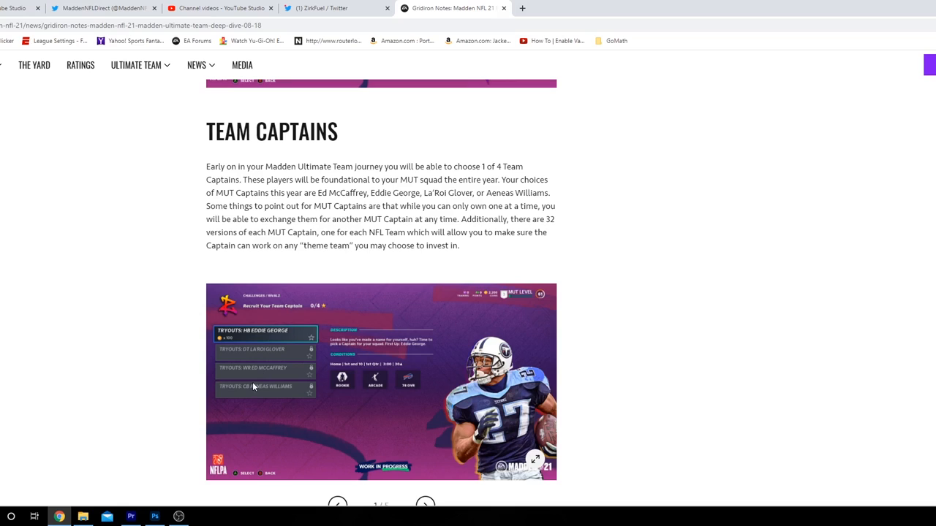
mouse_move(255, 394)
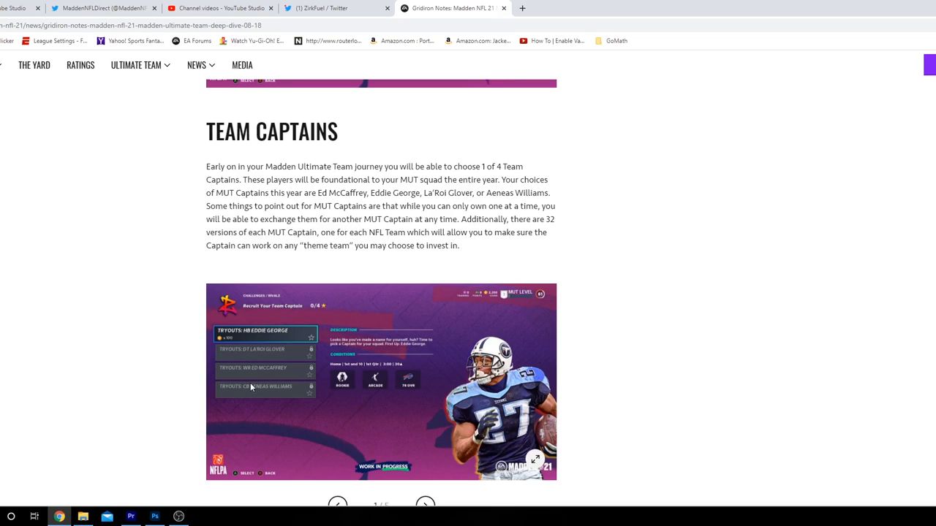
mouse_move(236, 392)
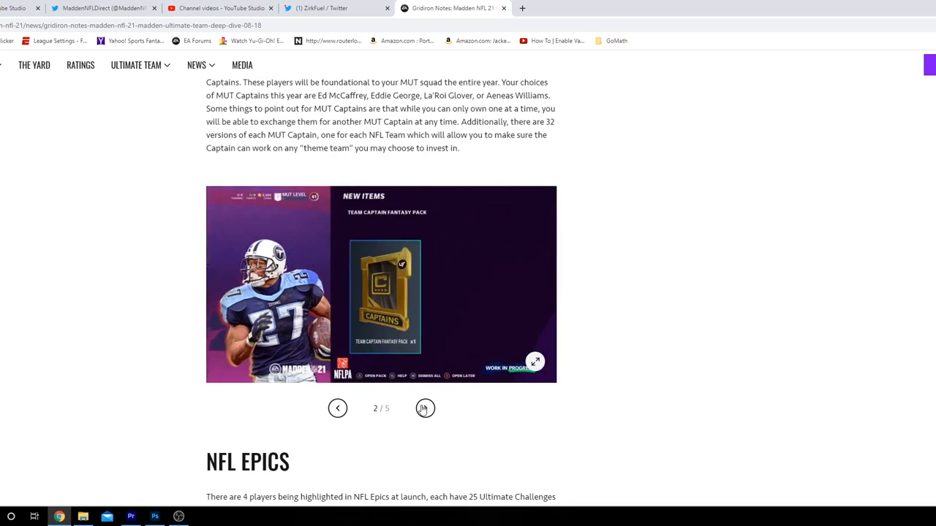
Page the Team Captains gallery through Aeneas Williams to slide 5 of 5, then reach NFL Epics.
click(424, 408)
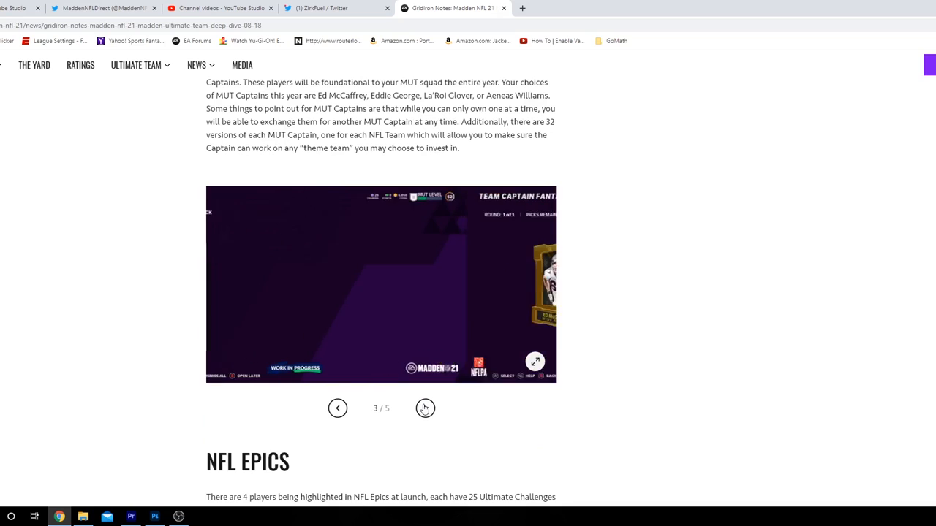
click(424, 408)
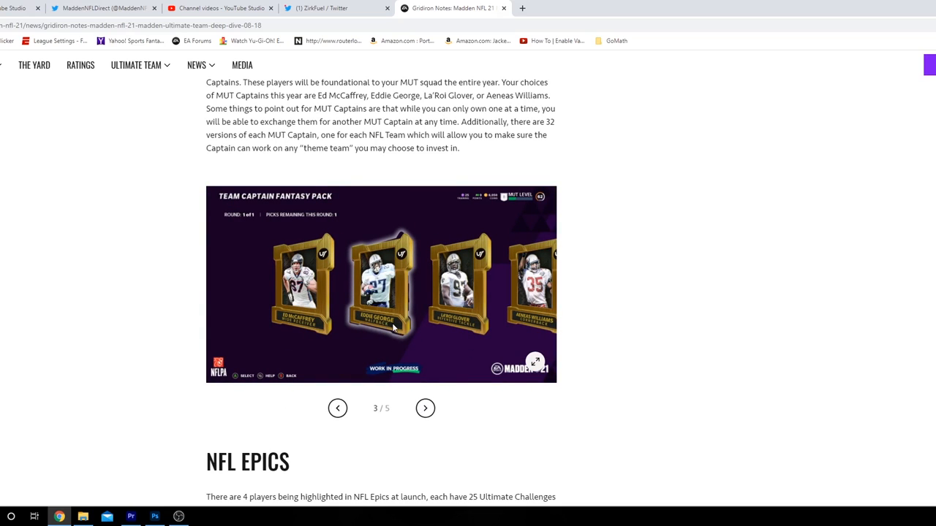
mouse_move(424, 408)
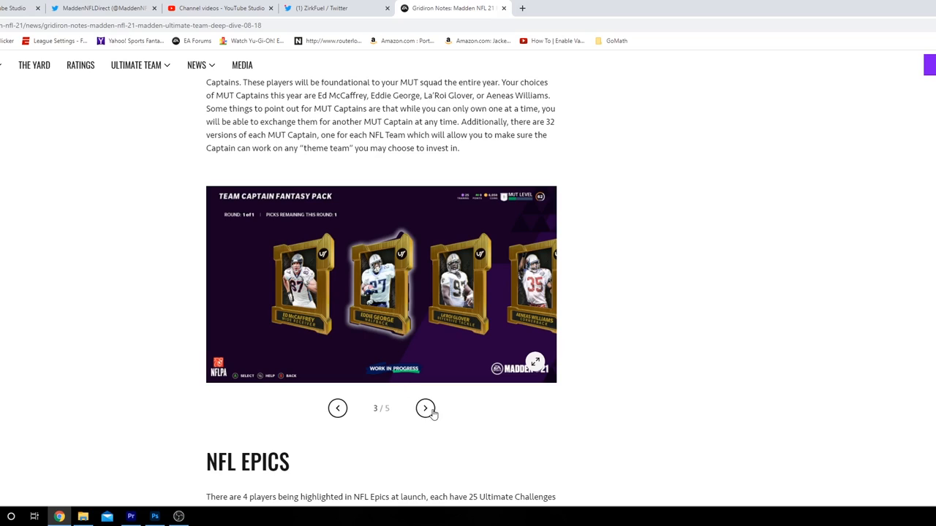
mouse_move(427, 411)
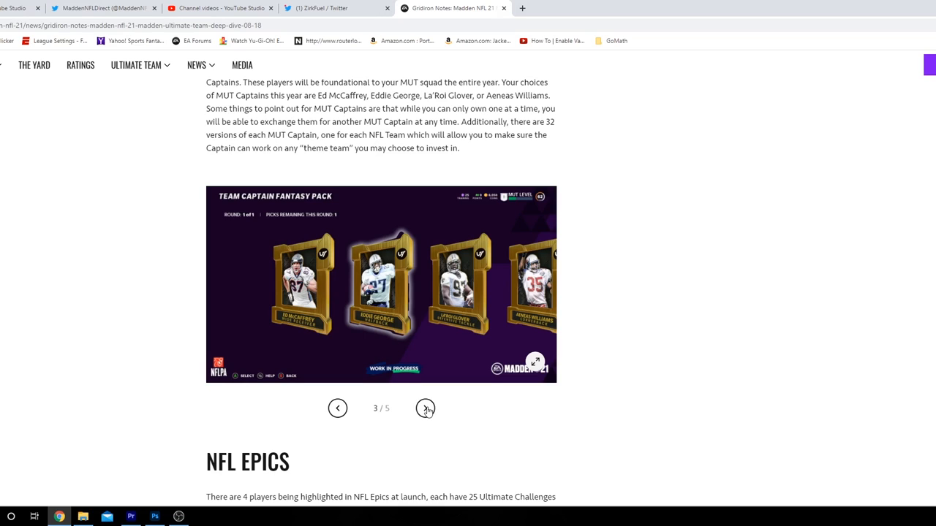
click(424, 408)
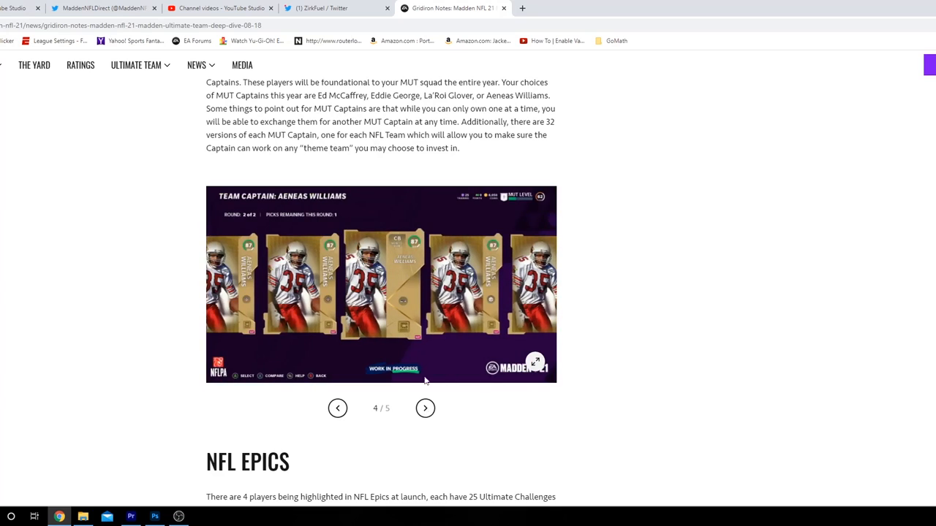
mouse_move(386, 346)
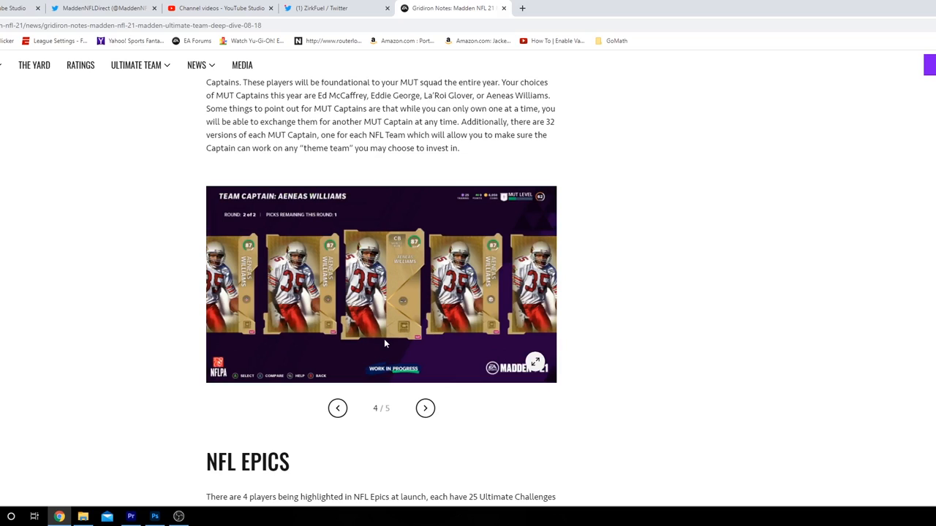
mouse_move(381, 345)
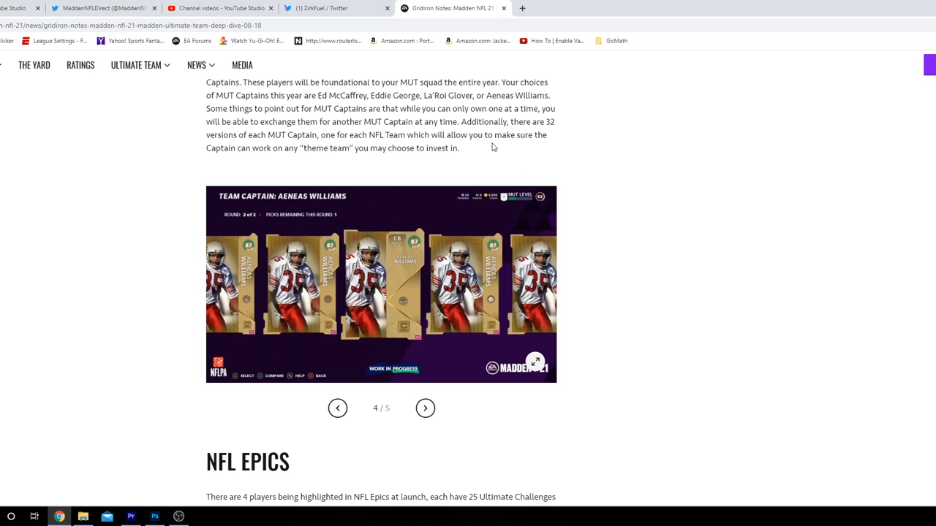
mouse_move(366, 161)
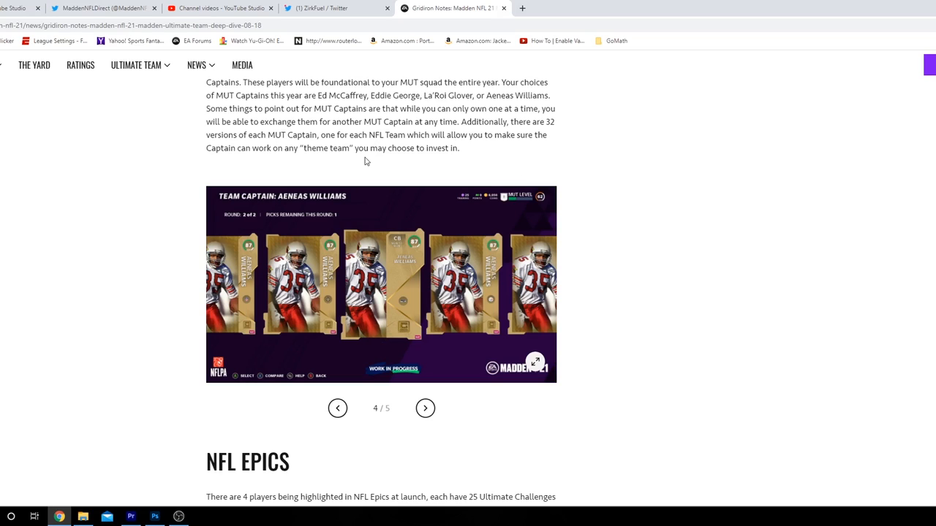
mouse_move(360, 159)
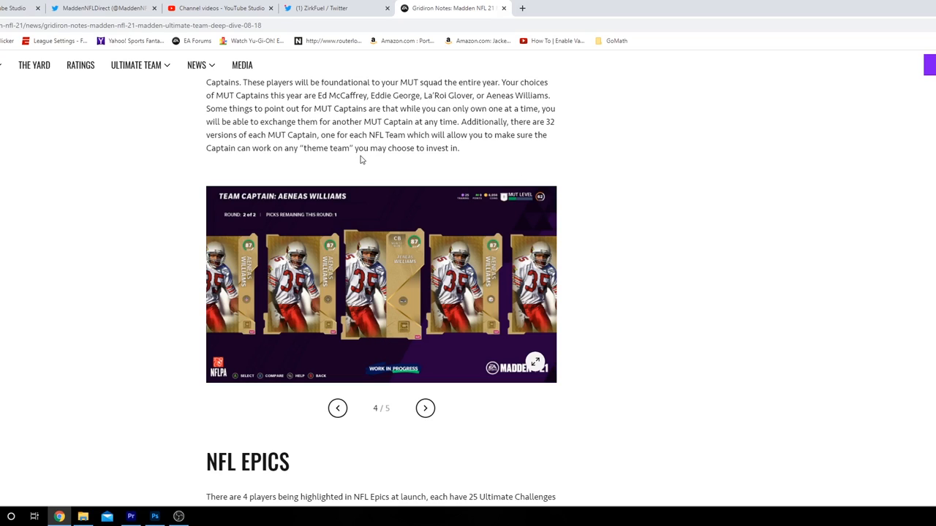
mouse_move(395, 270)
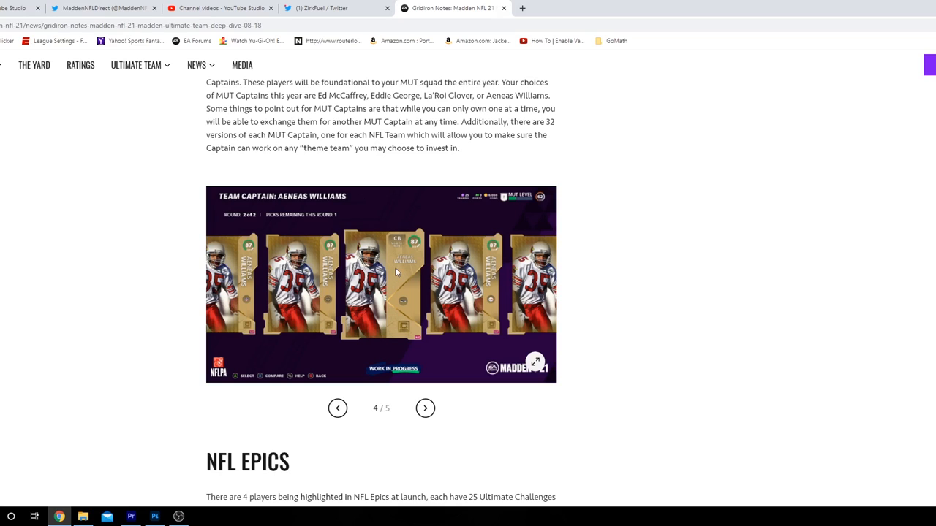
mouse_move(398, 380)
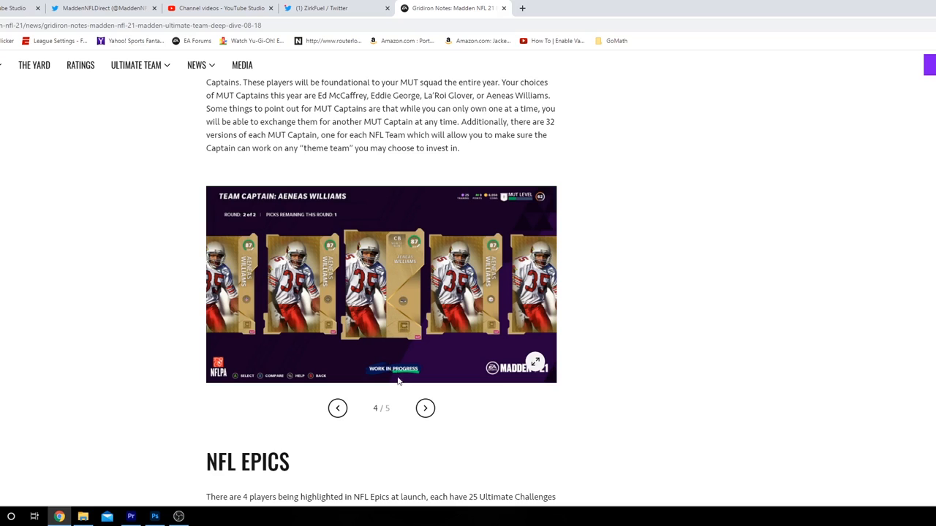
click(424, 408)
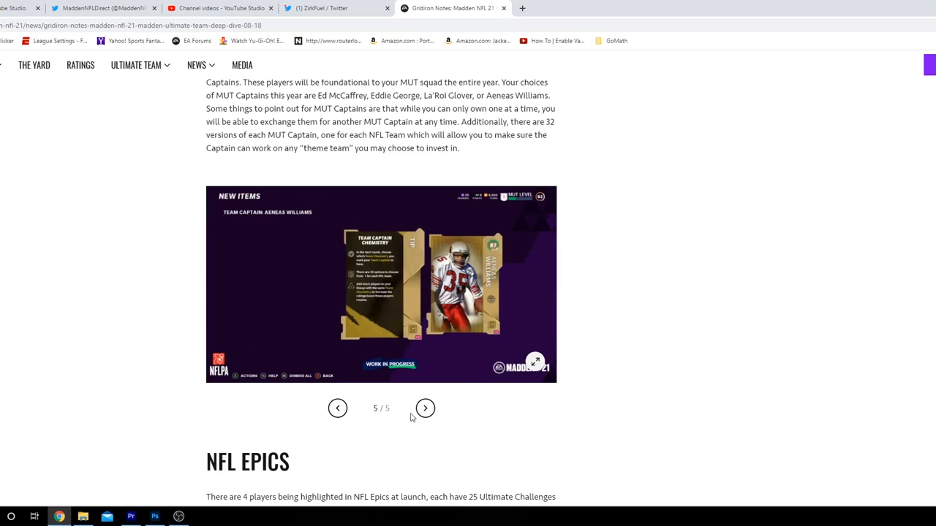
mouse_move(379, 286)
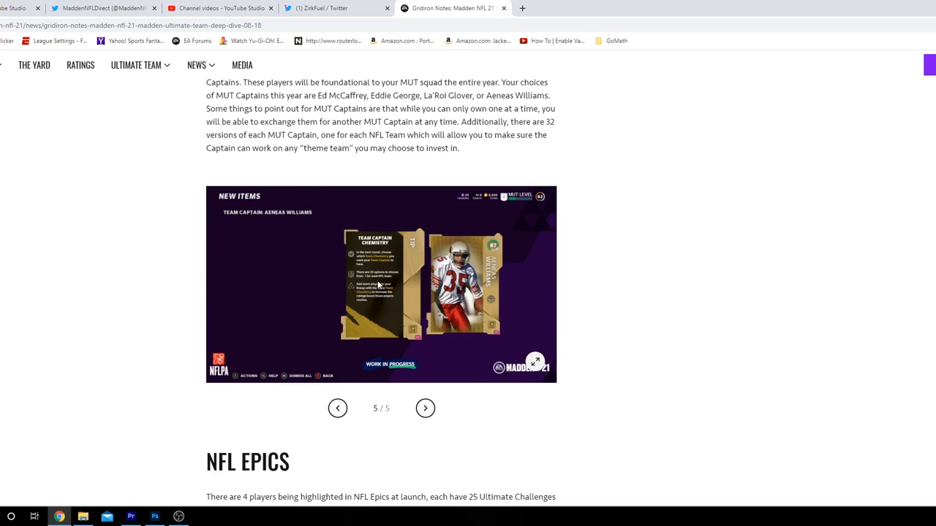
scroll(down, 3)
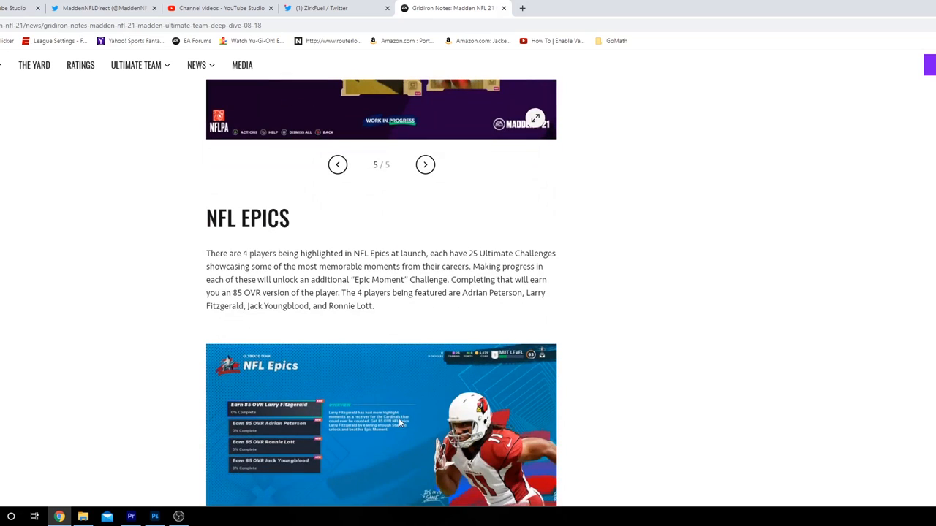
mouse_move(398, 423)
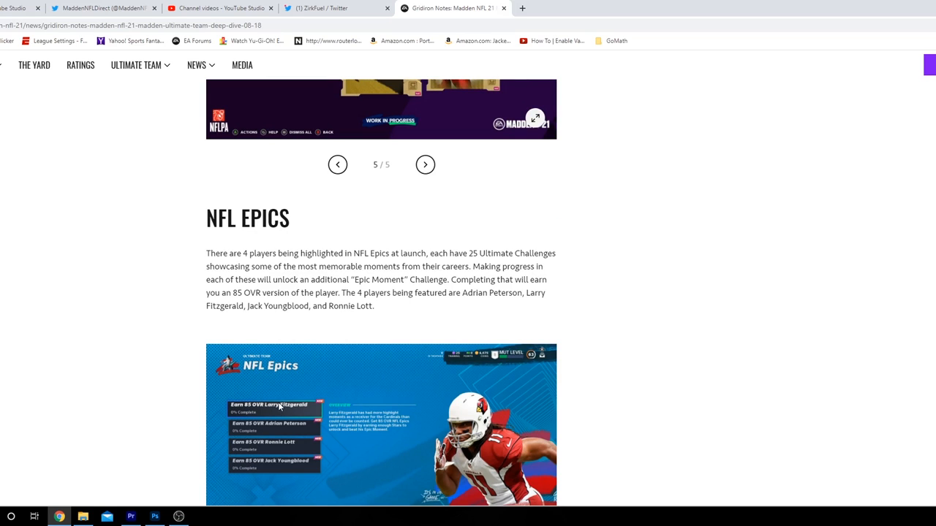
scroll(down, 3)
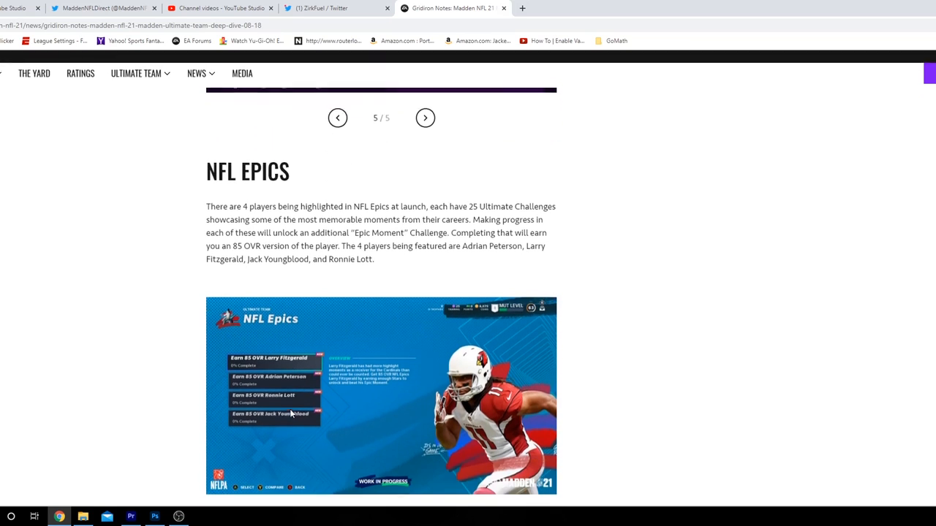
scroll(down, 3)
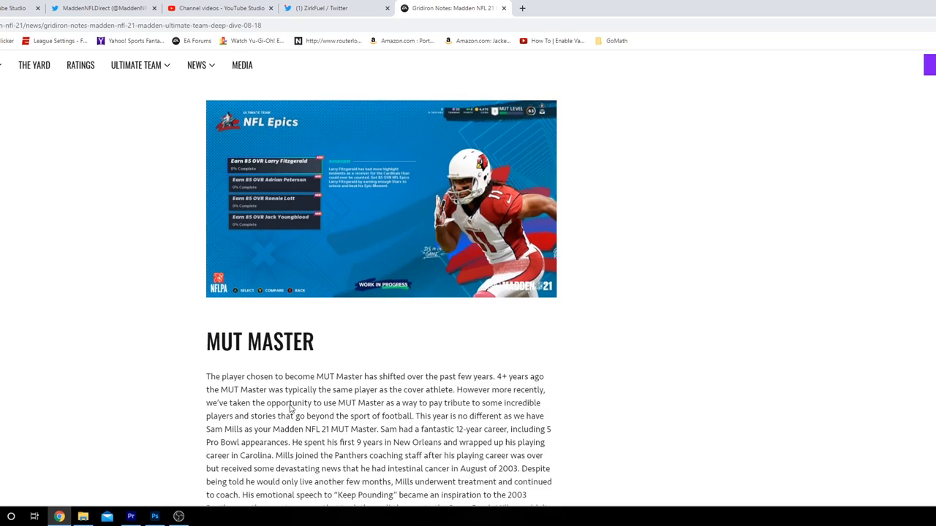
scroll(up, 3)
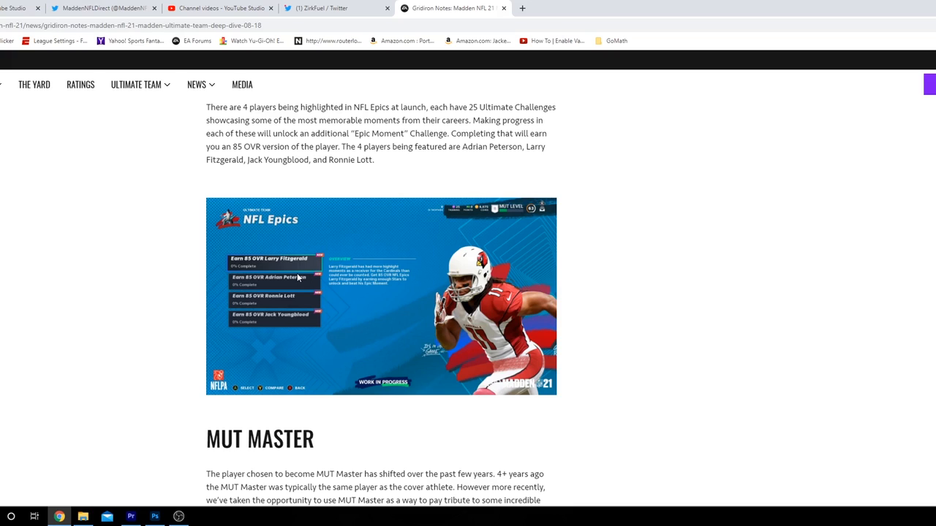
mouse_move(301, 313)
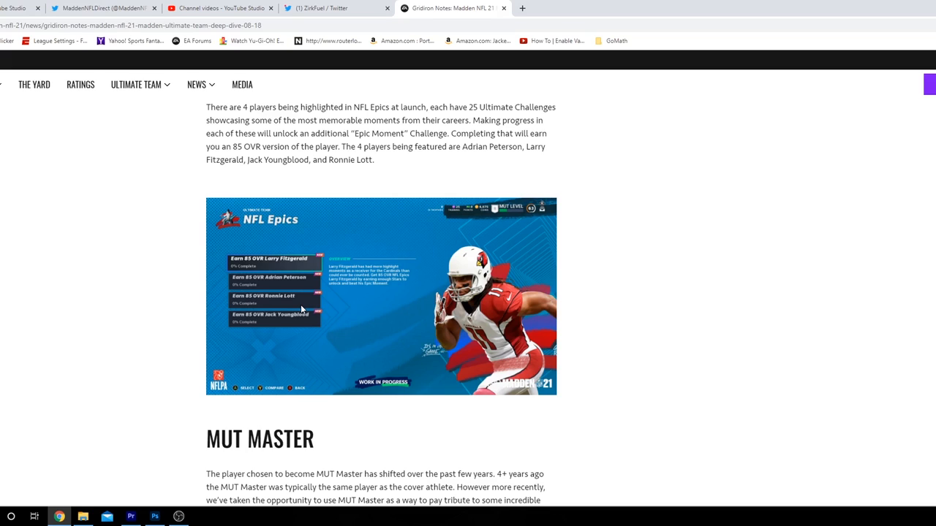
mouse_move(321, 307)
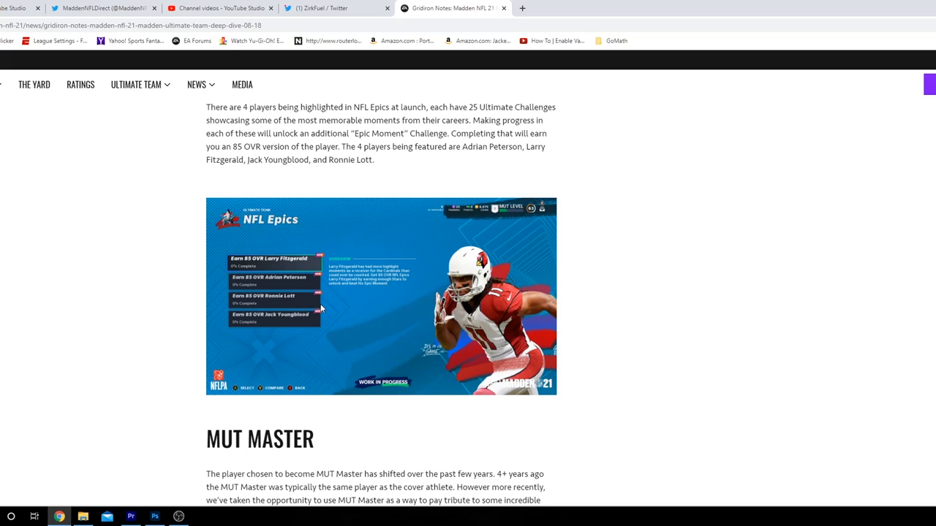
mouse_move(325, 315)
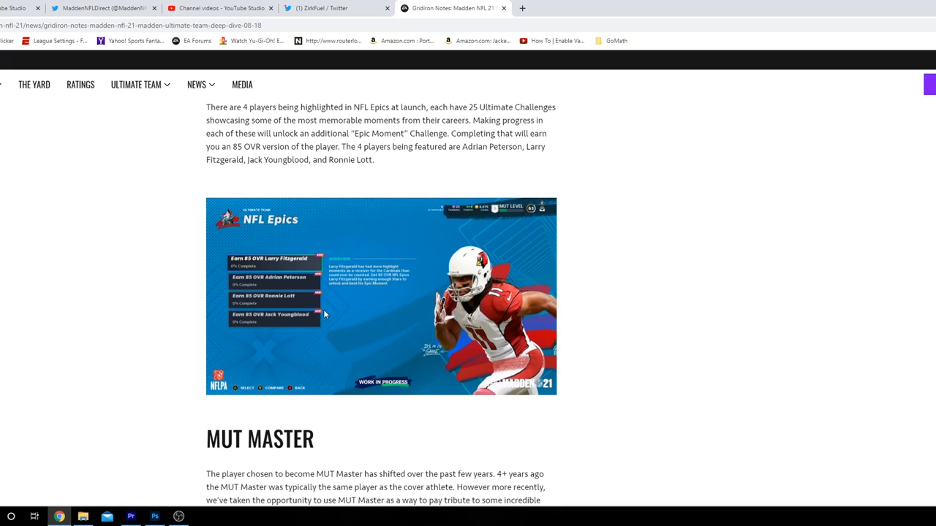
mouse_move(326, 323)
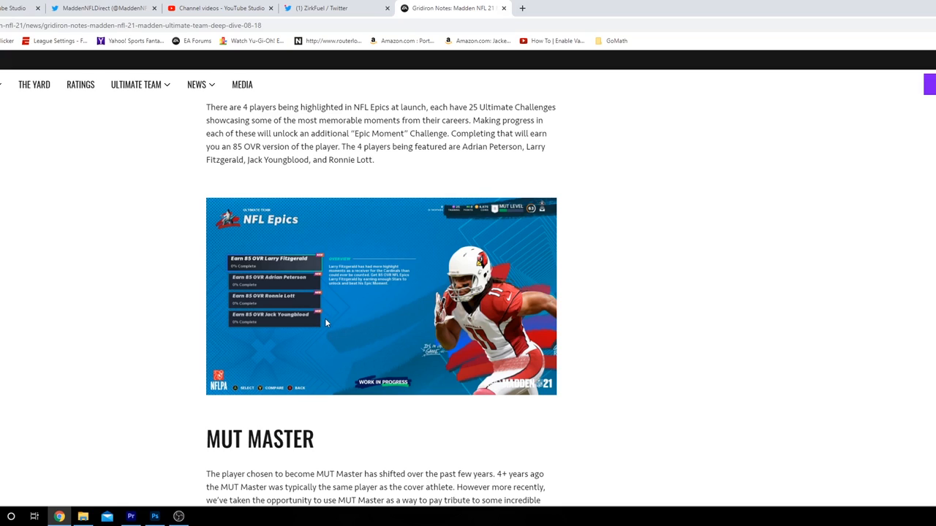
mouse_move(318, 327)
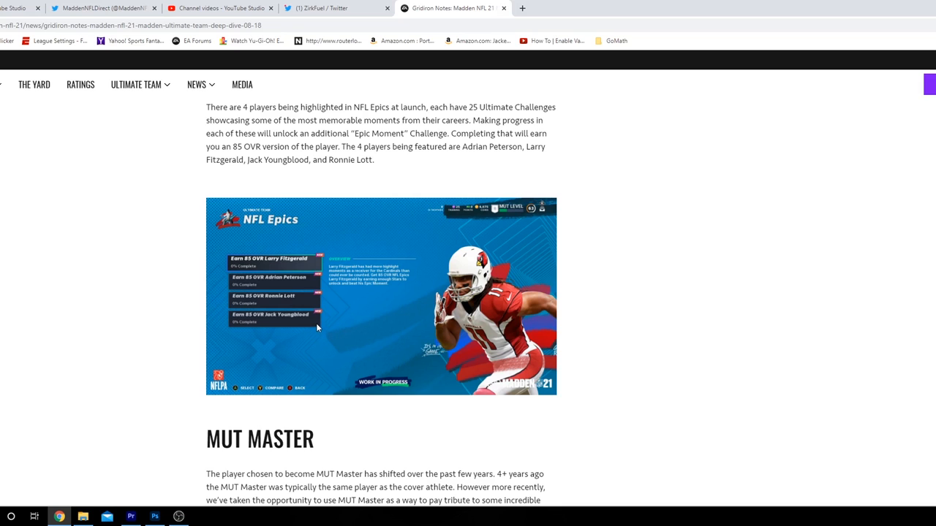
scroll(down, 3)
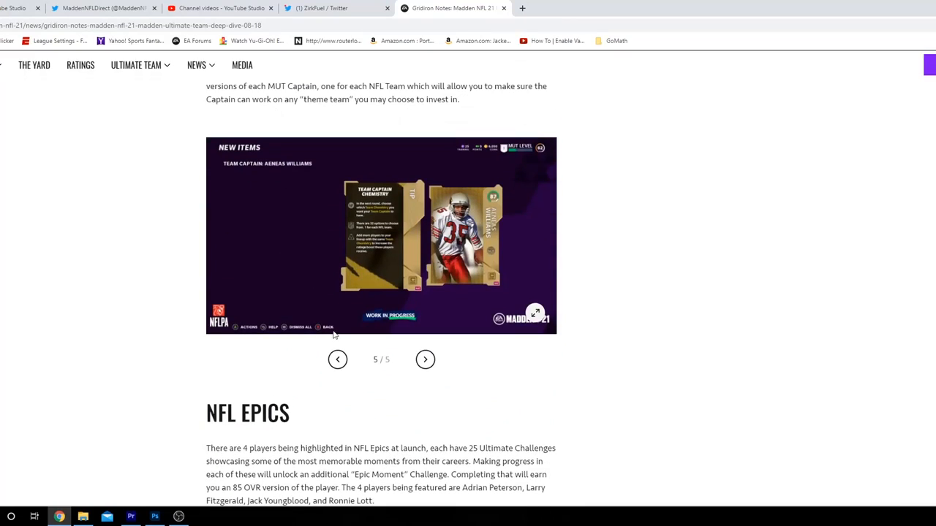
Scroll past the MUT Master paragraphs on Sam Mills until the progression slideshow shows image 1 of 3.
scroll(down, 3)
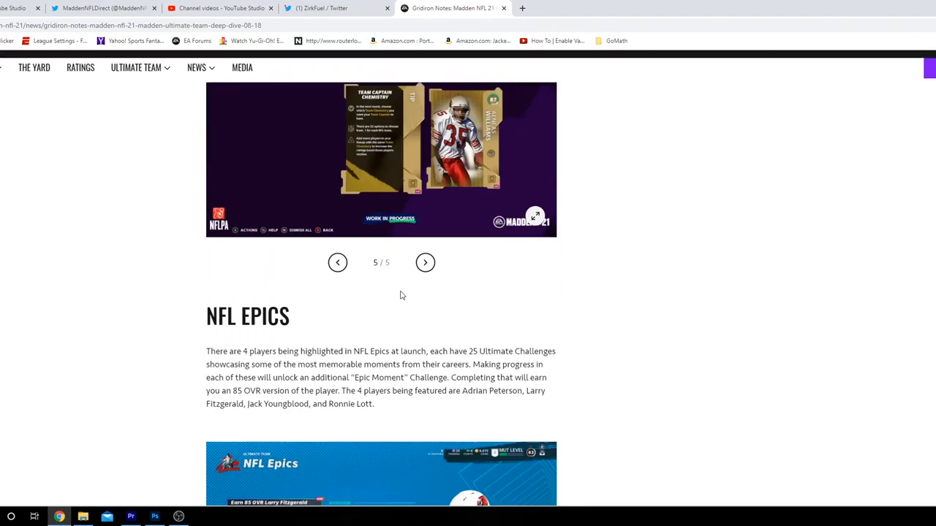
scroll(up, 3)
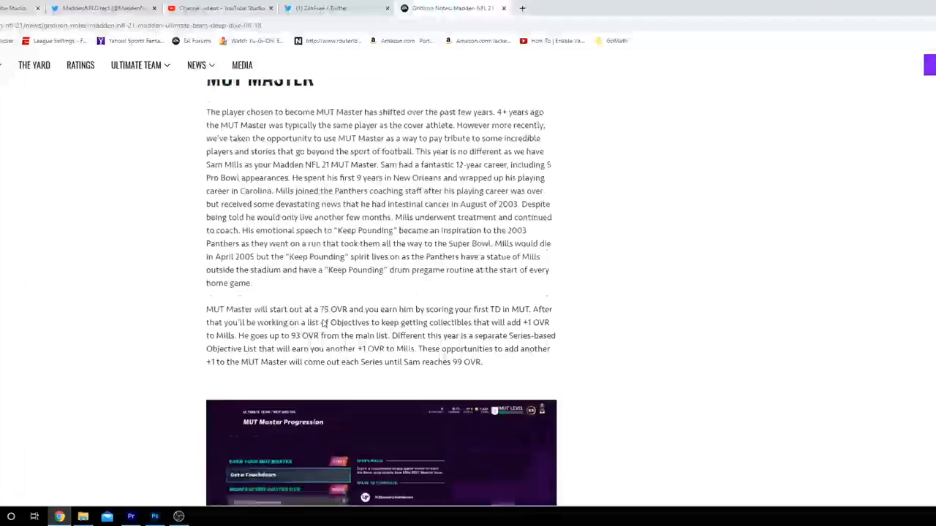
scroll(down, 3)
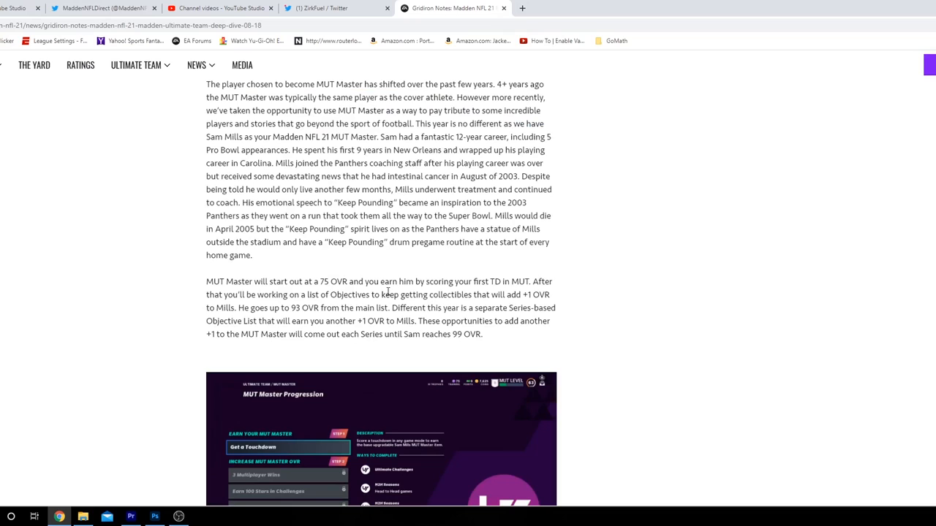
mouse_move(322, 300)
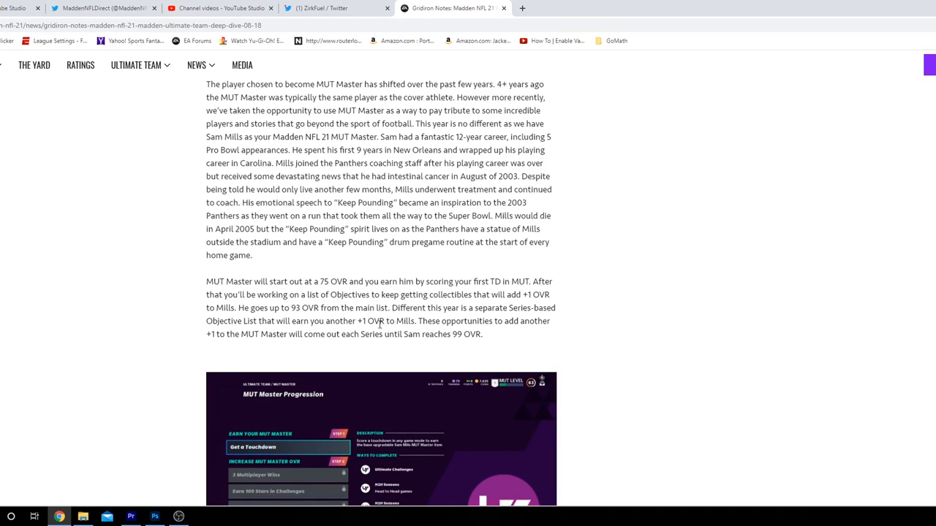
scroll(down, 3)
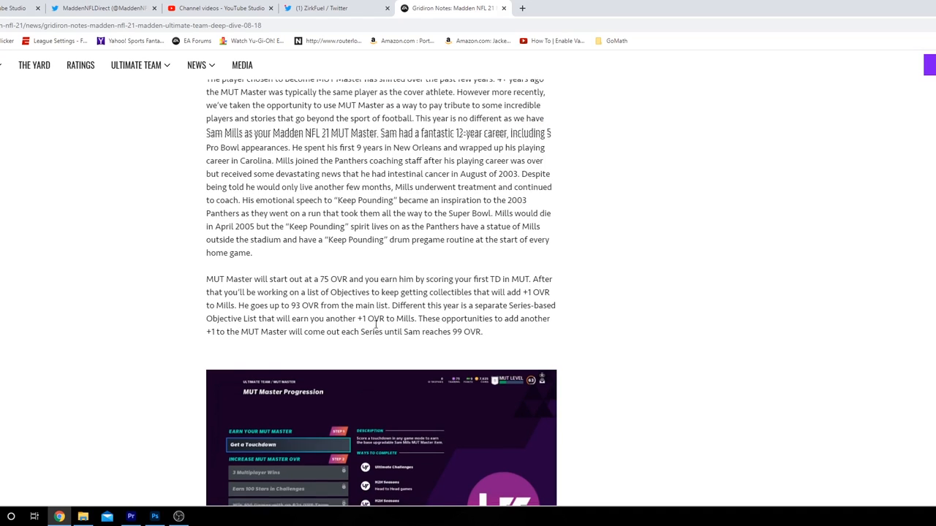
scroll(down, 3)
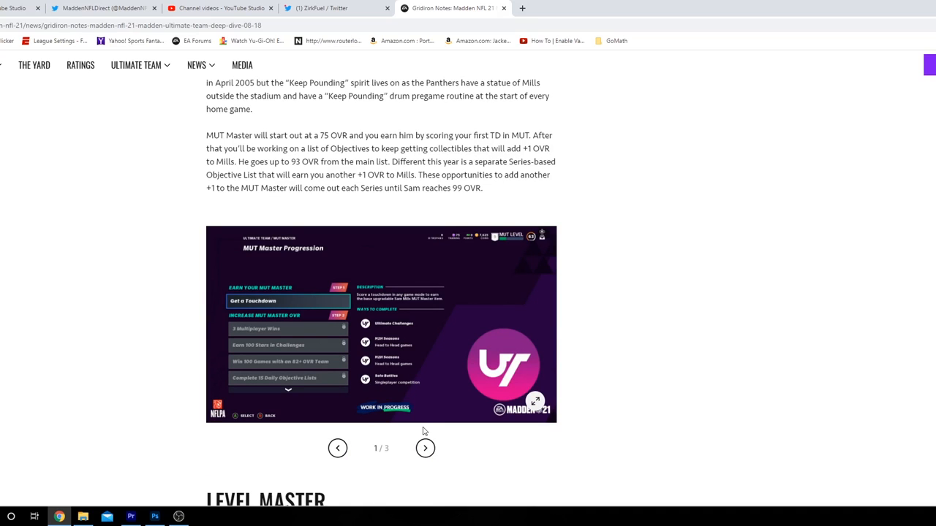
mouse_move(427, 436)
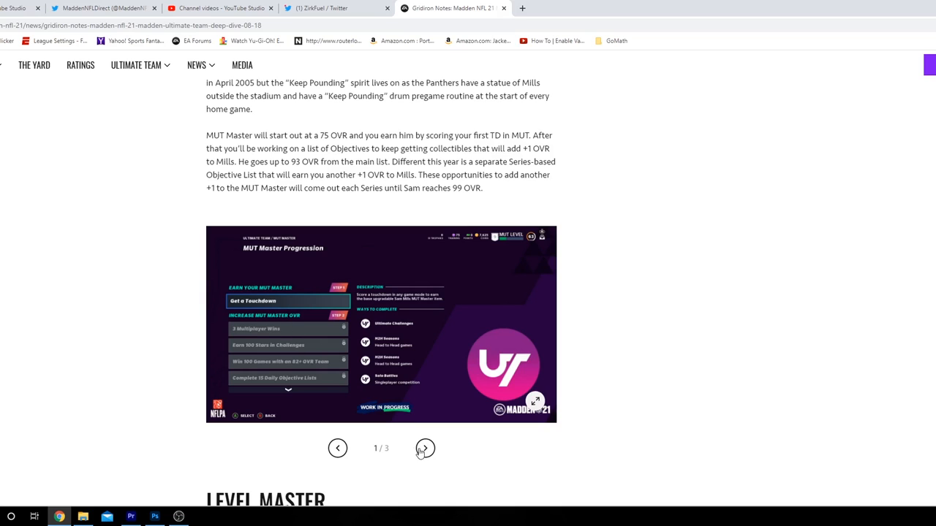
Cycle the MUT Master gallery through images 2, 3 and back to 1, then continue toward Level Master.
click(424, 448)
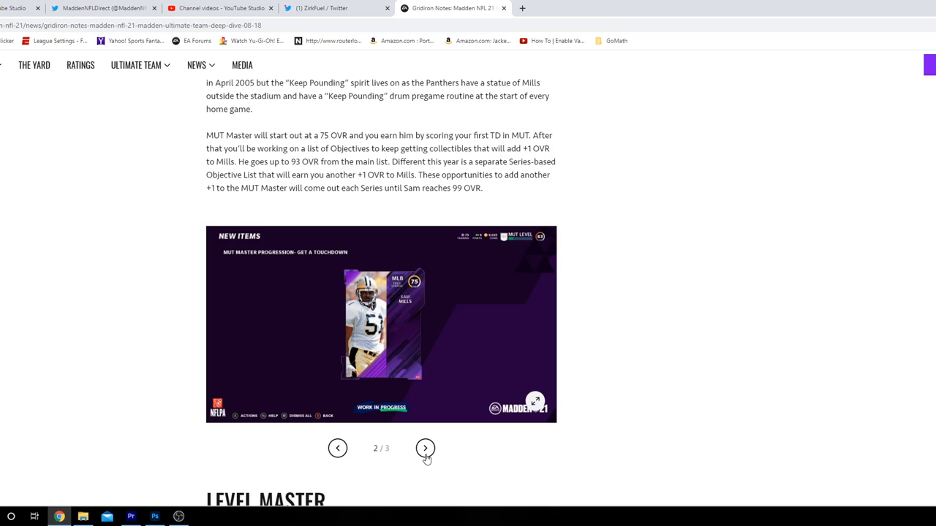
click(425, 447)
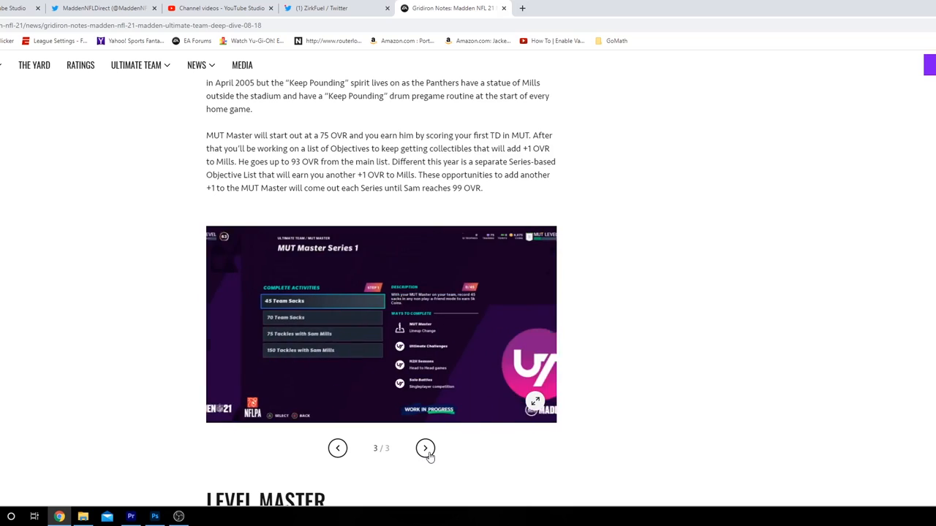
click(424, 448)
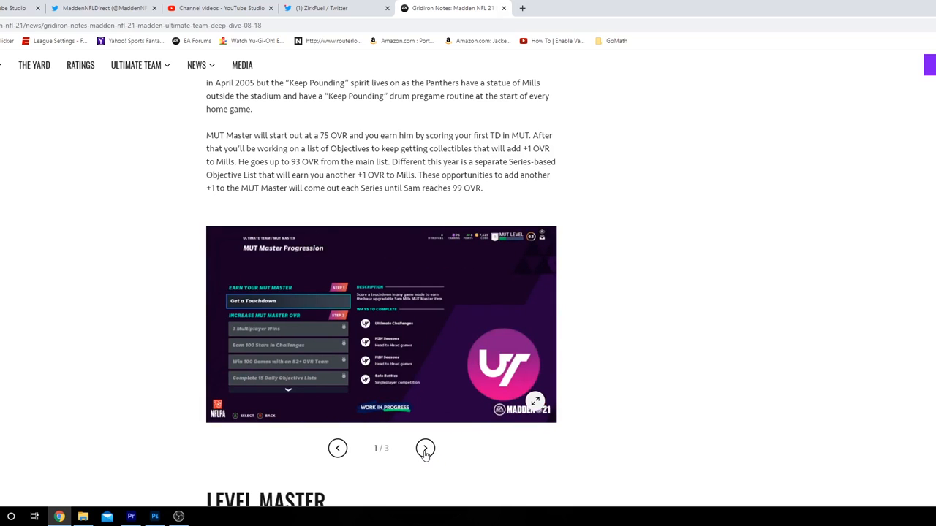
scroll(down, 3)
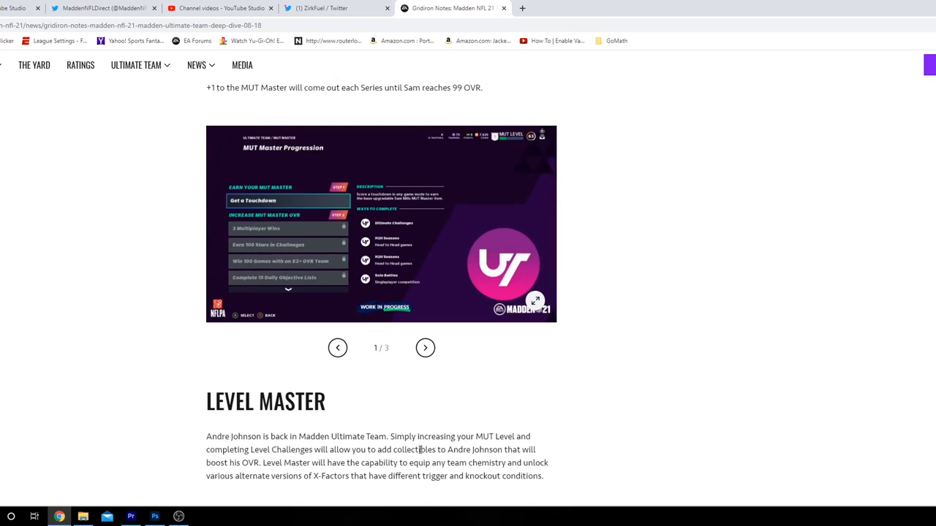
scroll(down, 3)
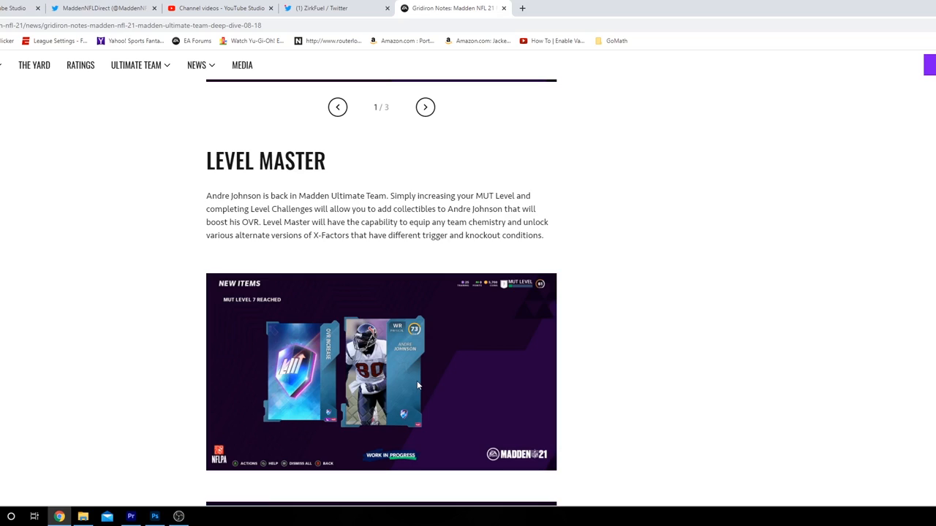
mouse_move(409, 392)
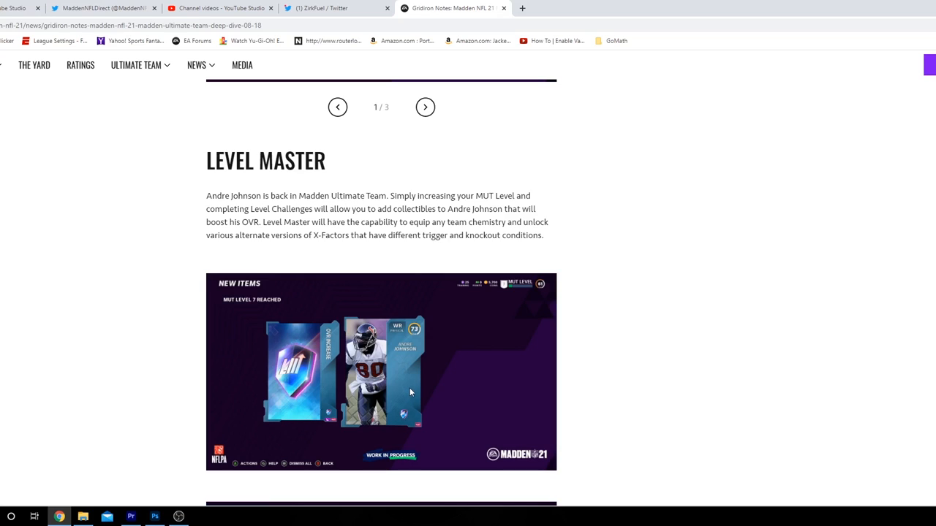
mouse_move(381, 394)
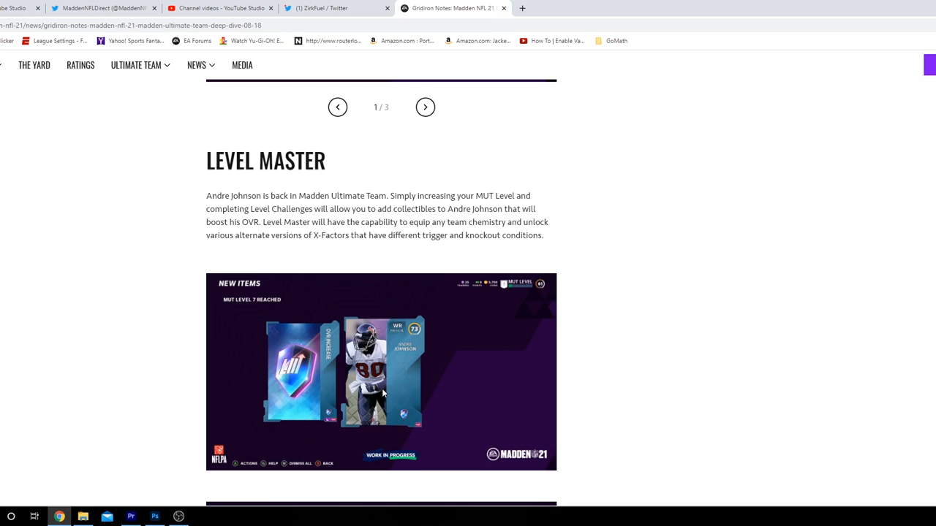
mouse_move(378, 408)
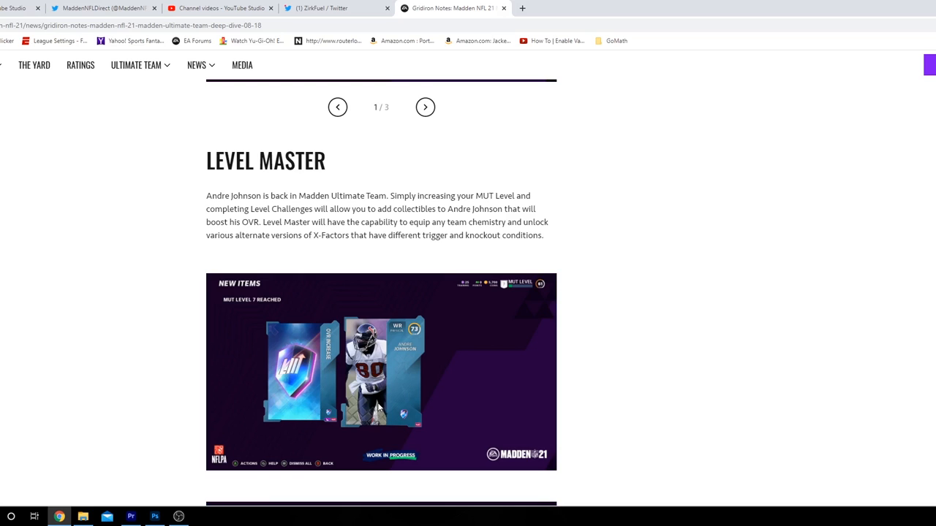
scroll(down, 3)
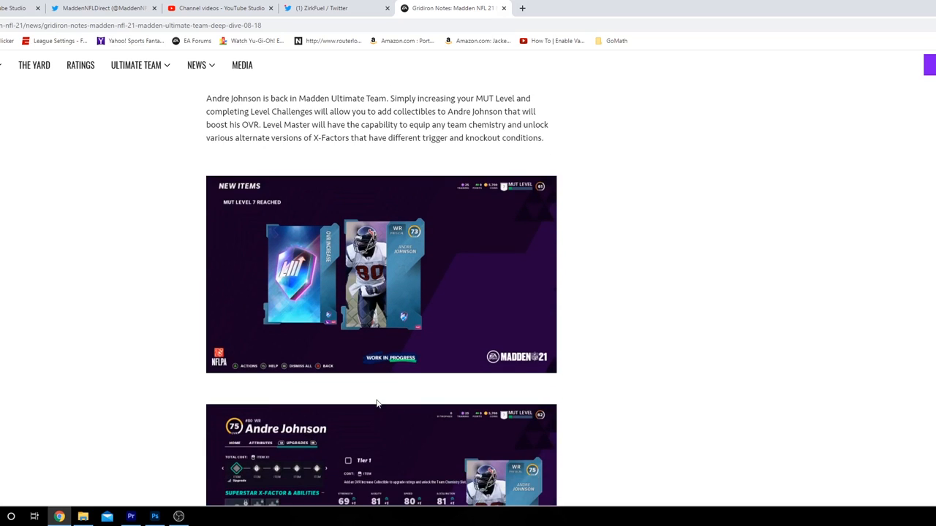
mouse_move(380, 404)
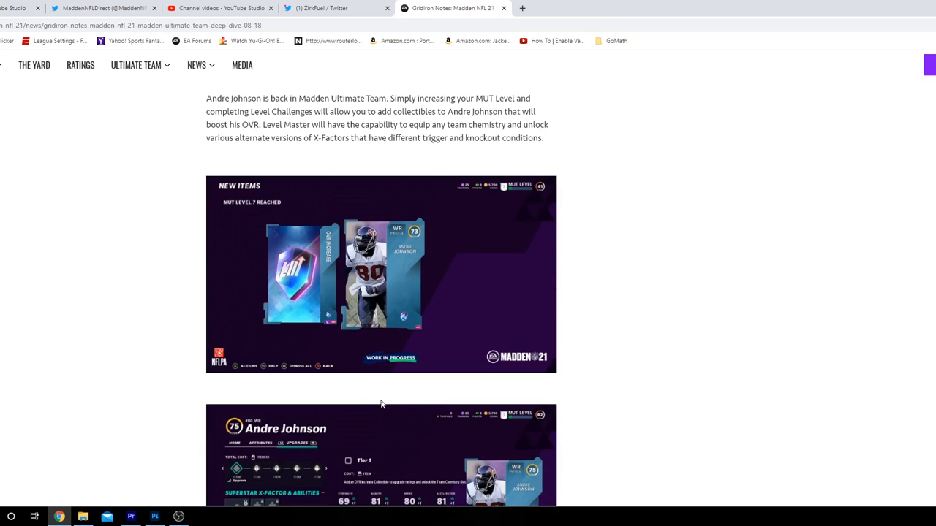
mouse_move(381, 404)
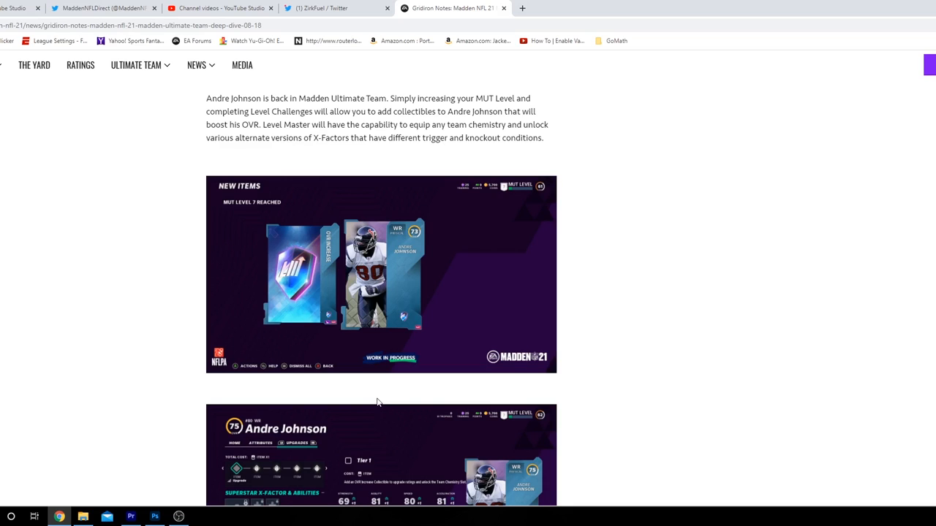
mouse_move(373, 403)
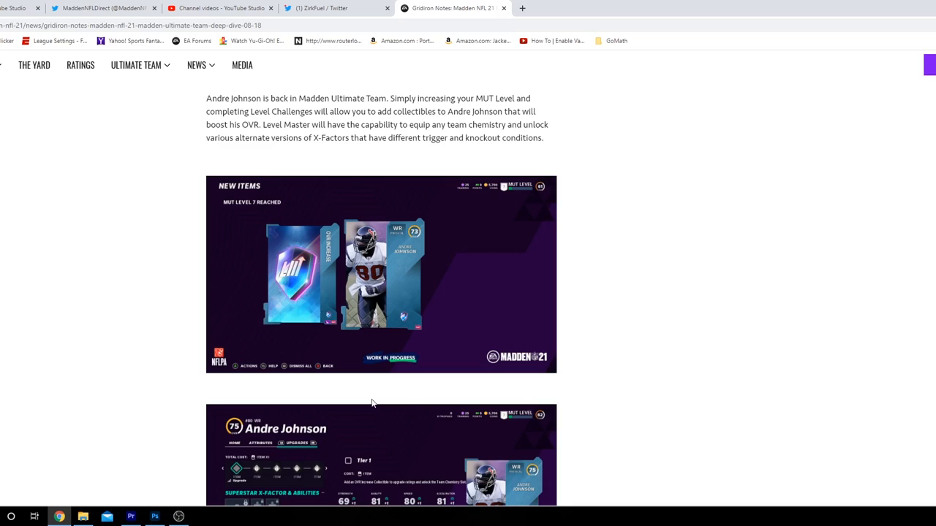
mouse_move(348, 427)
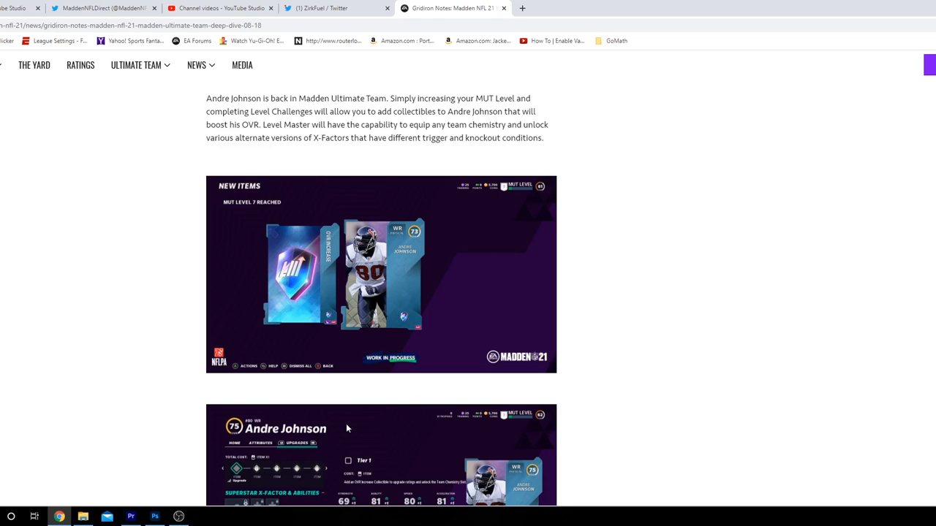
mouse_move(348, 433)
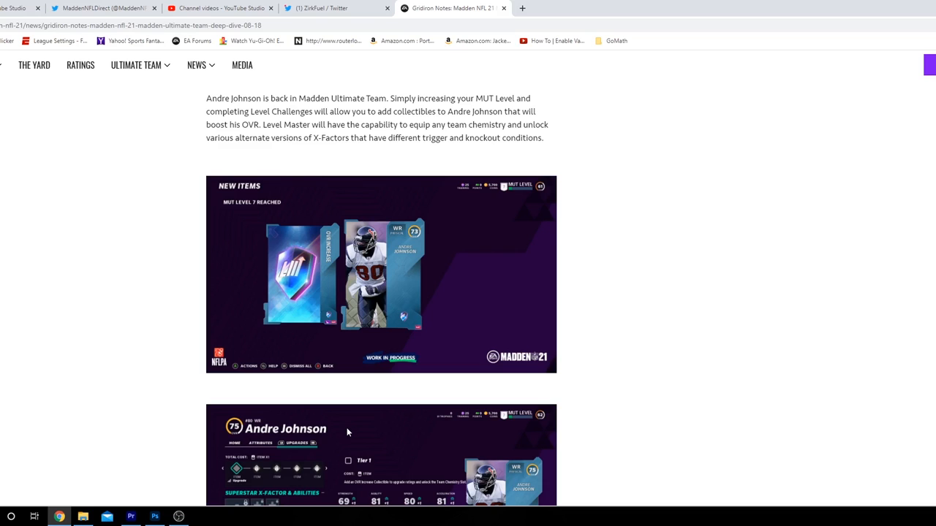
mouse_move(369, 437)
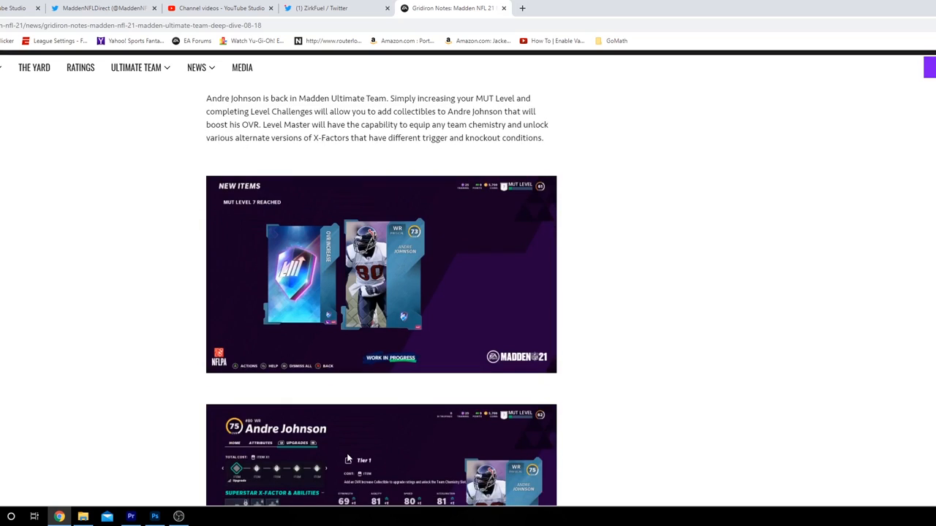
scroll(down, 3)
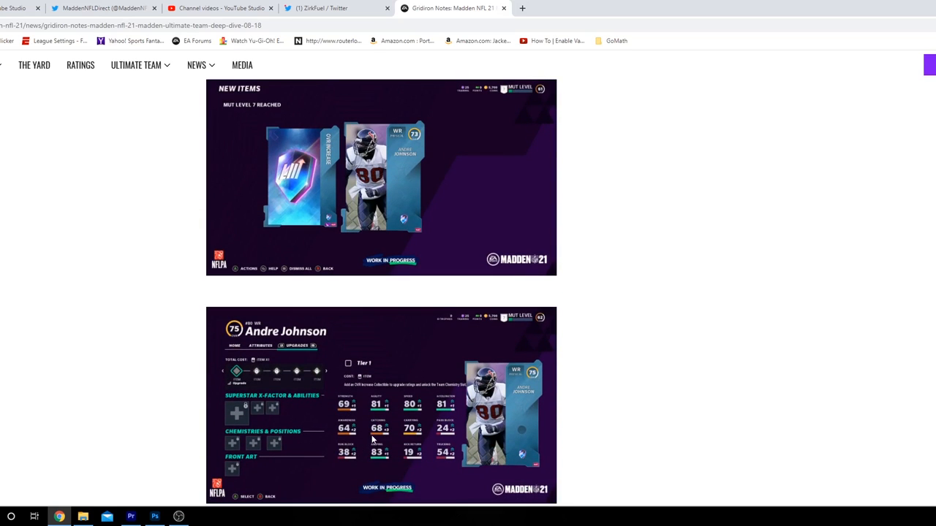
Scroll past the Team Builders text and Ultimate Team screenshot to the Team Diamonds heading.
scroll(down, 3)
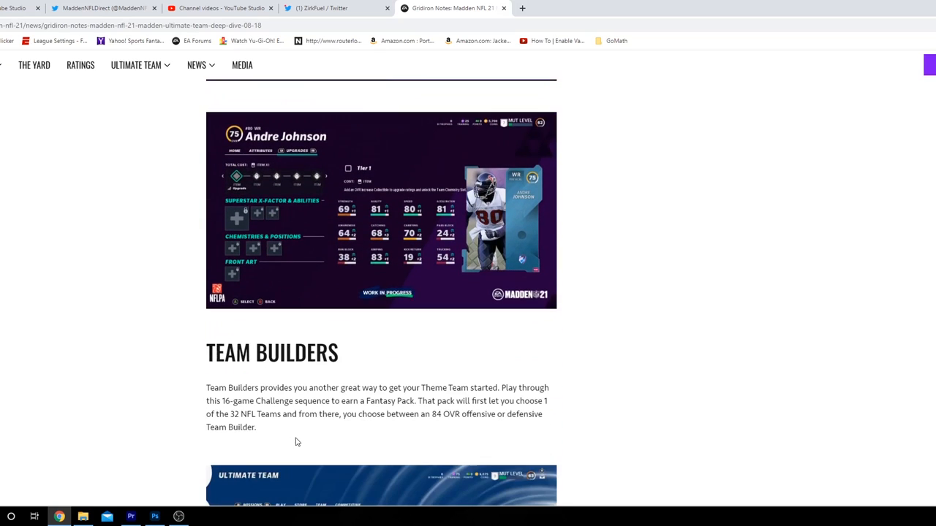
scroll(down, 3)
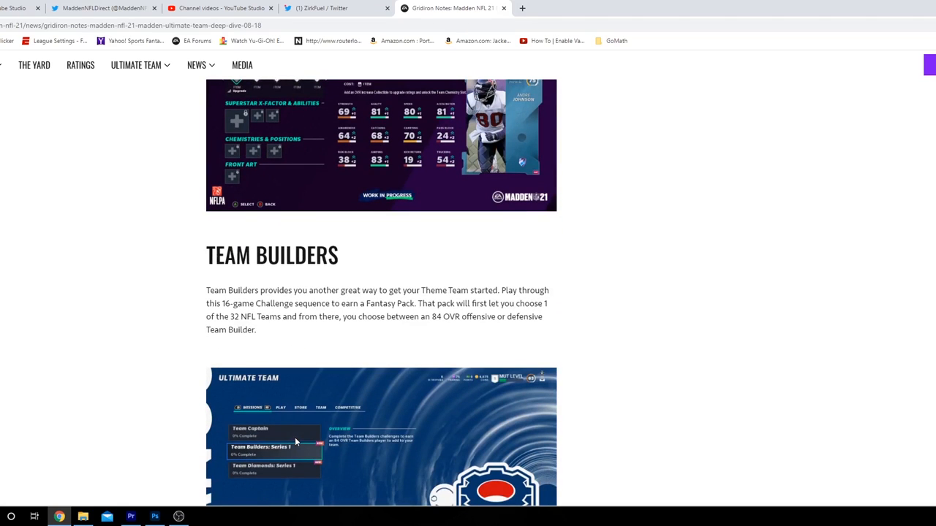
scroll(down, 3)
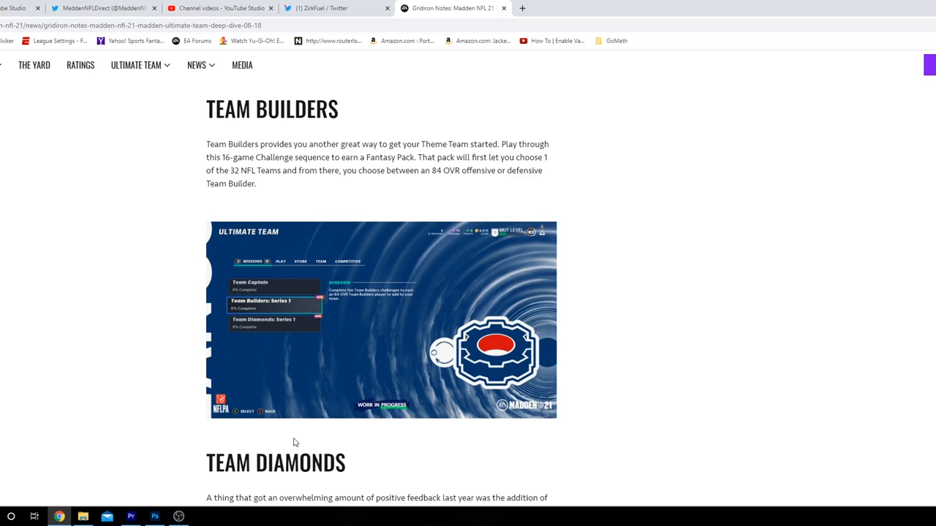
mouse_move(482, 227)
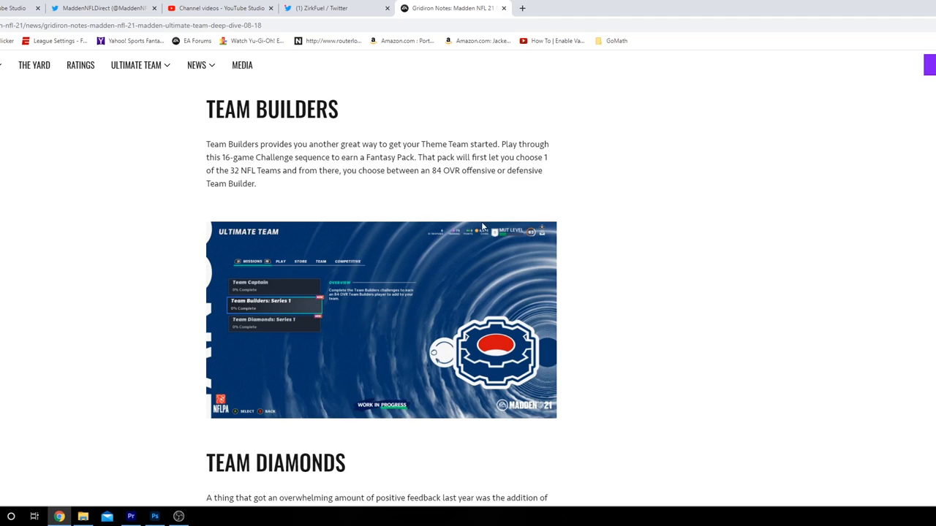
mouse_move(401, 215)
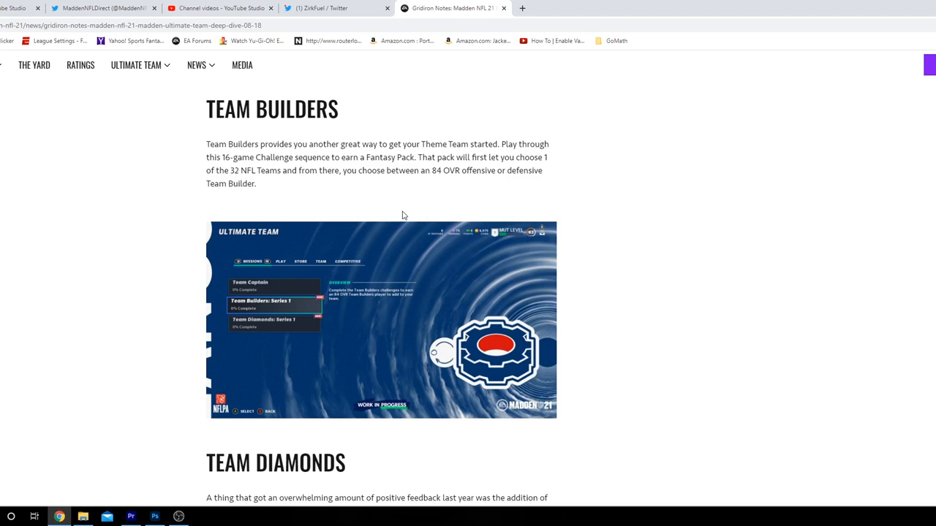
scroll(down, 3)
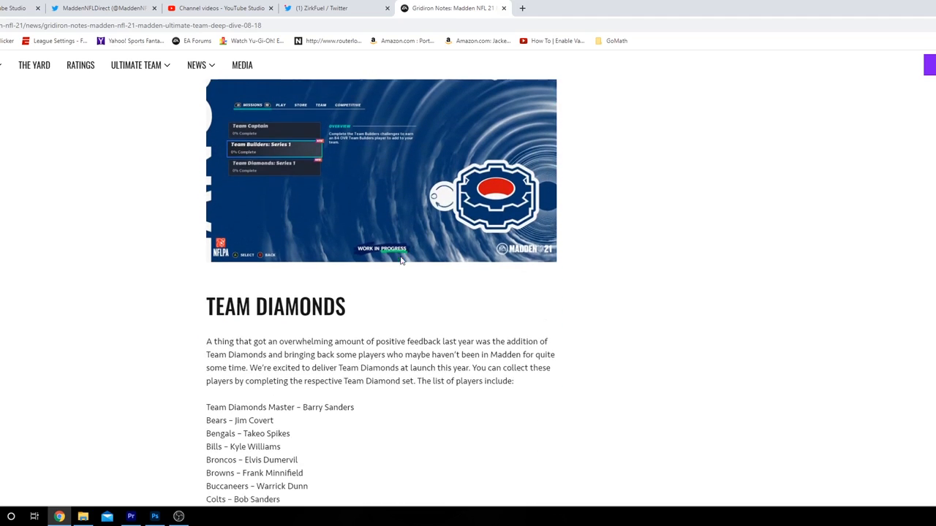
Scroll through the Team Diamonds player list down to Washington Football Team and the Series 1 image.
scroll(down, 3)
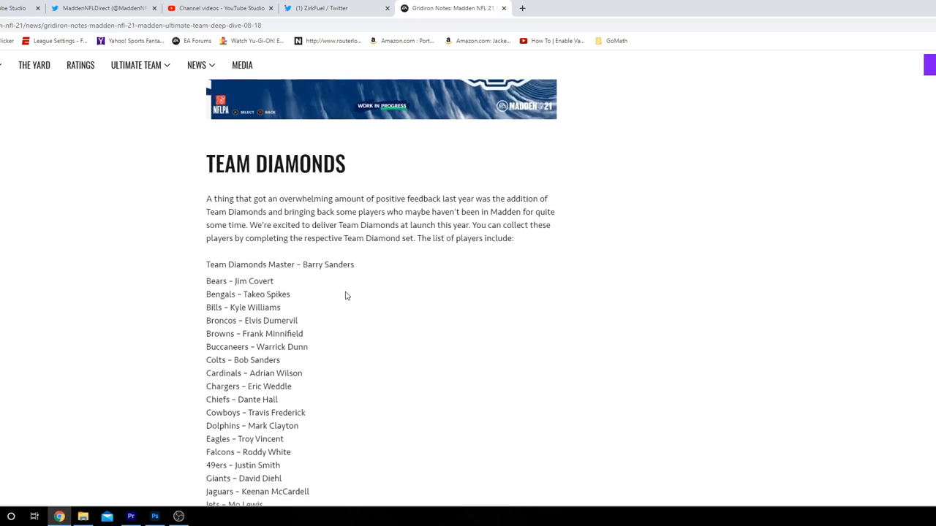
scroll(down, 3)
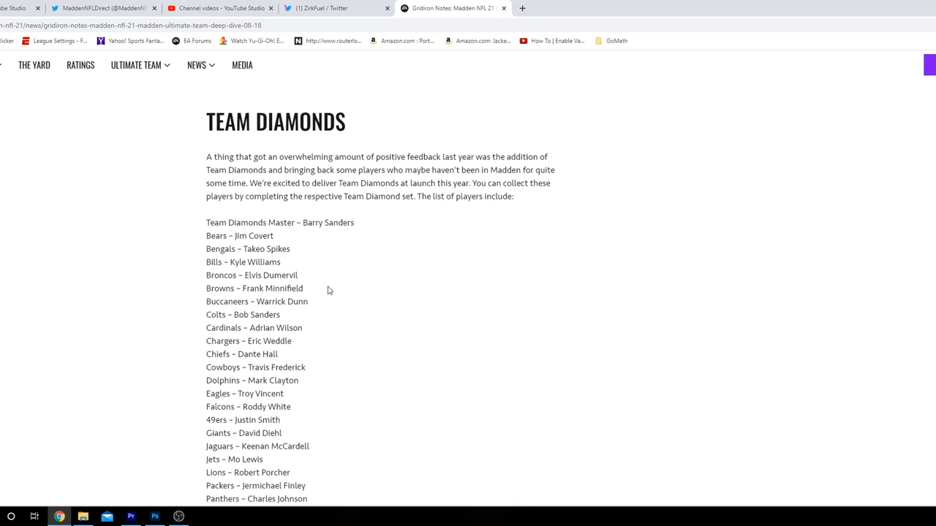
mouse_move(325, 241)
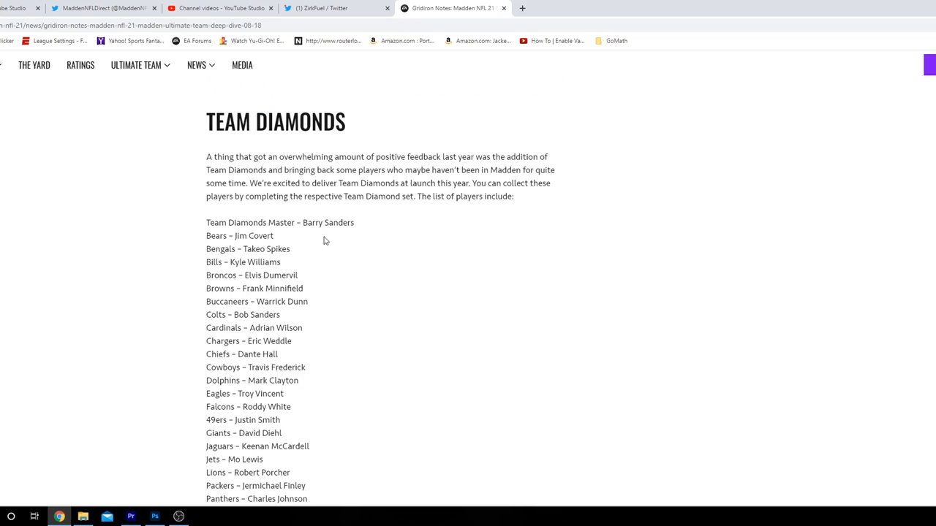
mouse_move(325, 255)
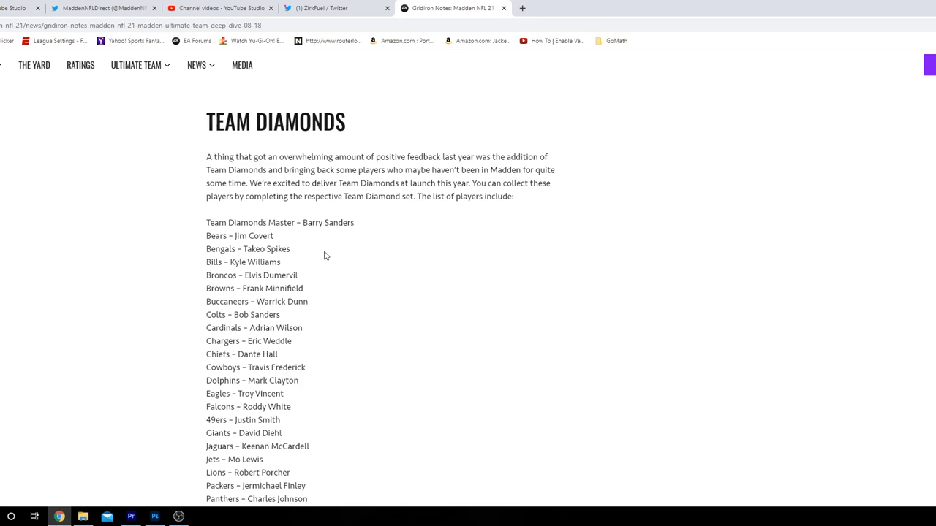
mouse_move(268, 285)
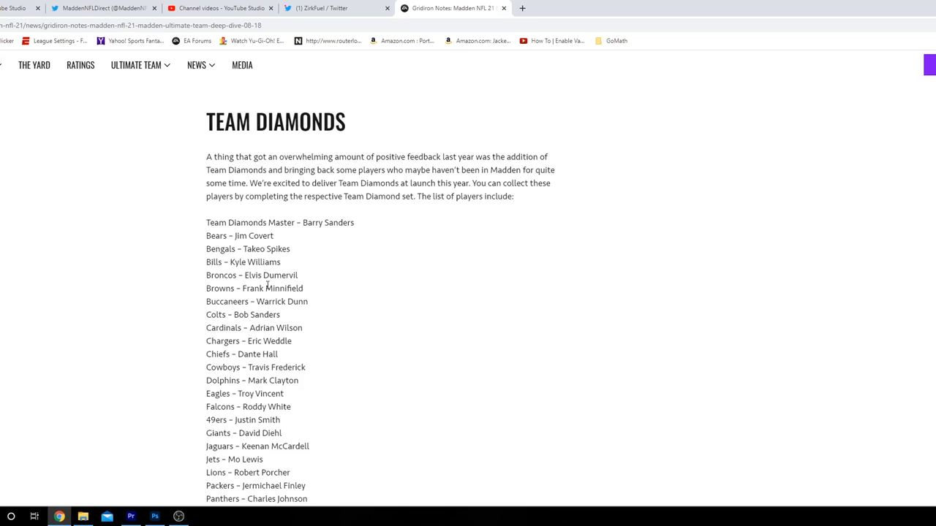
scroll(down, 3)
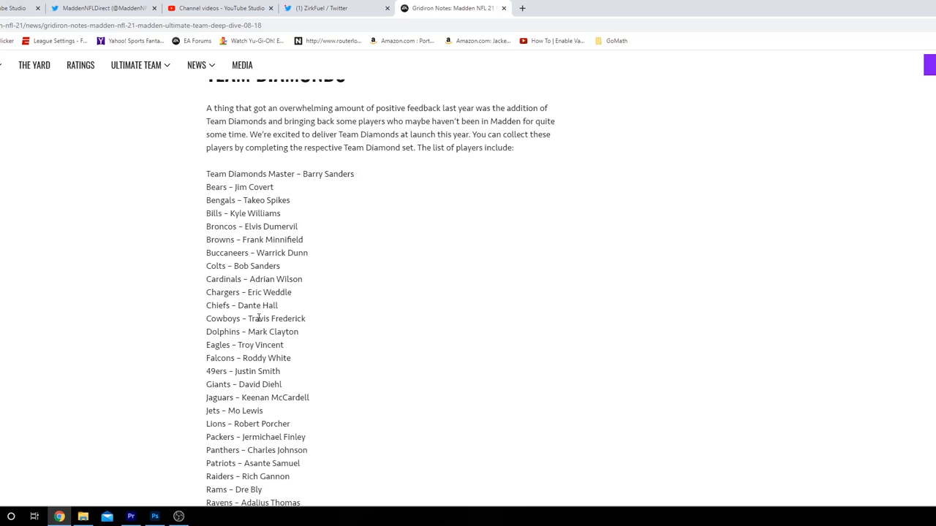
scroll(down, 3)
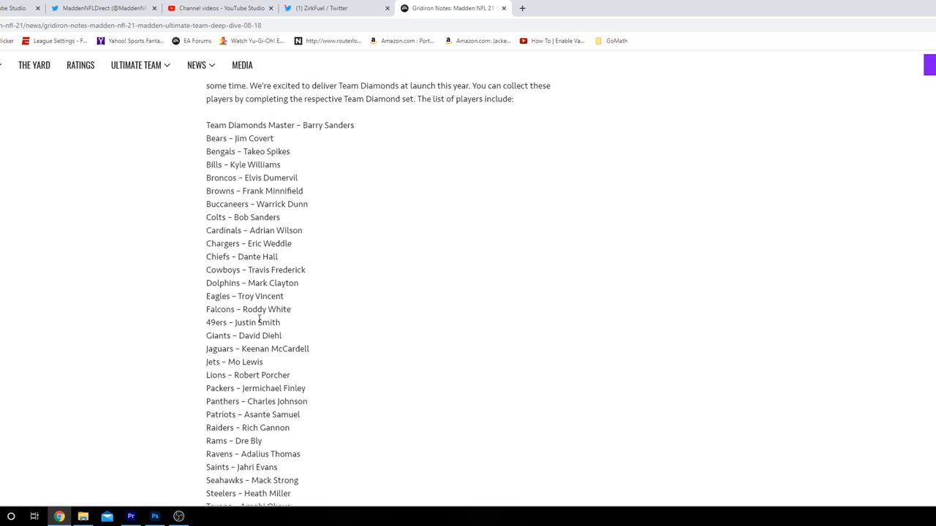
scroll(down, 3)
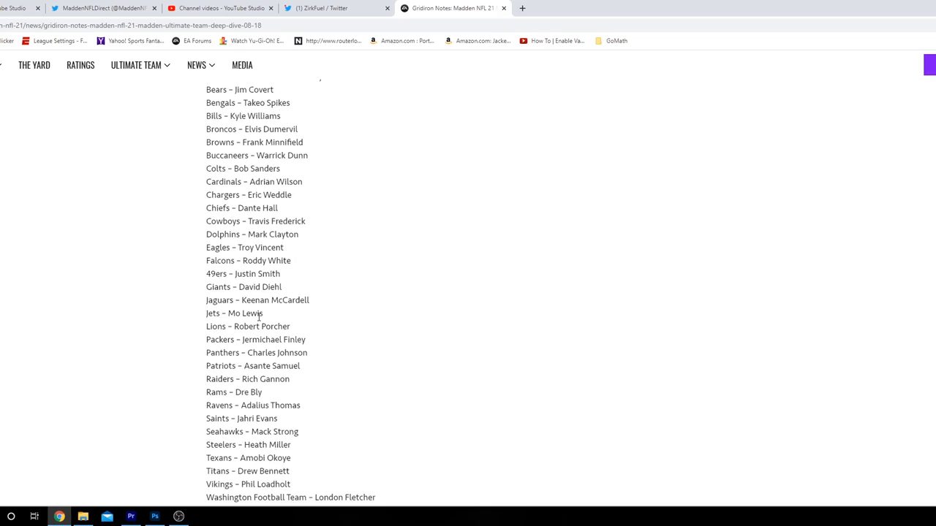
scroll(down, 3)
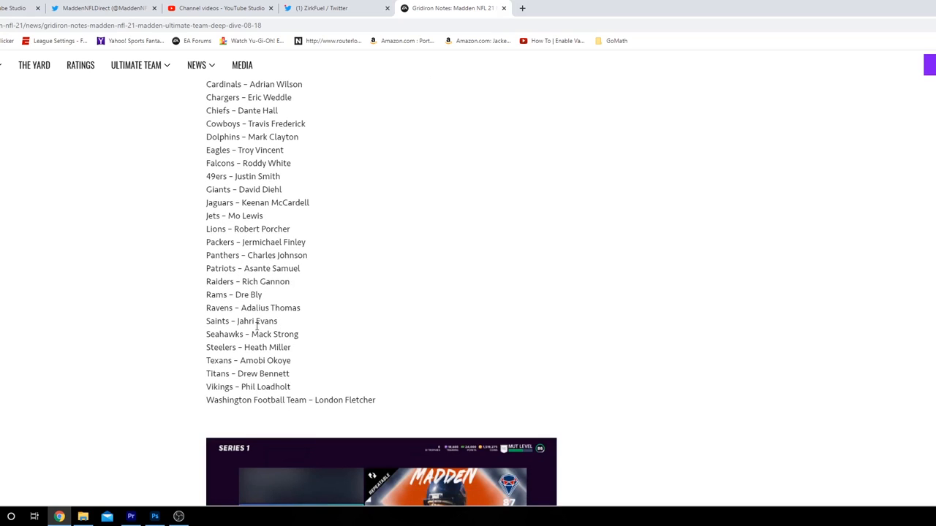
mouse_move(254, 330)
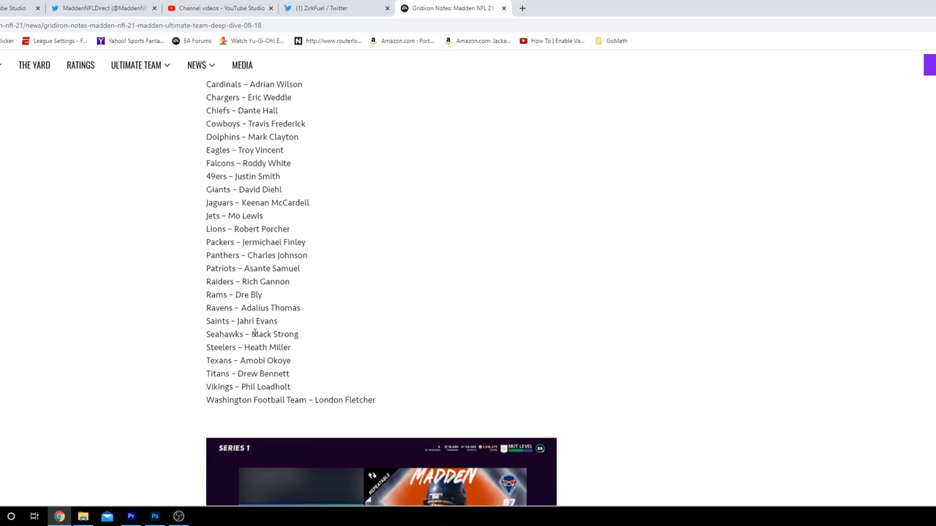
scroll(down, 3)
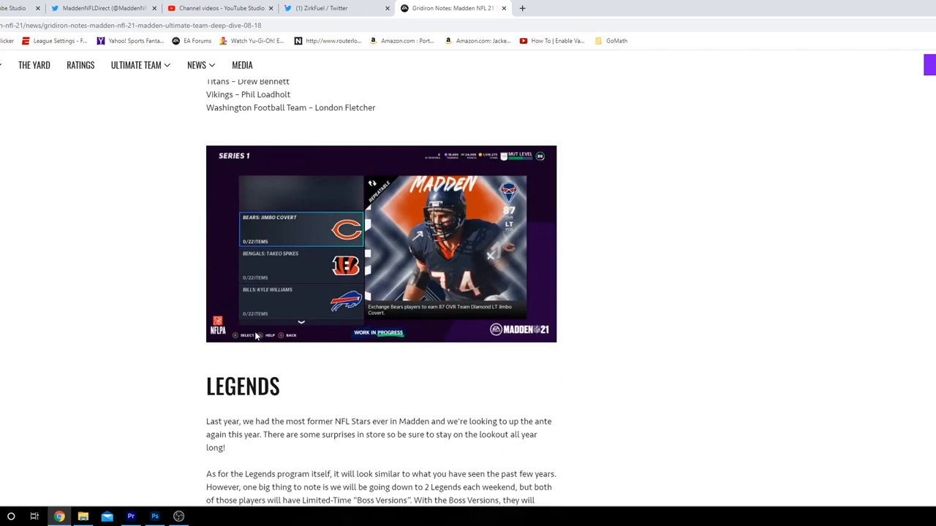
mouse_move(308, 280)
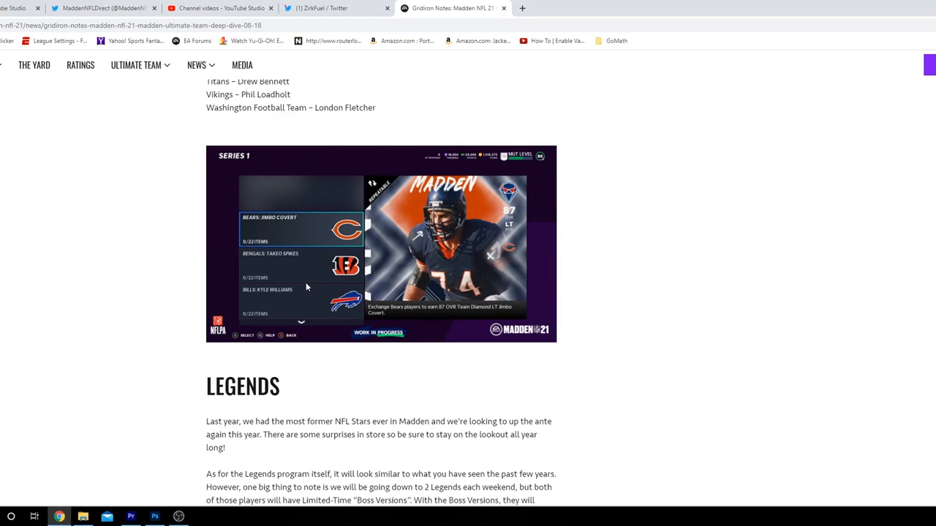
mouse_move(307, 283)
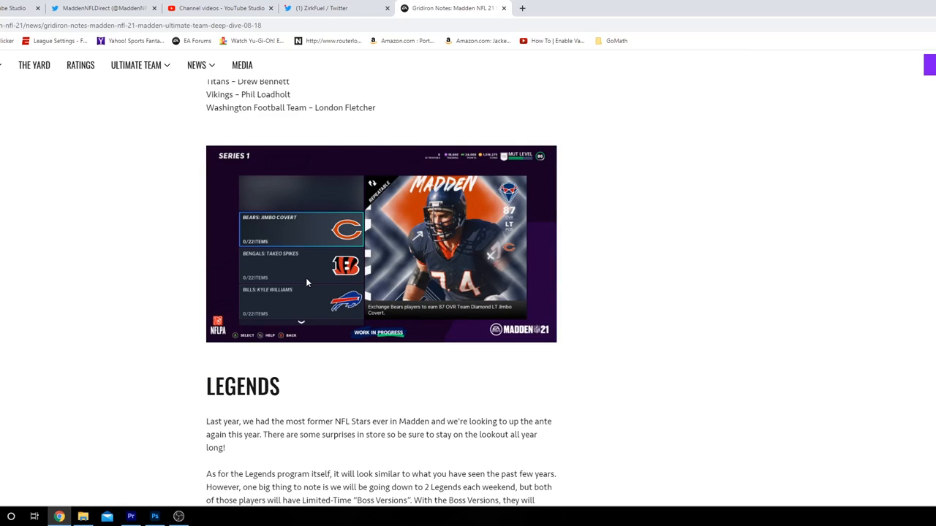
mouse_move(300, 290)
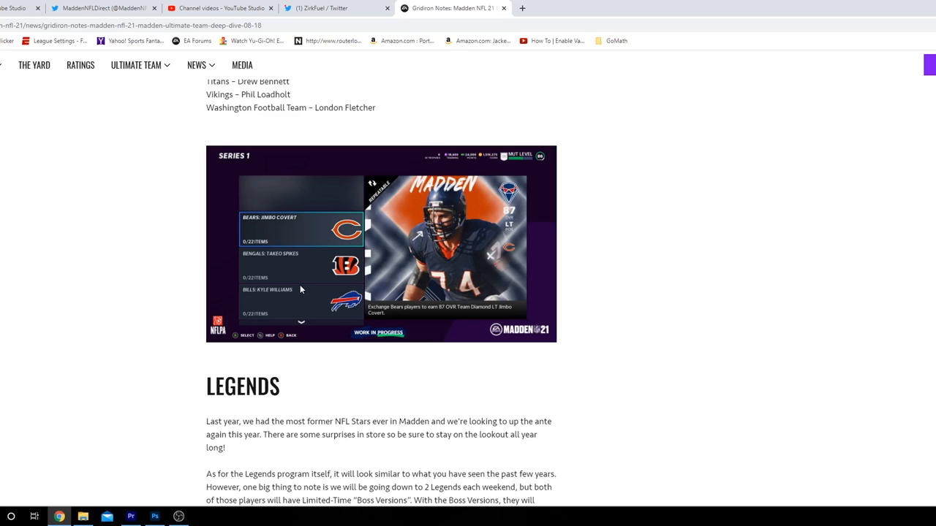
Scroll past the Series 1 Team Diamonds screenshot to the Legends section with Boss Versions.
scroll(down, 3)
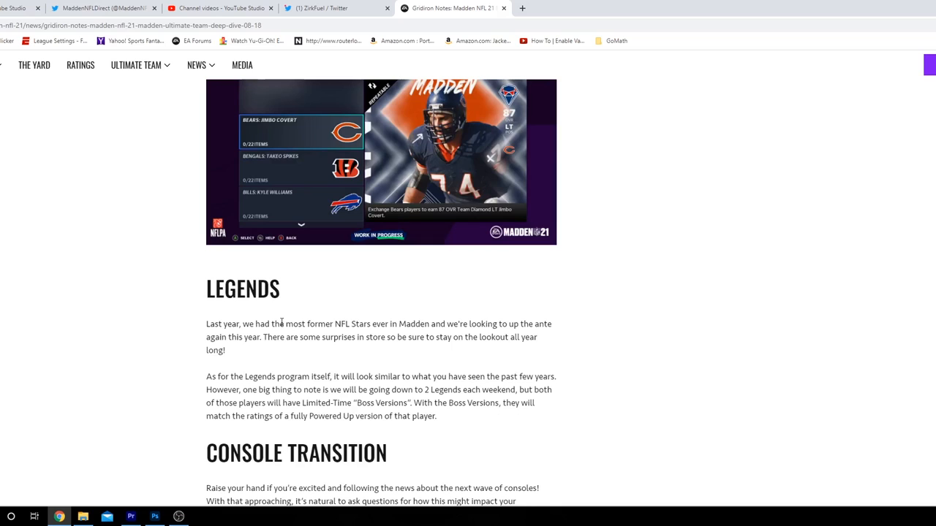
mouse_move(279, 365)
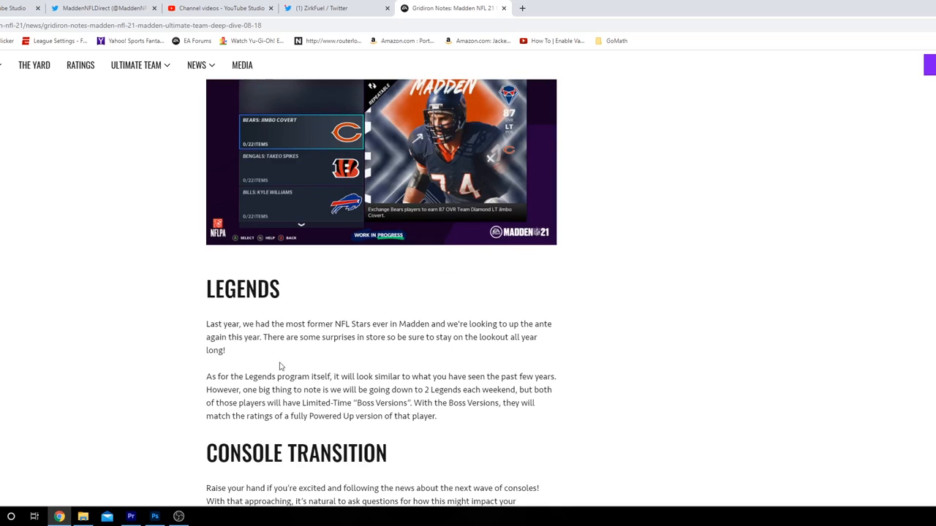
mouse_move(395, 386)
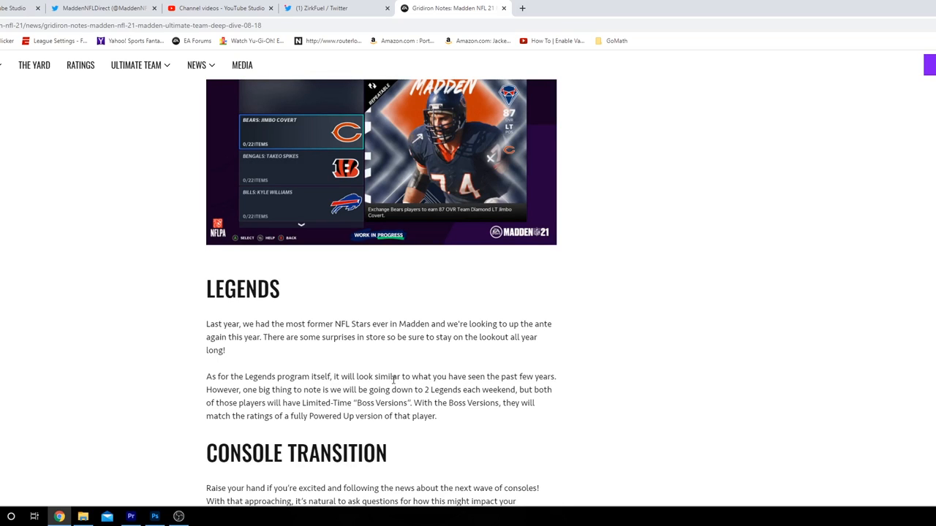
mouse_move(339, 401)
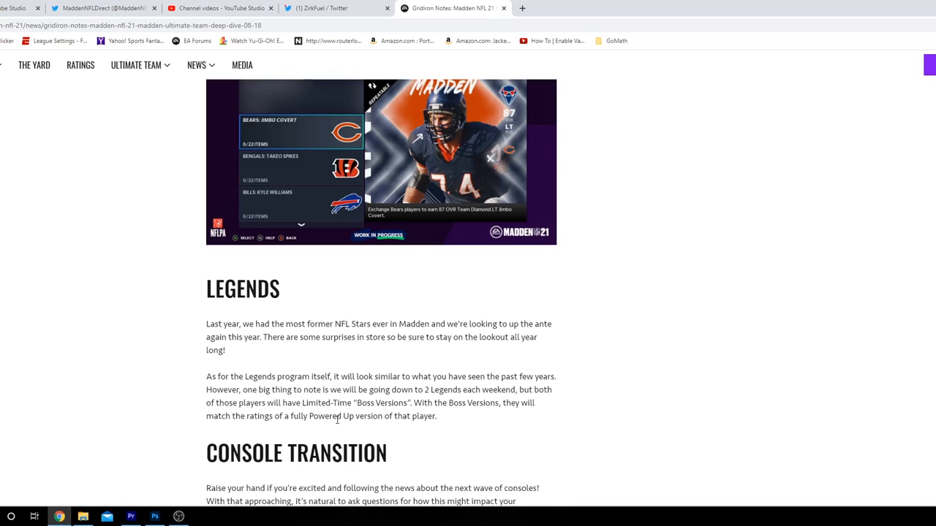
Scroll through the Console Transition section to the closing What's Next? part of the article.
scroll(down, 3)
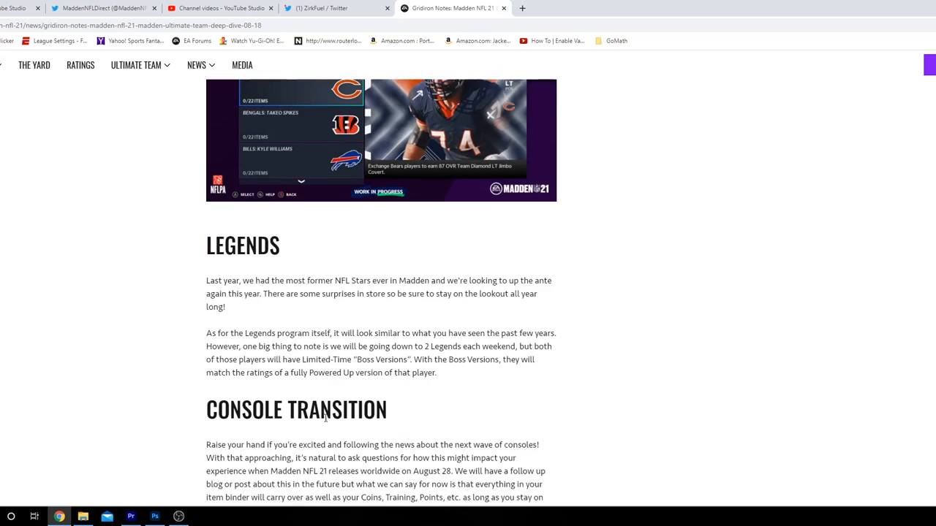
scroll(down, 3)
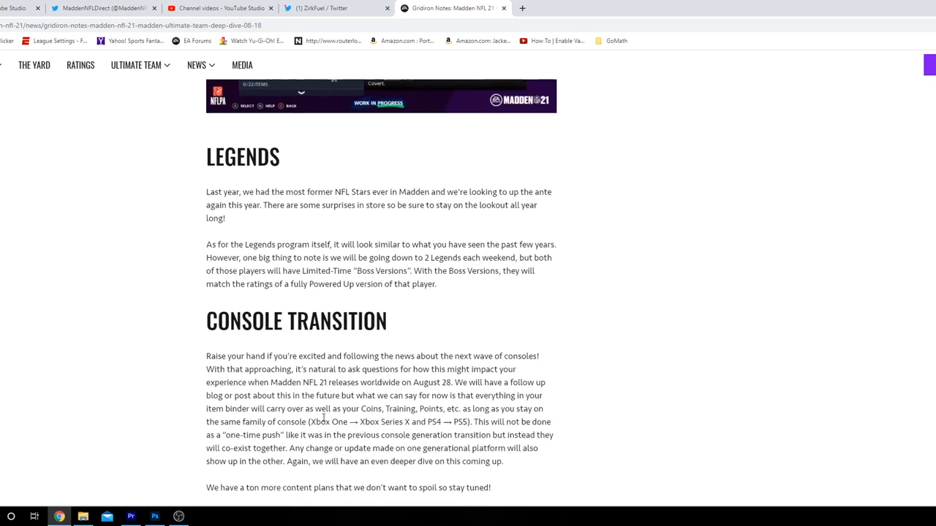
scroll(down, 3)
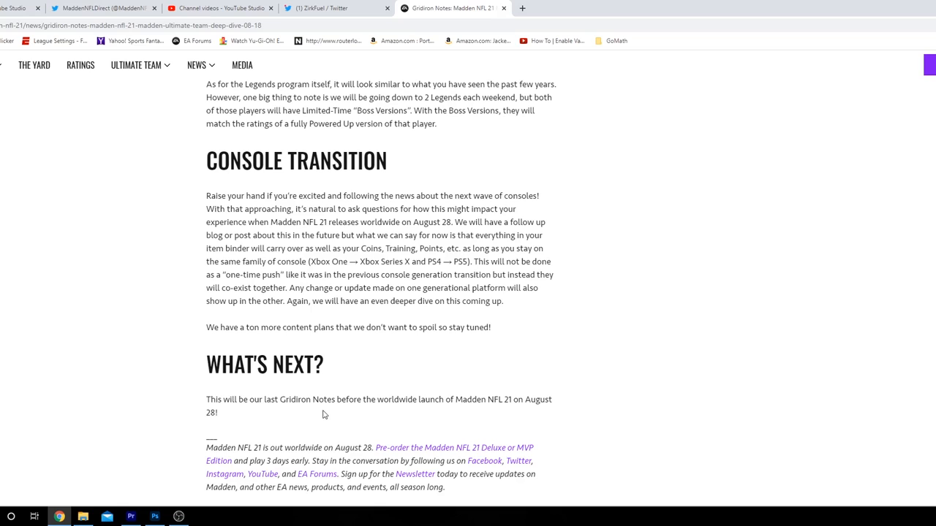
scroll(up, 3)
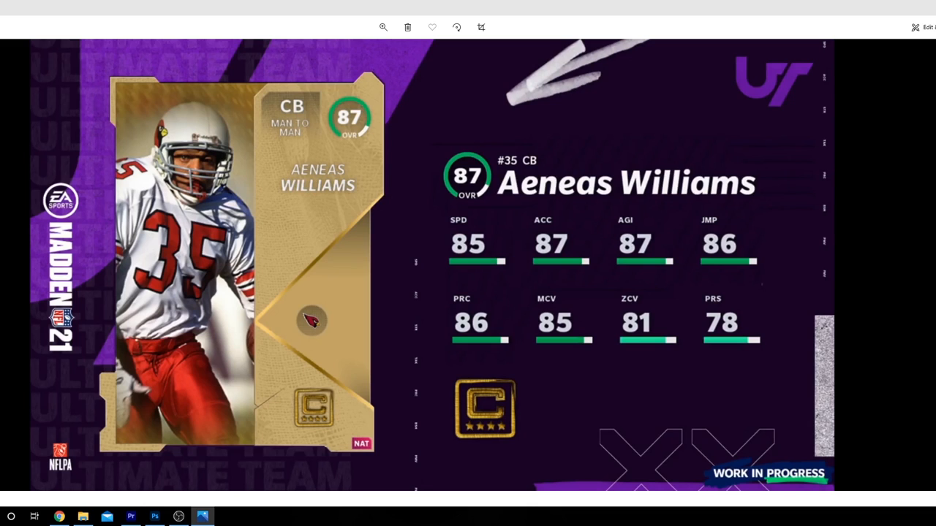
mouse_move(926, 307)
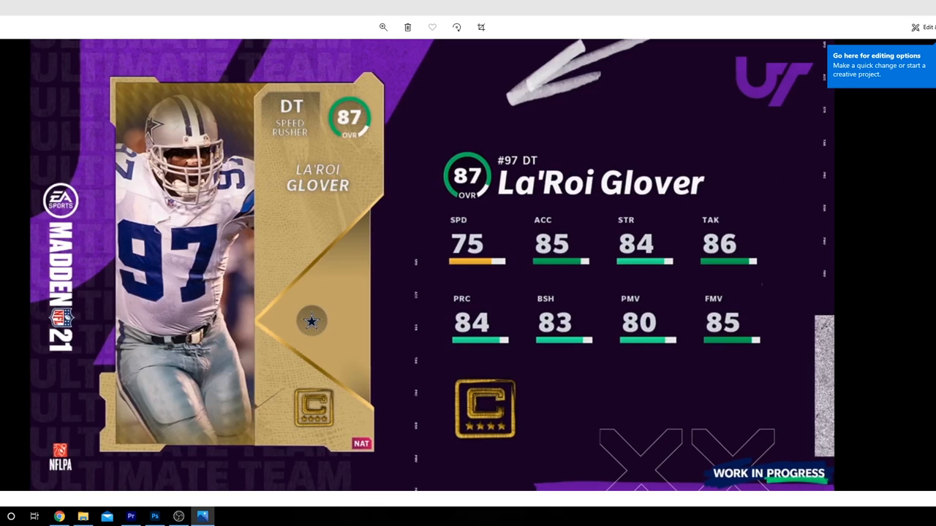
mouse_move(736, 218)
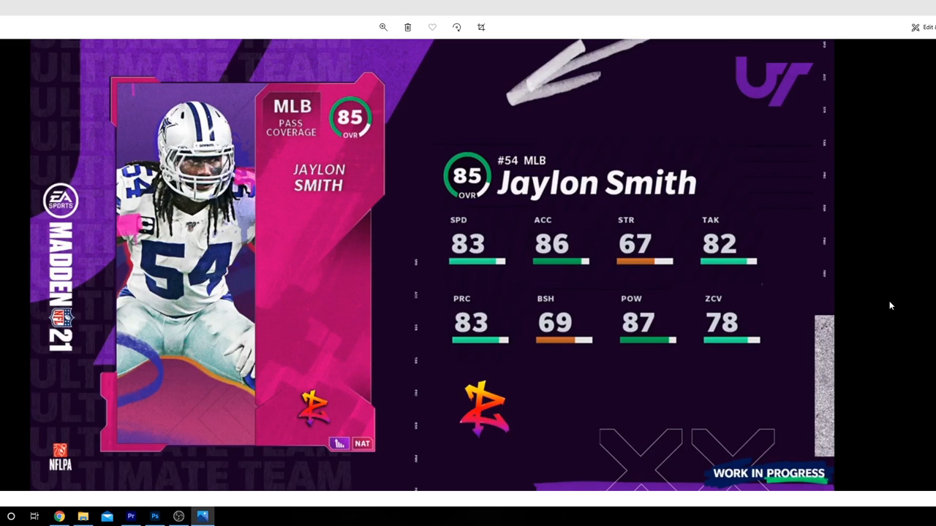
mouse_move(871, 311)
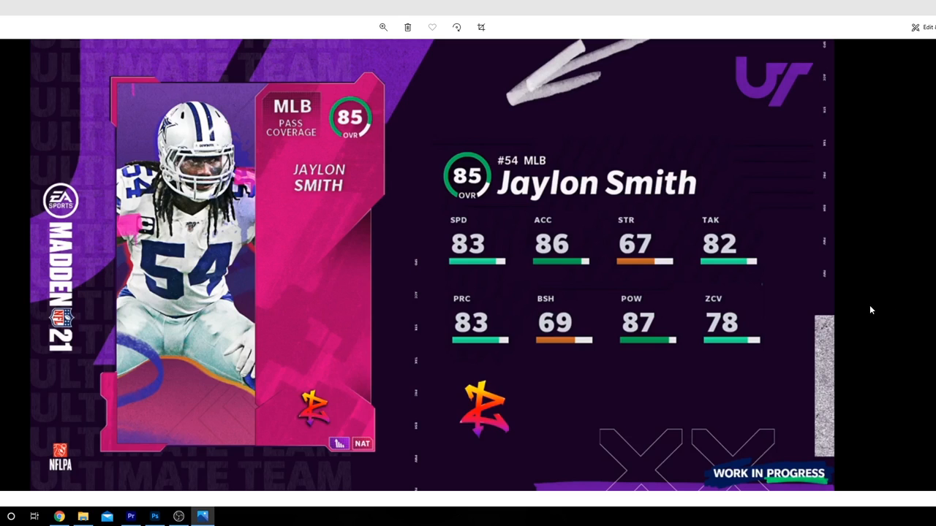
mouse_move(863, 310)
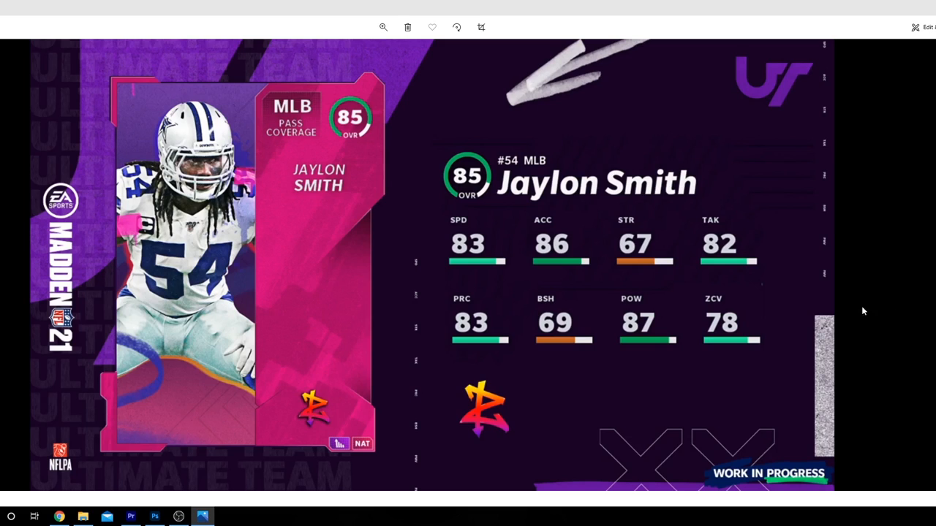
mouse_move(825, 314)
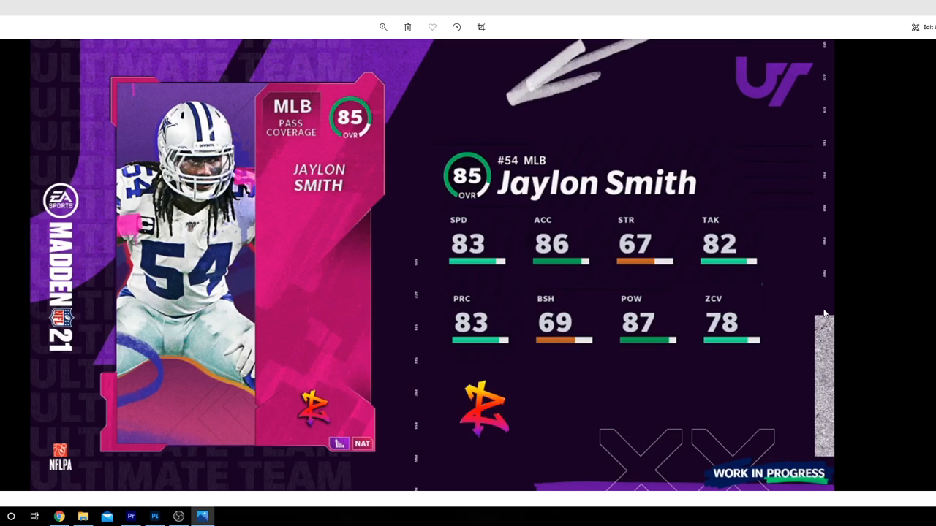
mouse_move(819, 310)
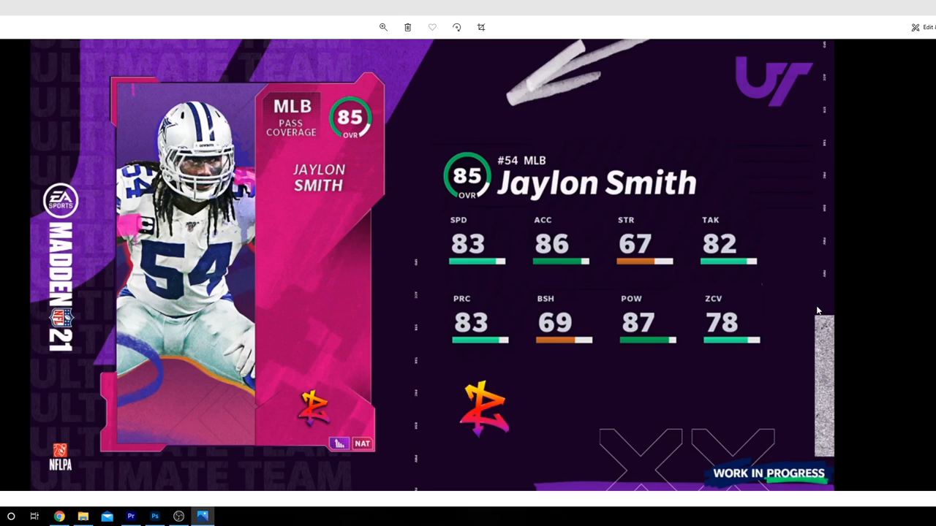
mouse_move(745, 301)
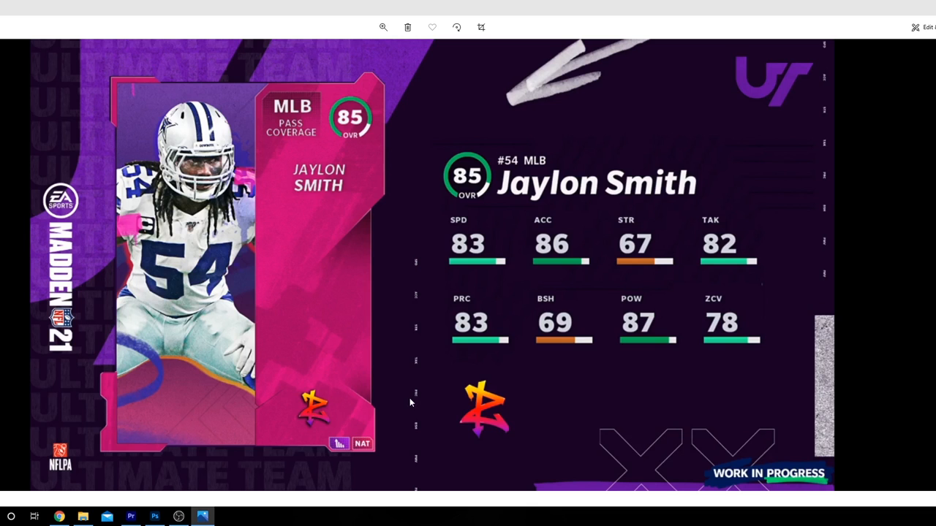
mouse_move(392, 424)
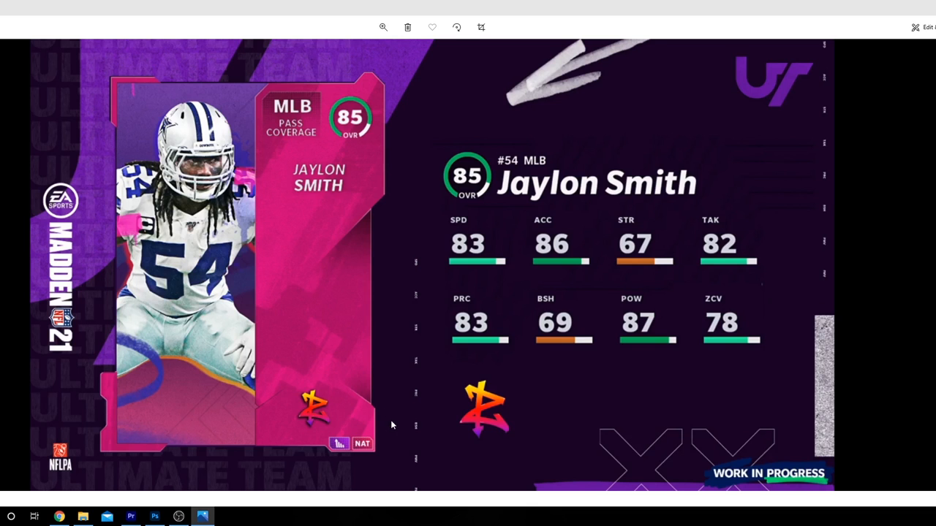